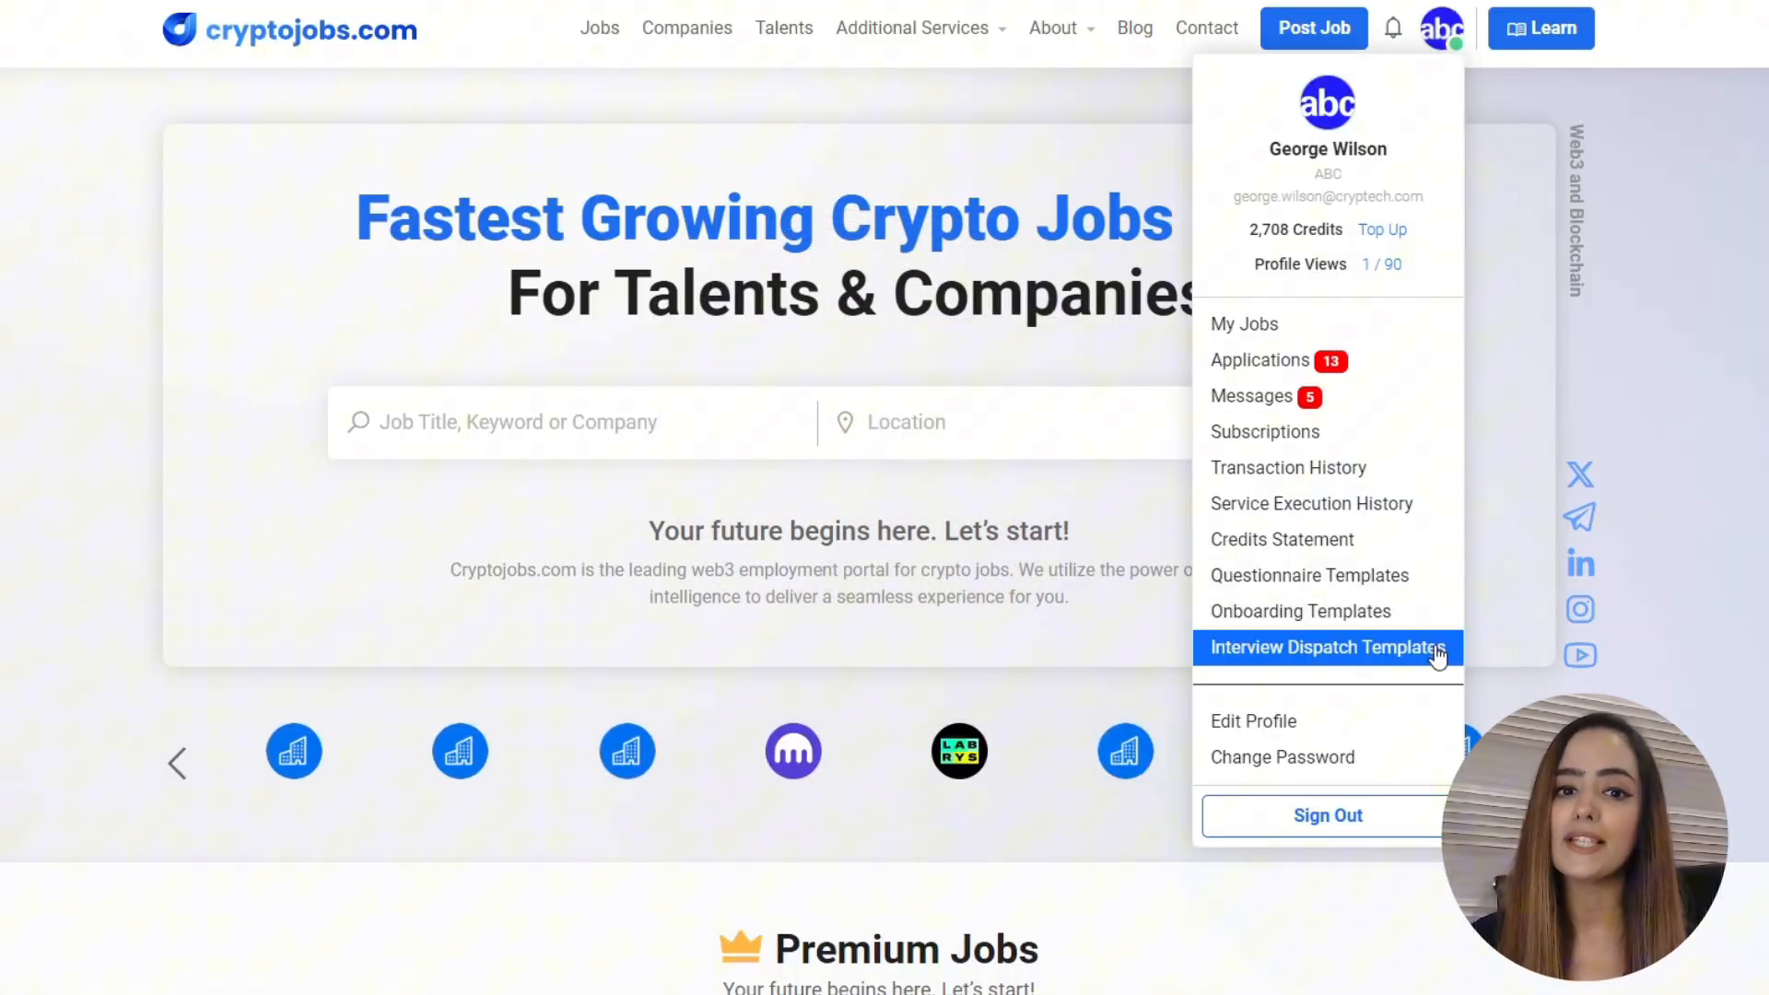
# Go to Interview Dispatch Templates from the account dropdown menu.
pyautogui.click(1327, 646)
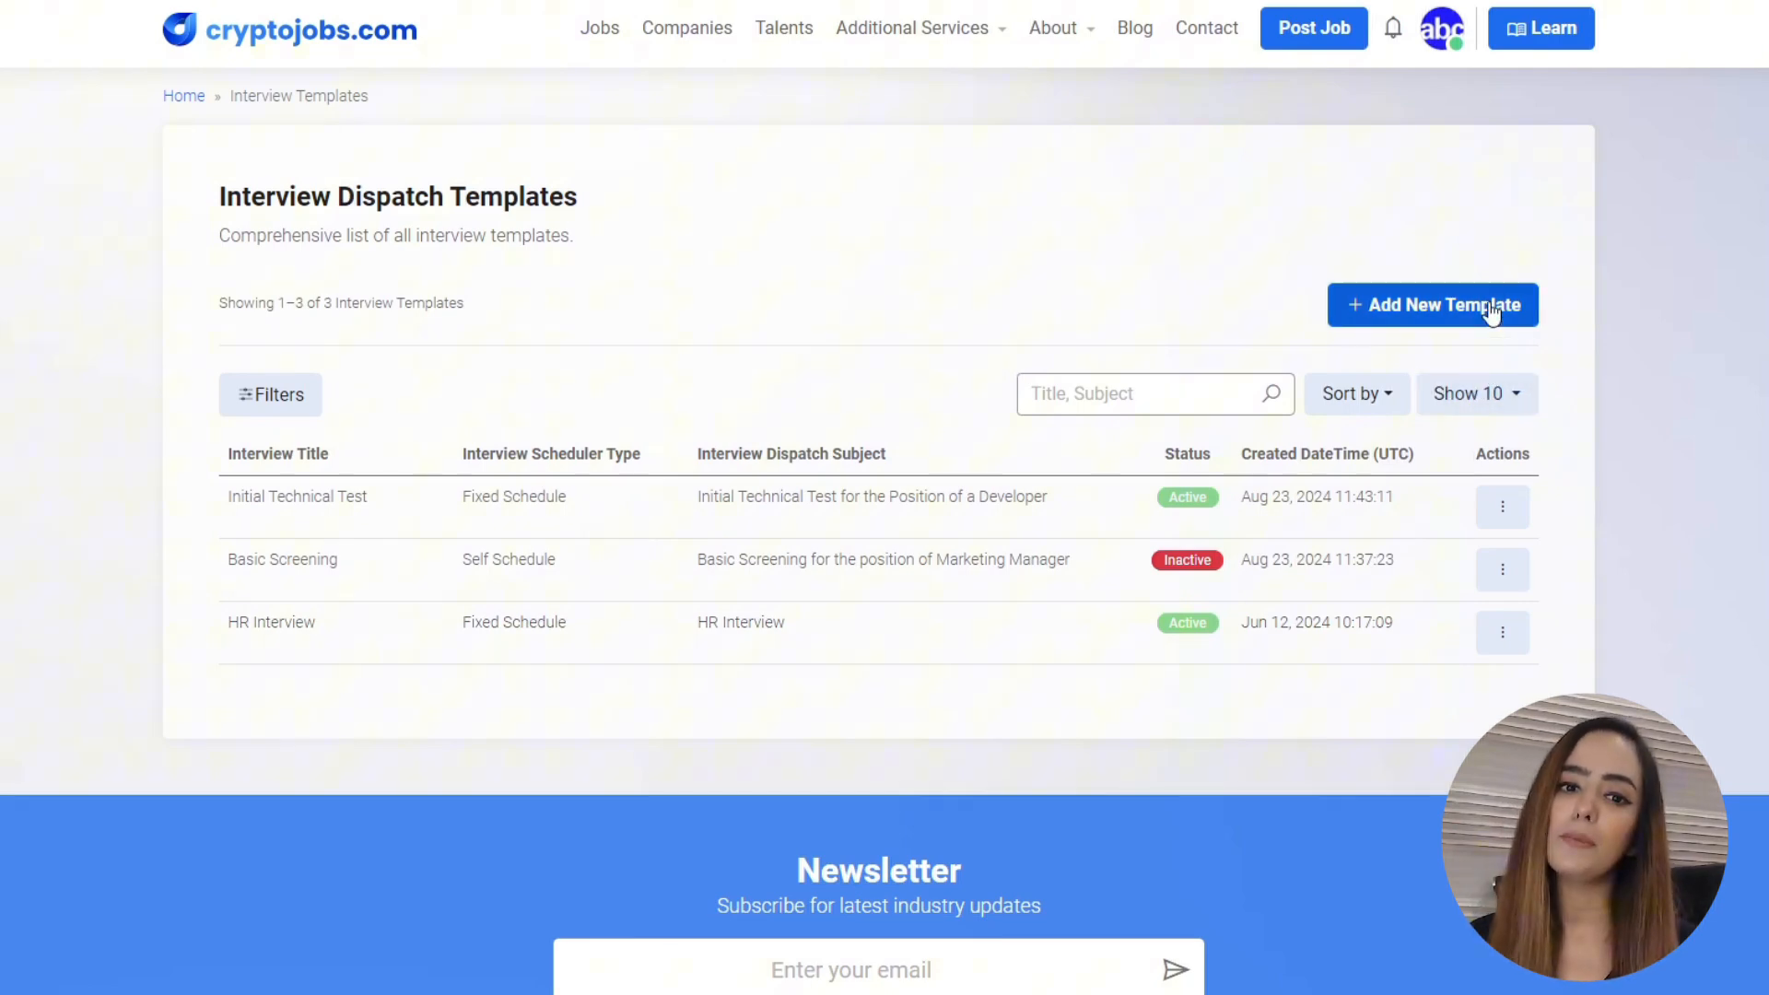
# Add a new interview template titled 'Basic Technical Test'.
pyautogui.click(1432, 305)
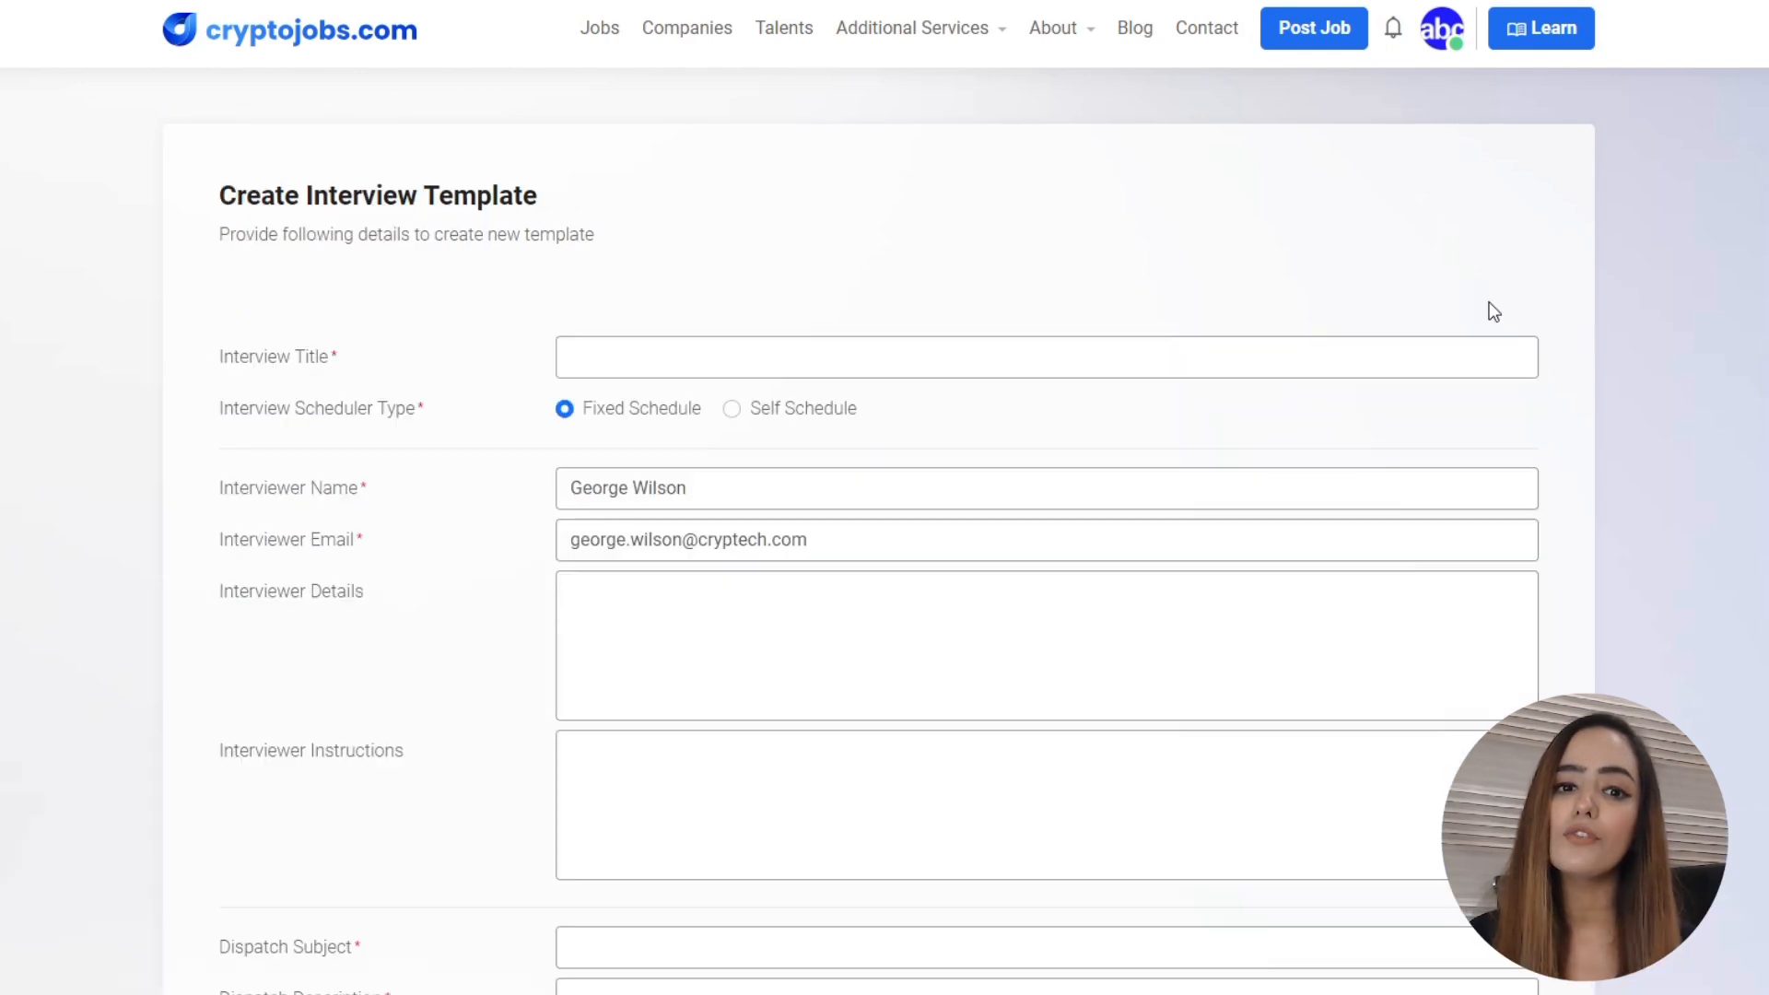
pyautogui.moveTo(1244, 400)
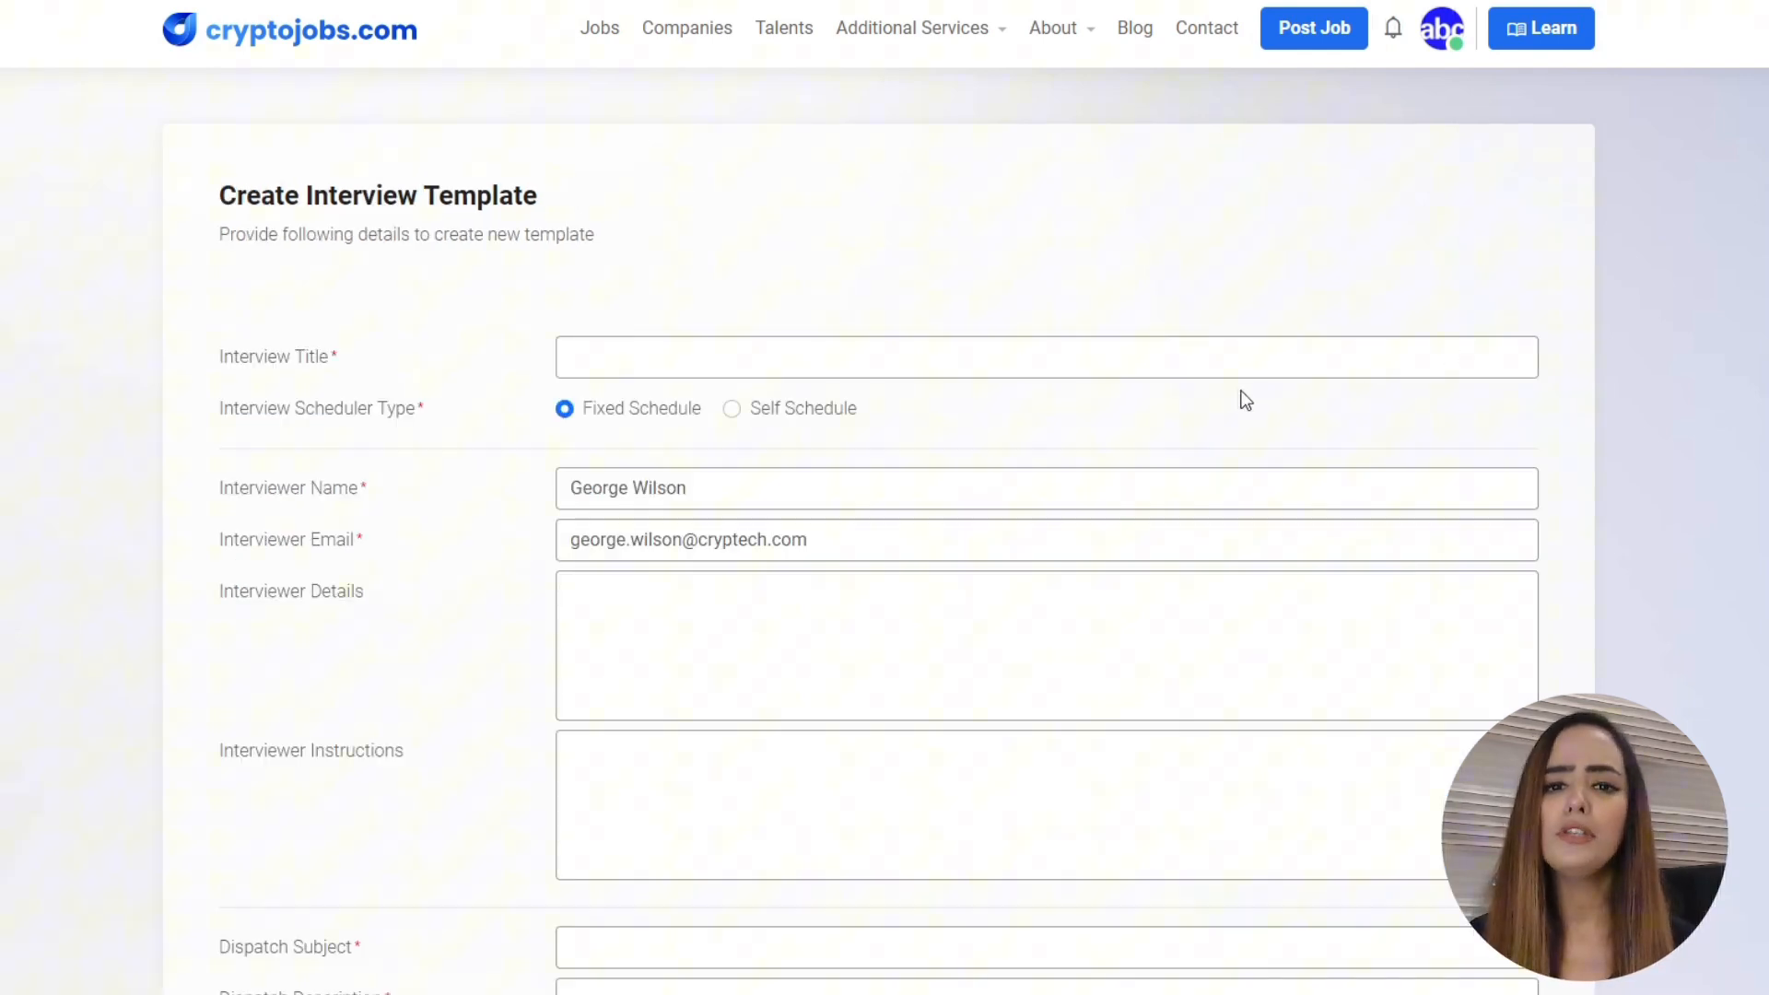
pyautogui.write('Ba')
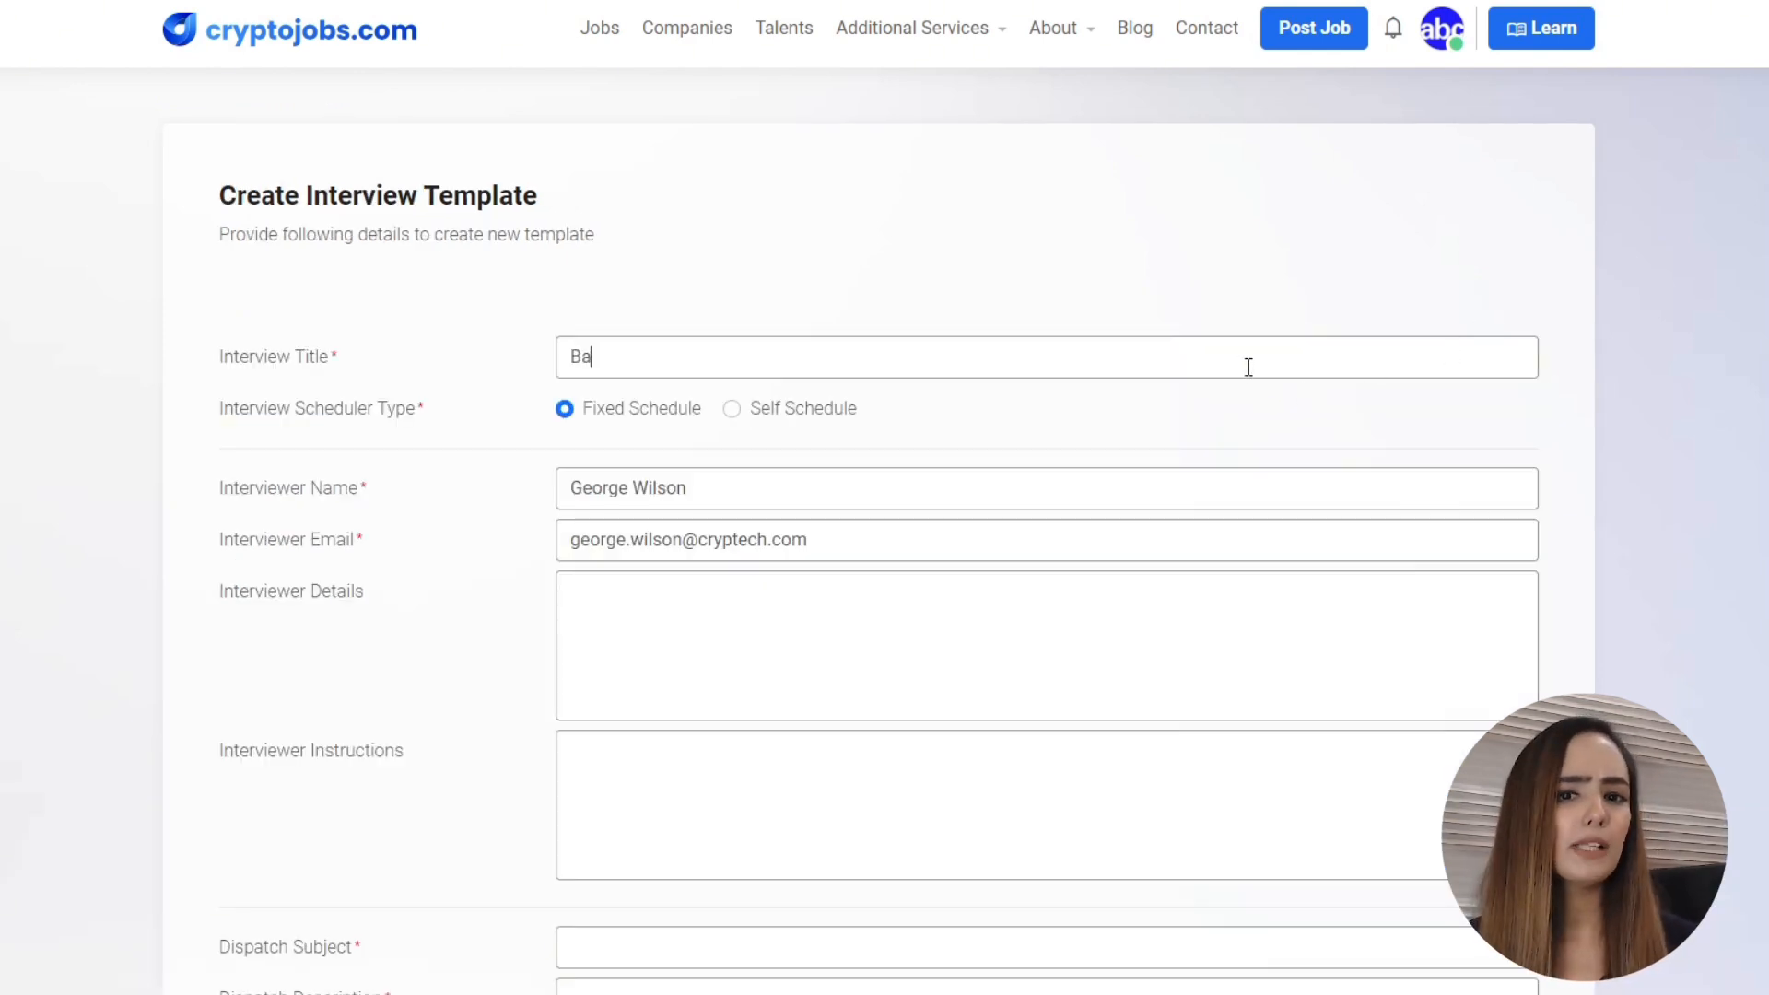
pyautogui.write('Basic Technical')
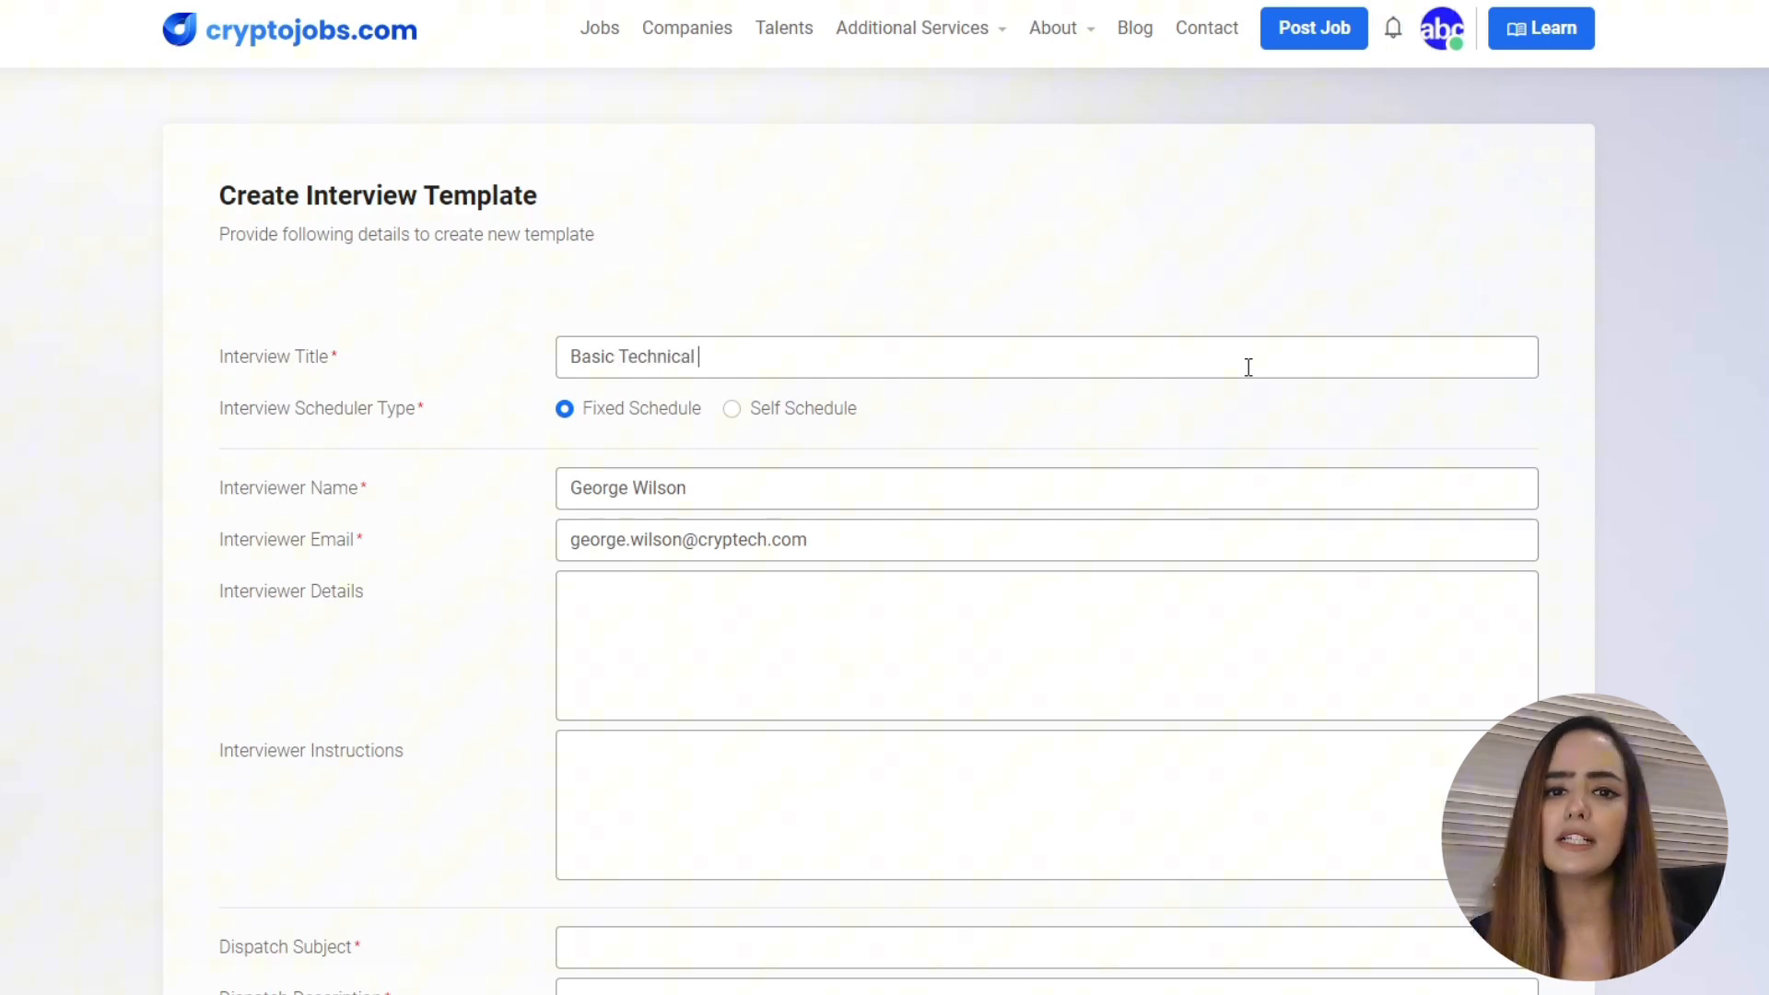
pyautogui.write('Test')
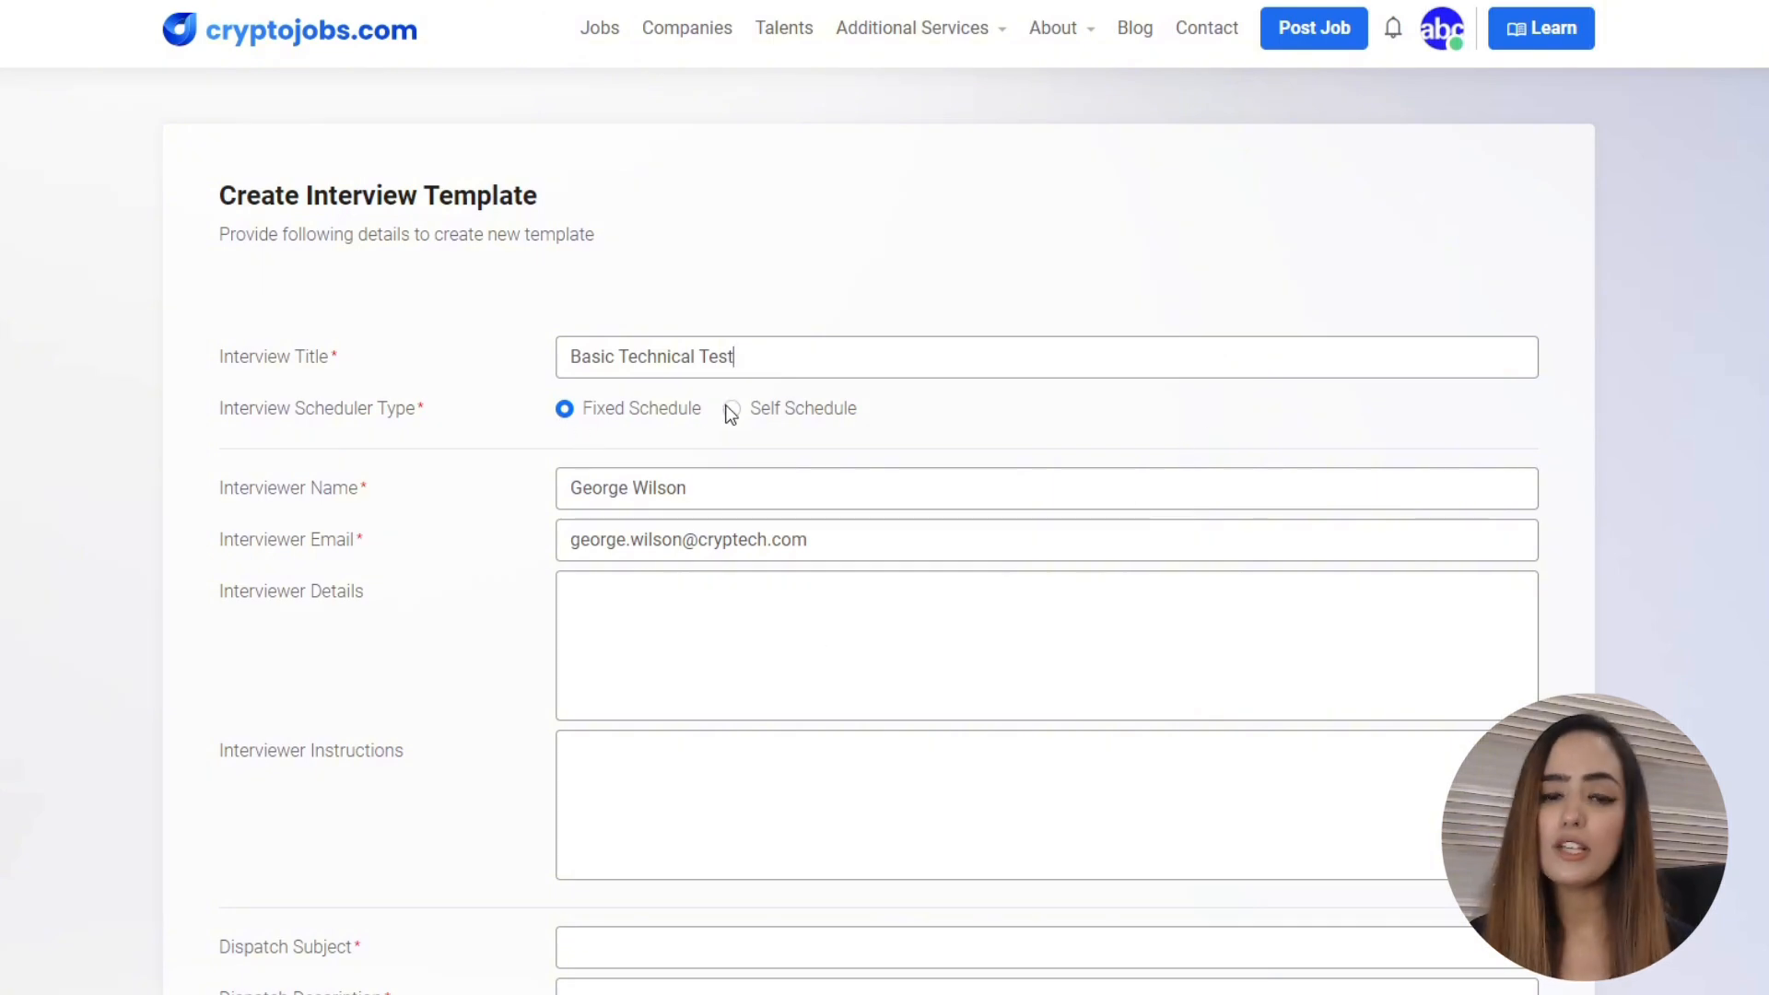
# Keep the template on Fixed Schedule and enter interviewer qualifications 'MSc. HRM'.
pyautogui.click(731, 408)
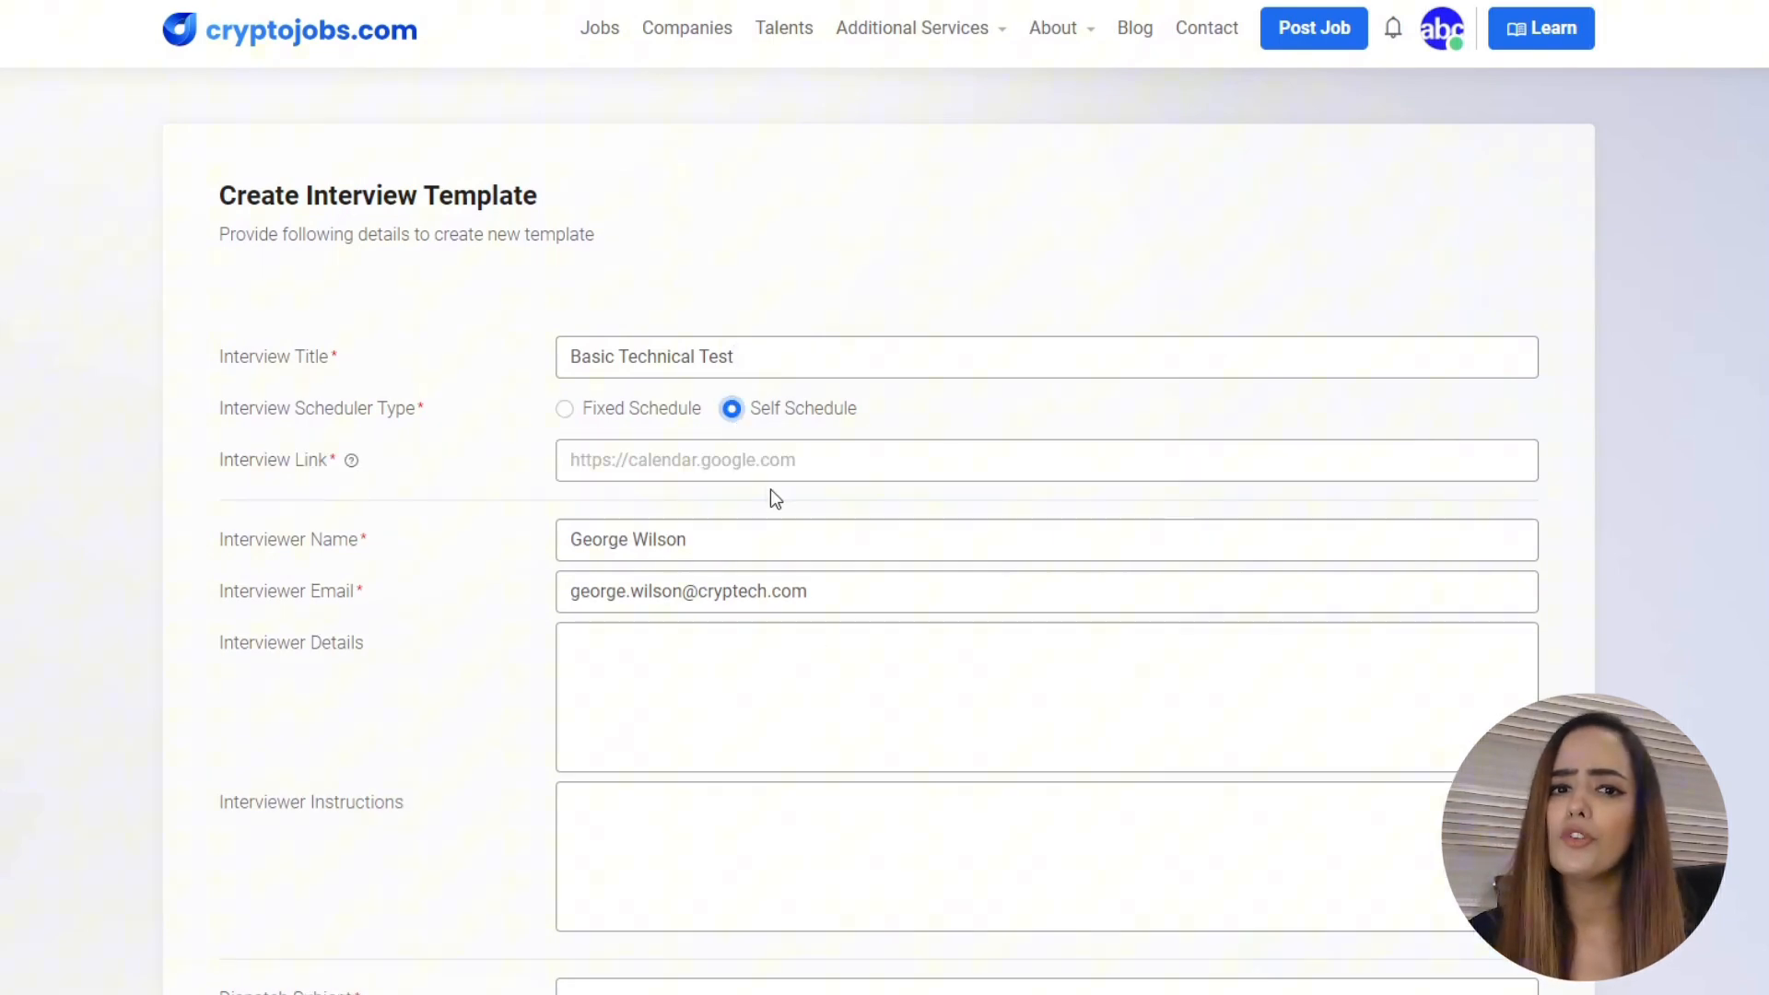
pyautogui.click(564, 408)
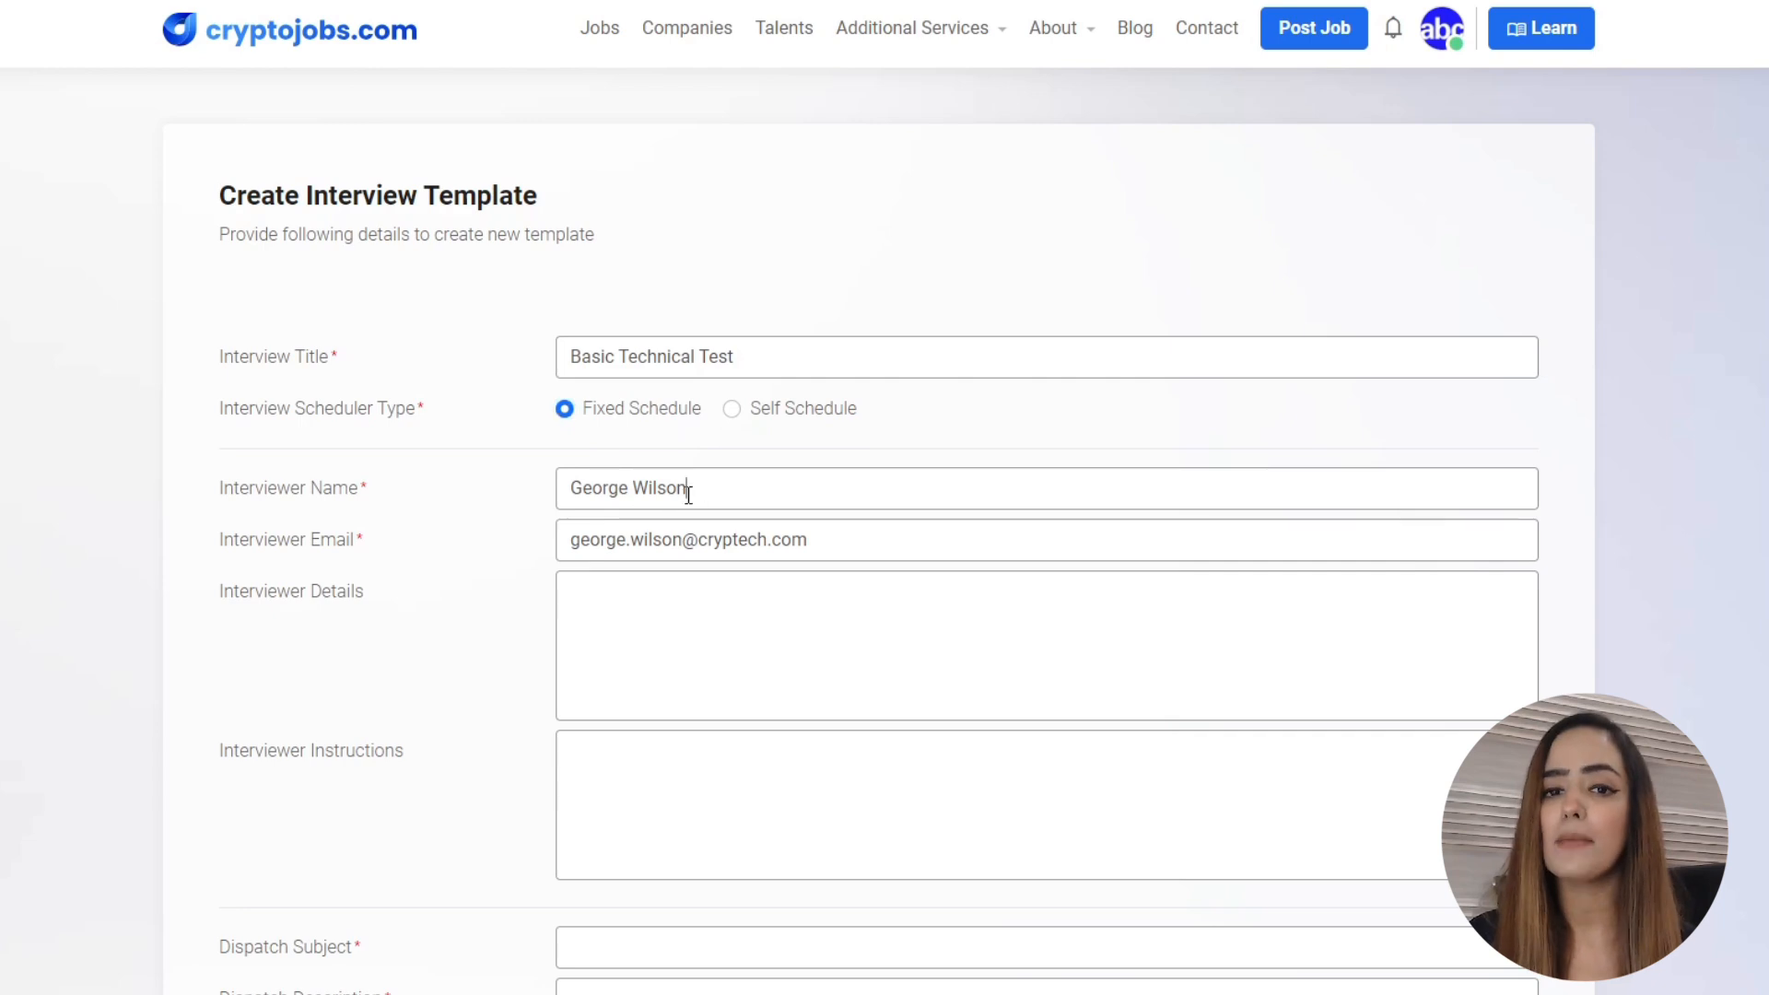
pyautogui.doubleClick(688, 539)
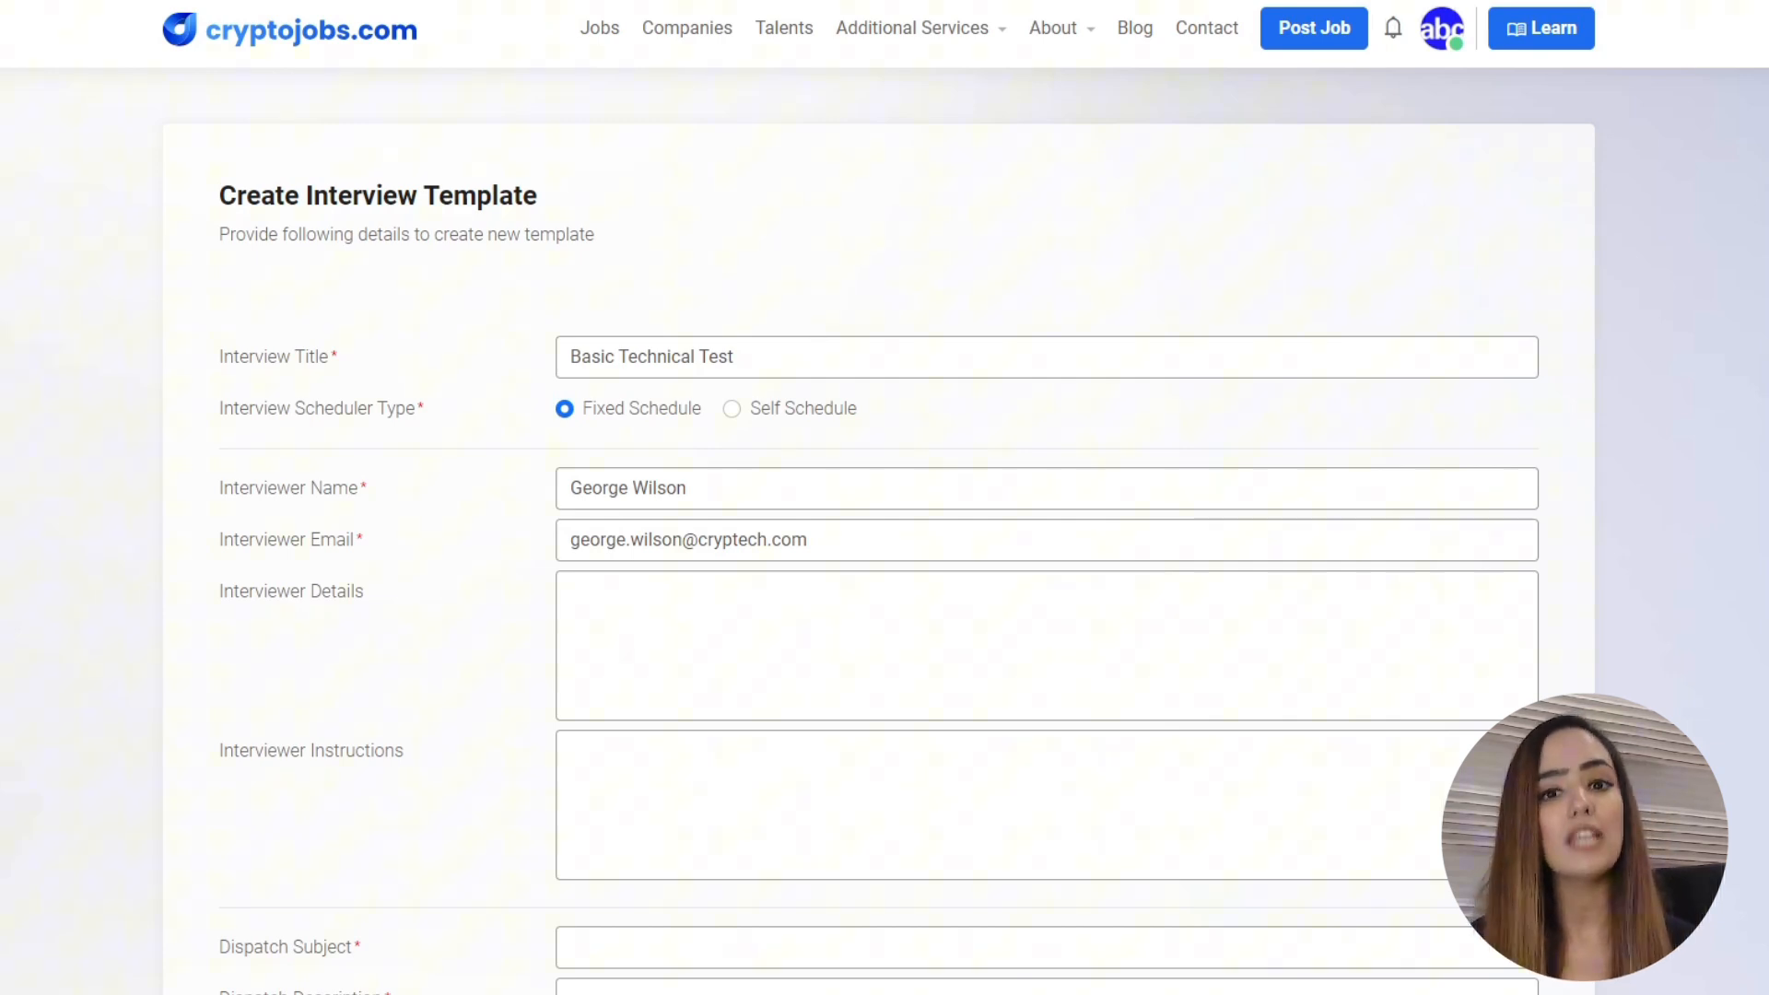
pyautogui.write('MSc. HRM')
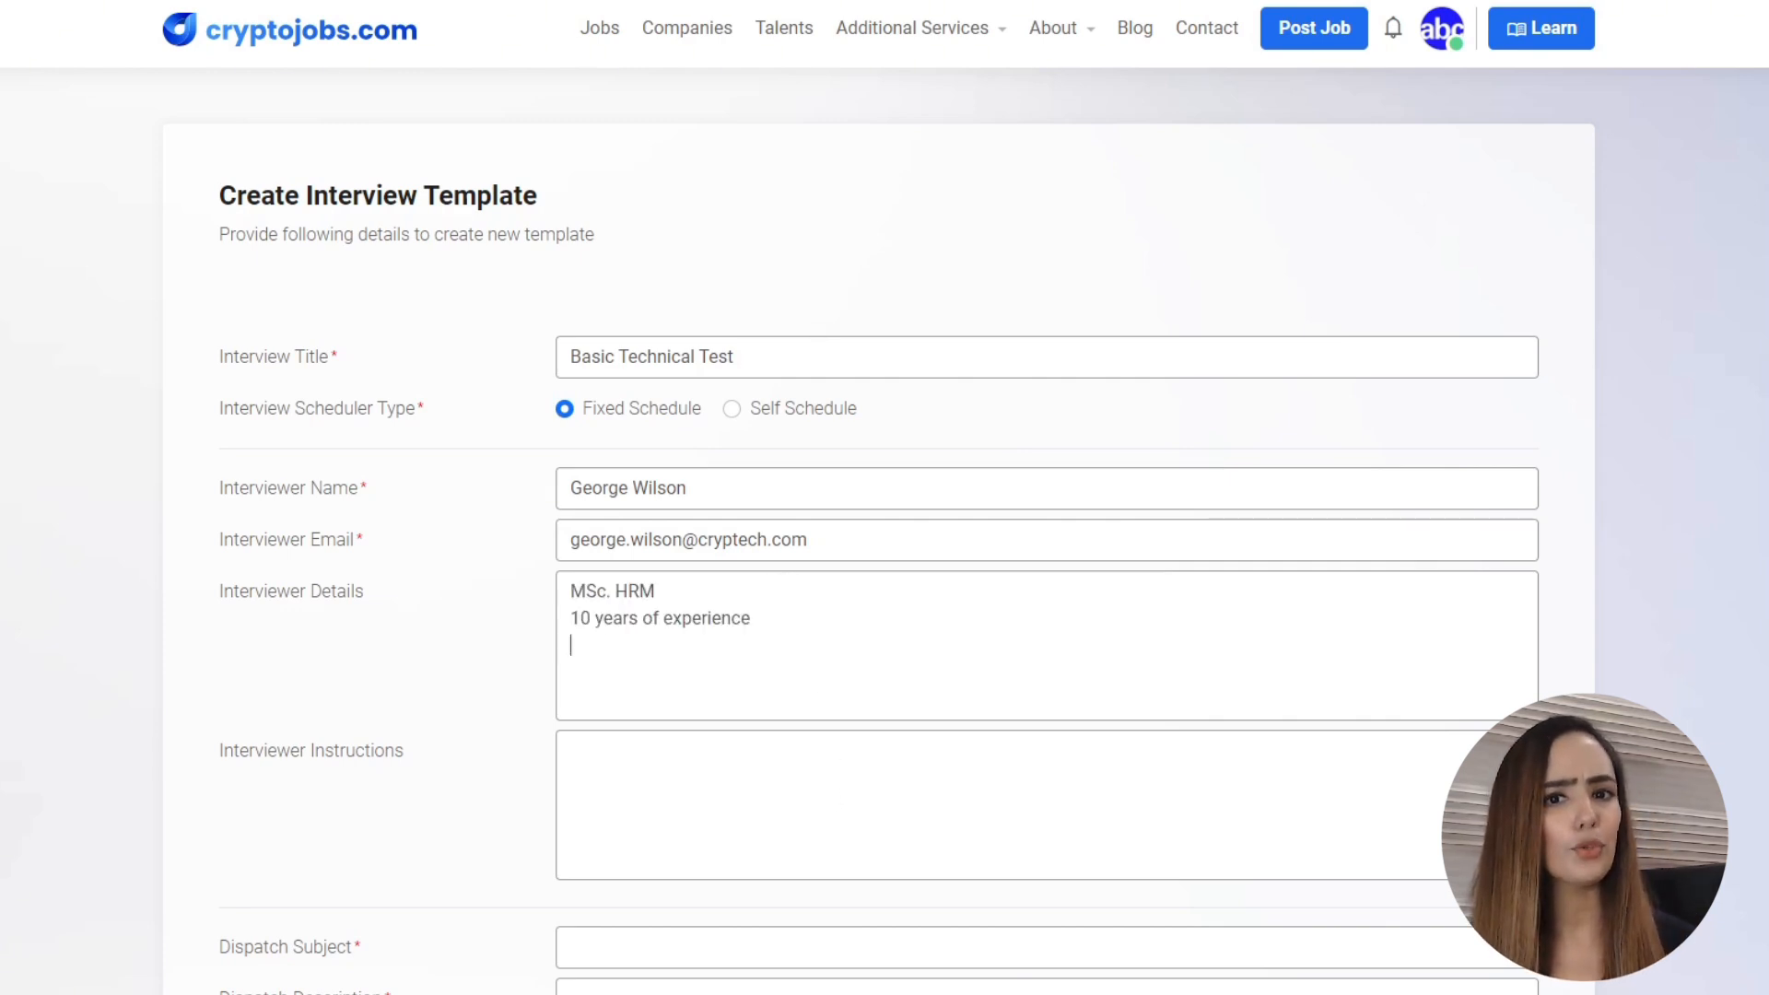
# Enter the CEO-shortlist interviewer instructions and subject 'Basic Screening for HRM Role'.
pyautogui.scroll(-3)
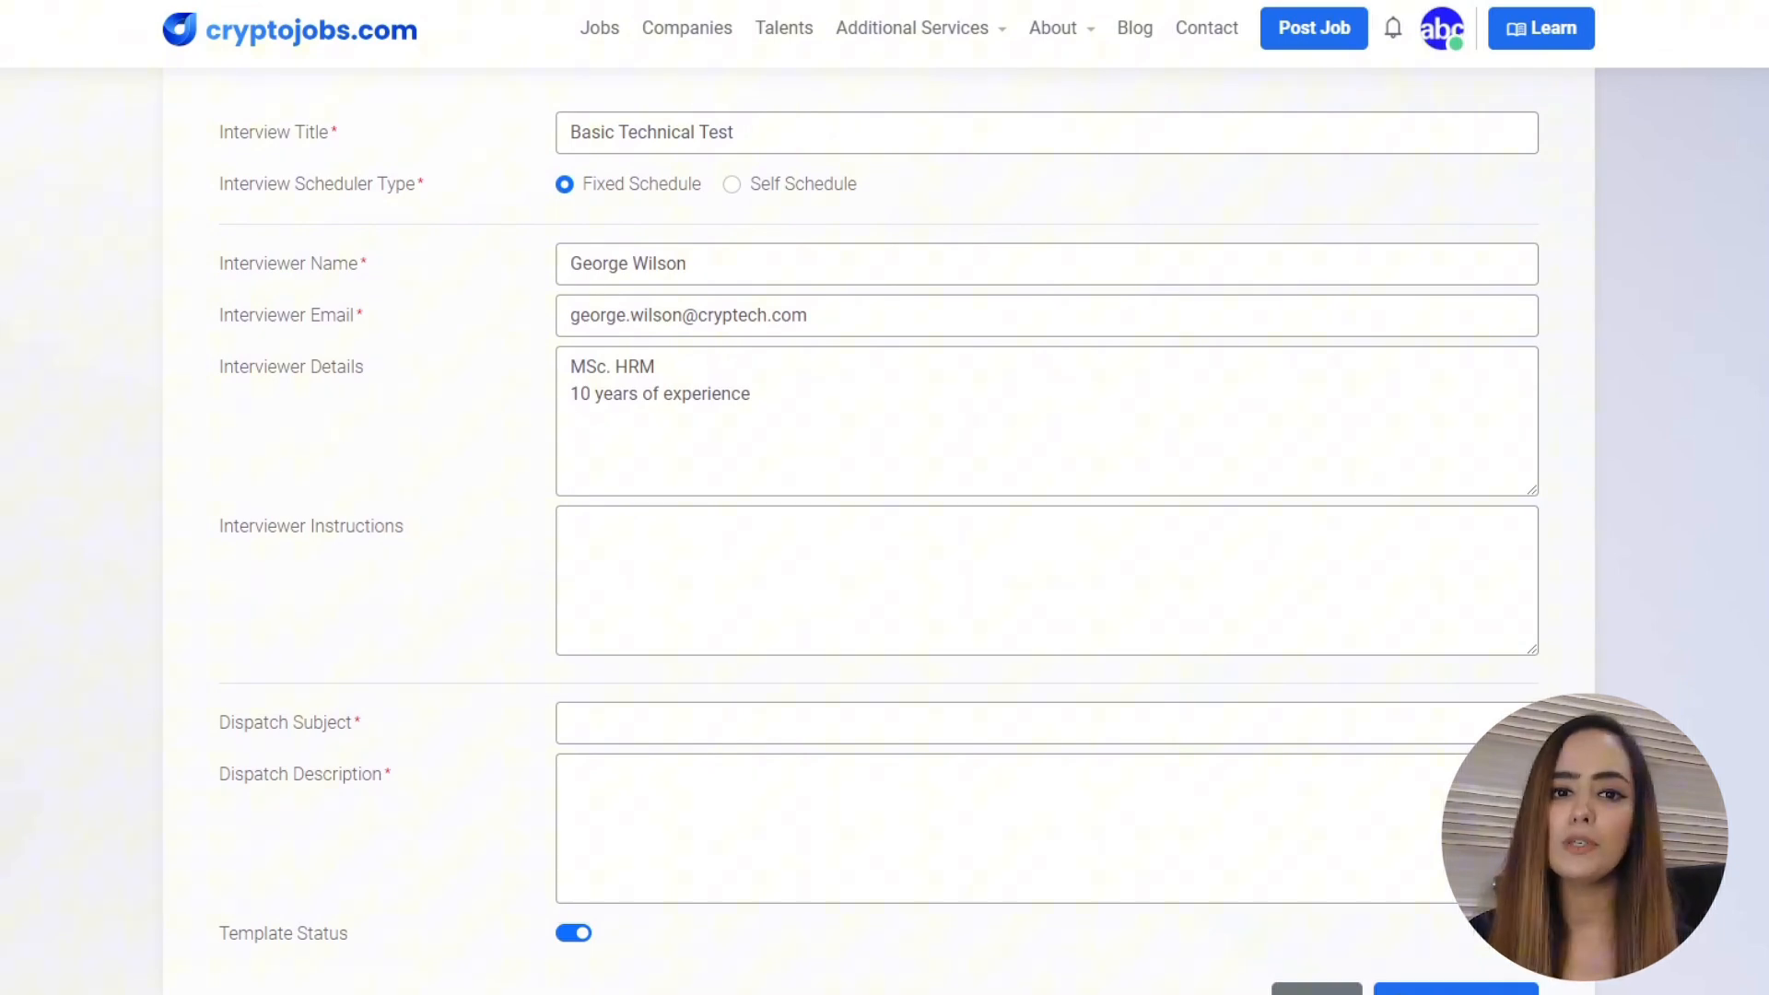
pyautogui.write('First interview, candidate shortlisted by the CEO, focus on high level HR Management')
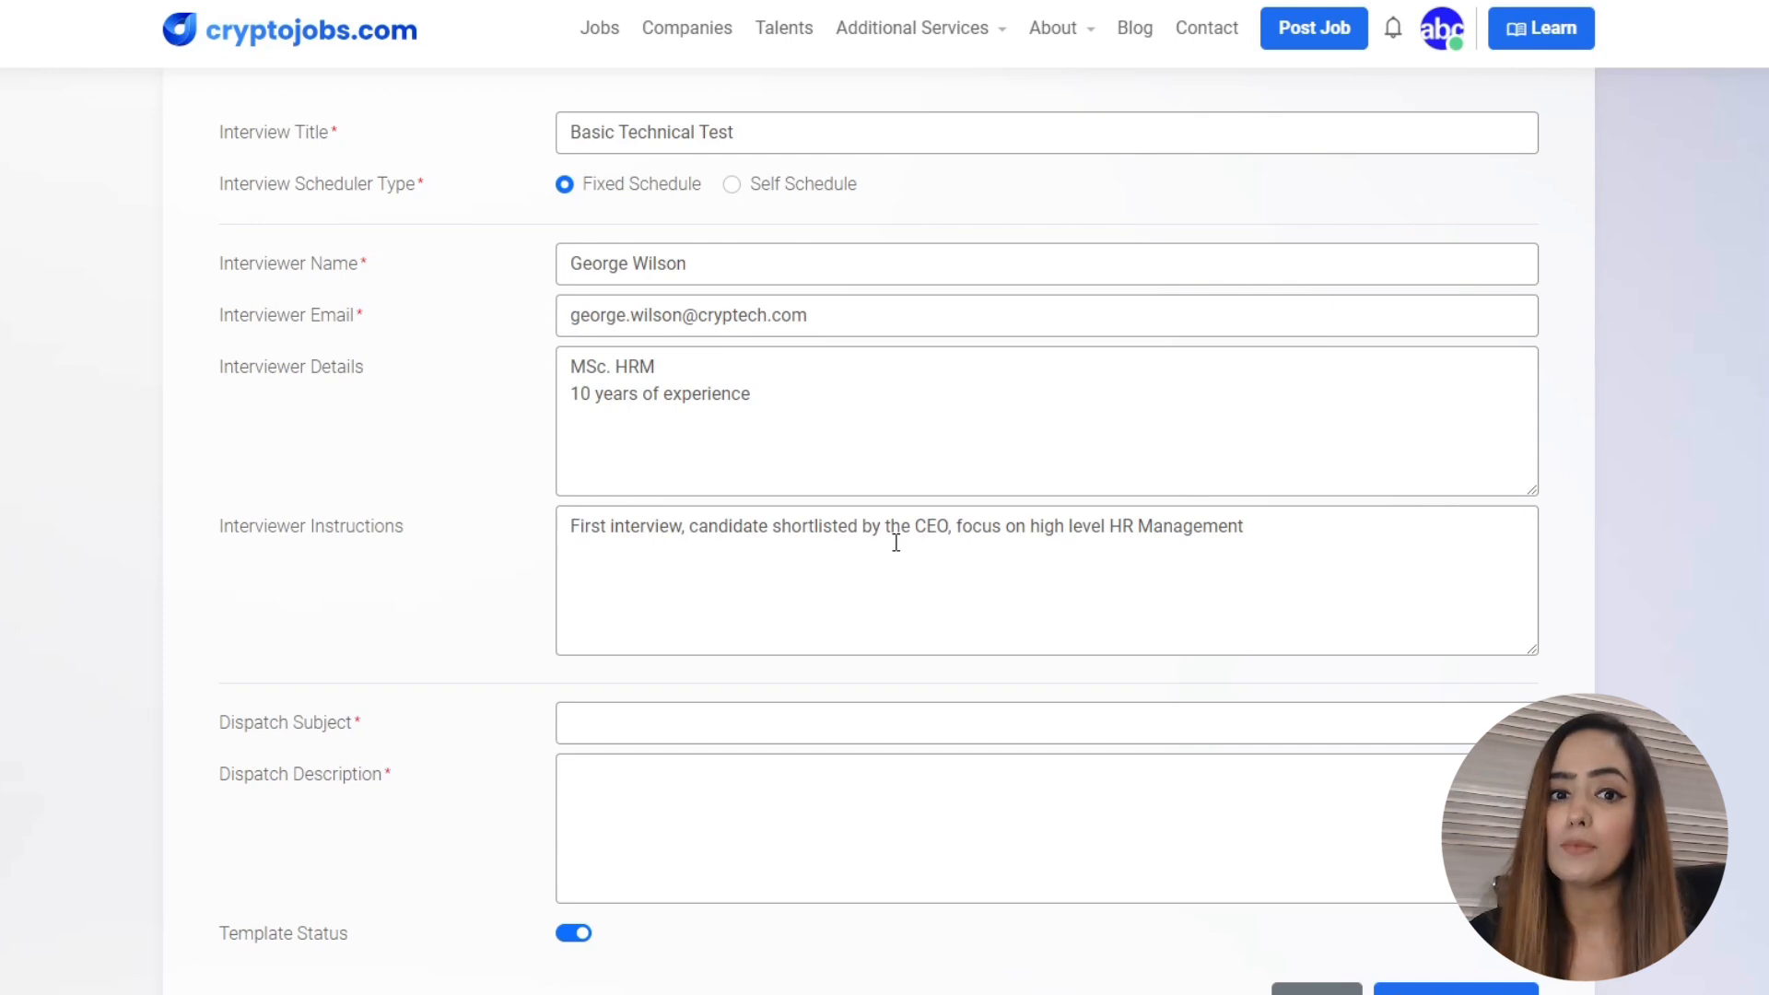
pyautogui.click(1241, 526)
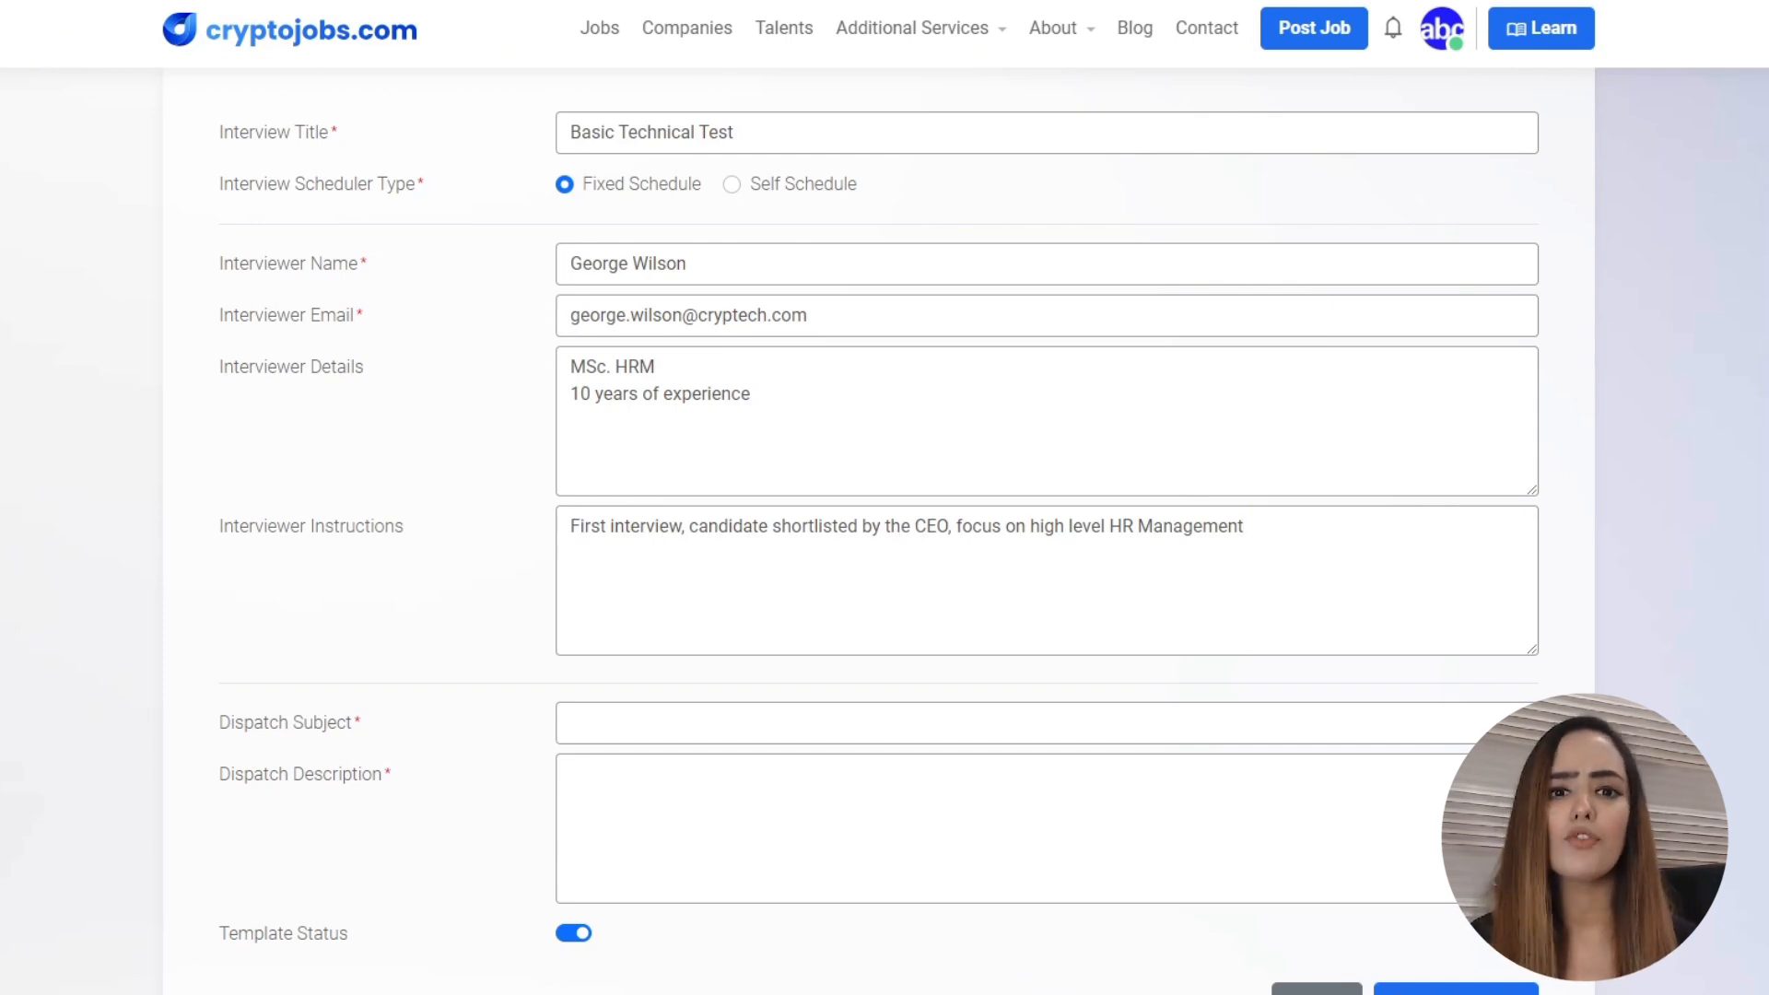
pyautogui.write('Basic Screening for HRM Role')
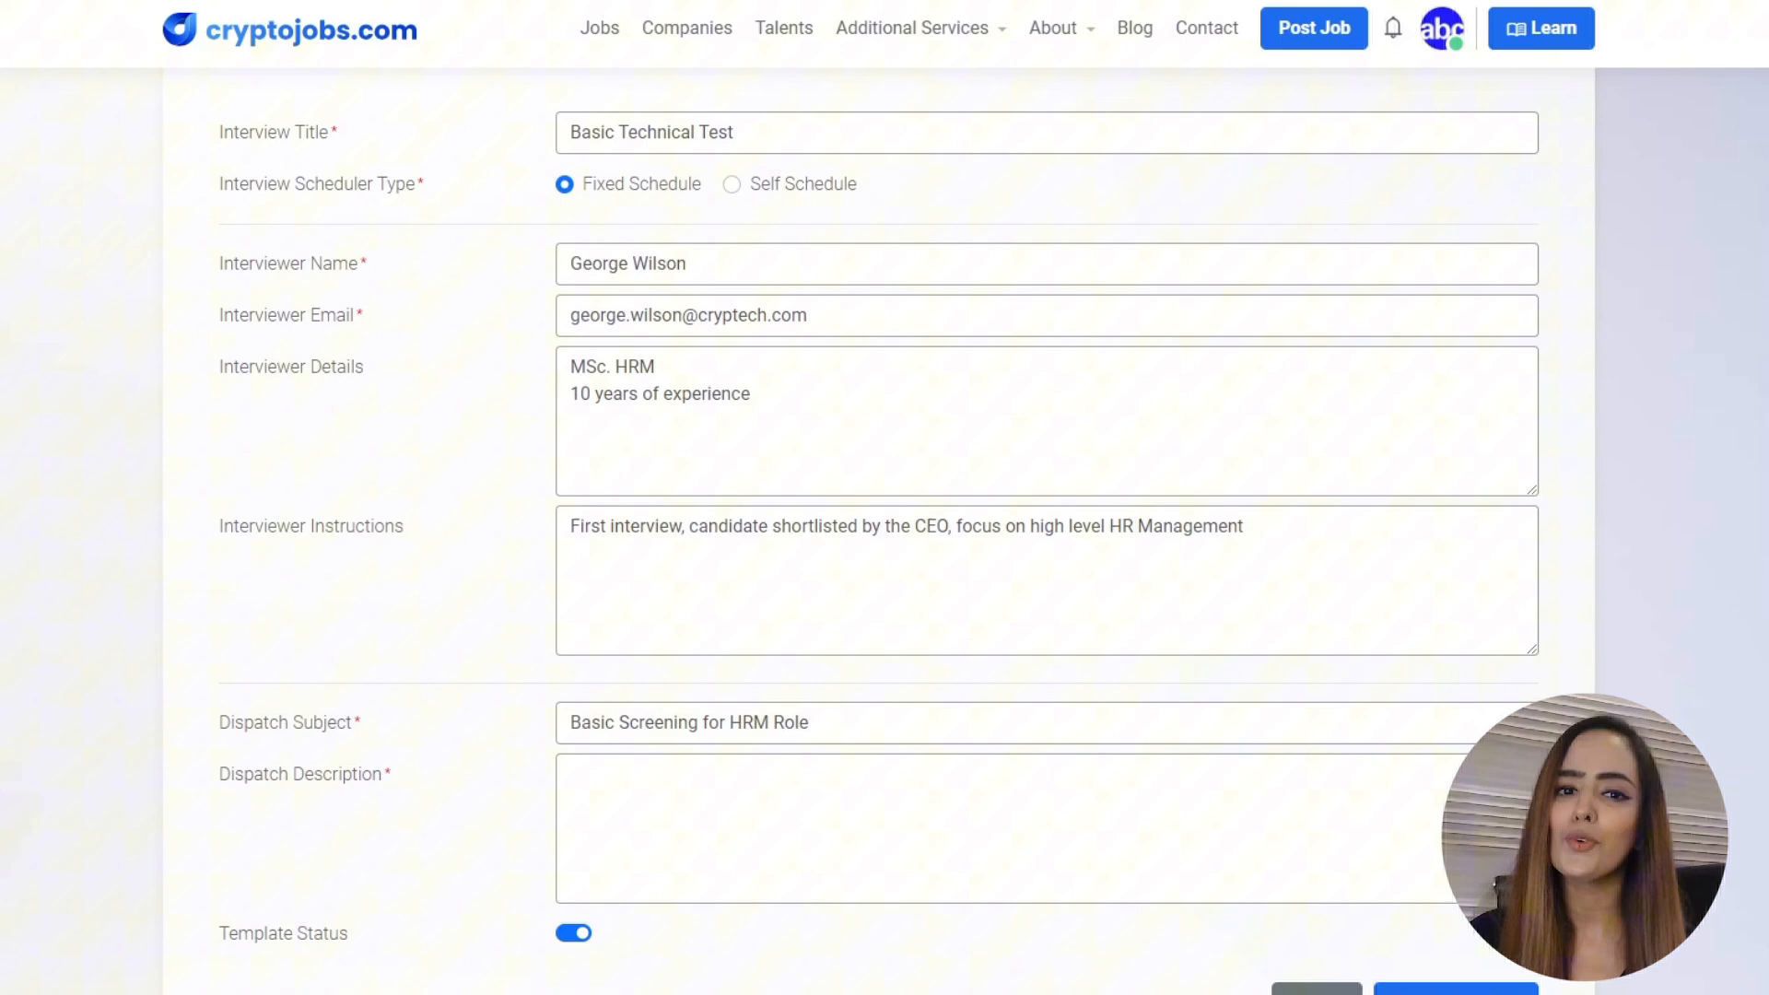
# Add the HR head position description, keep the template active, and create it.
pyautogui.write('Initial Testing for the position of HR head for a multinational firm')
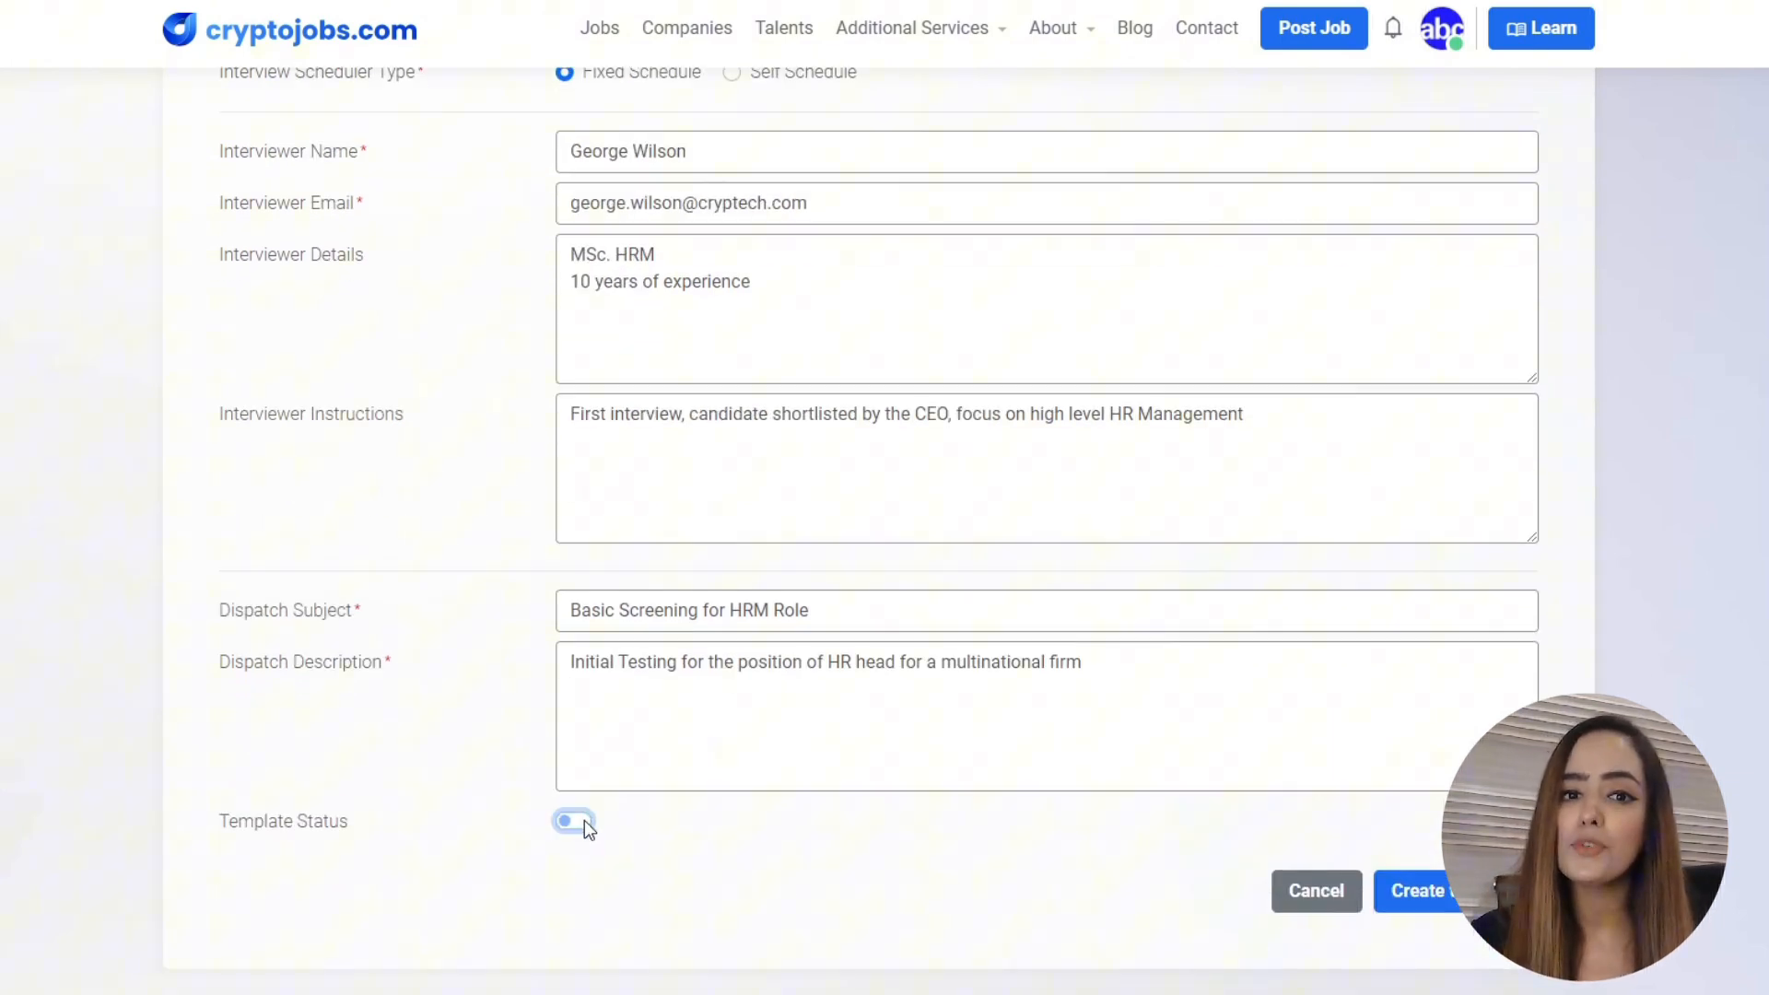
pyautogui.click(573, 820)
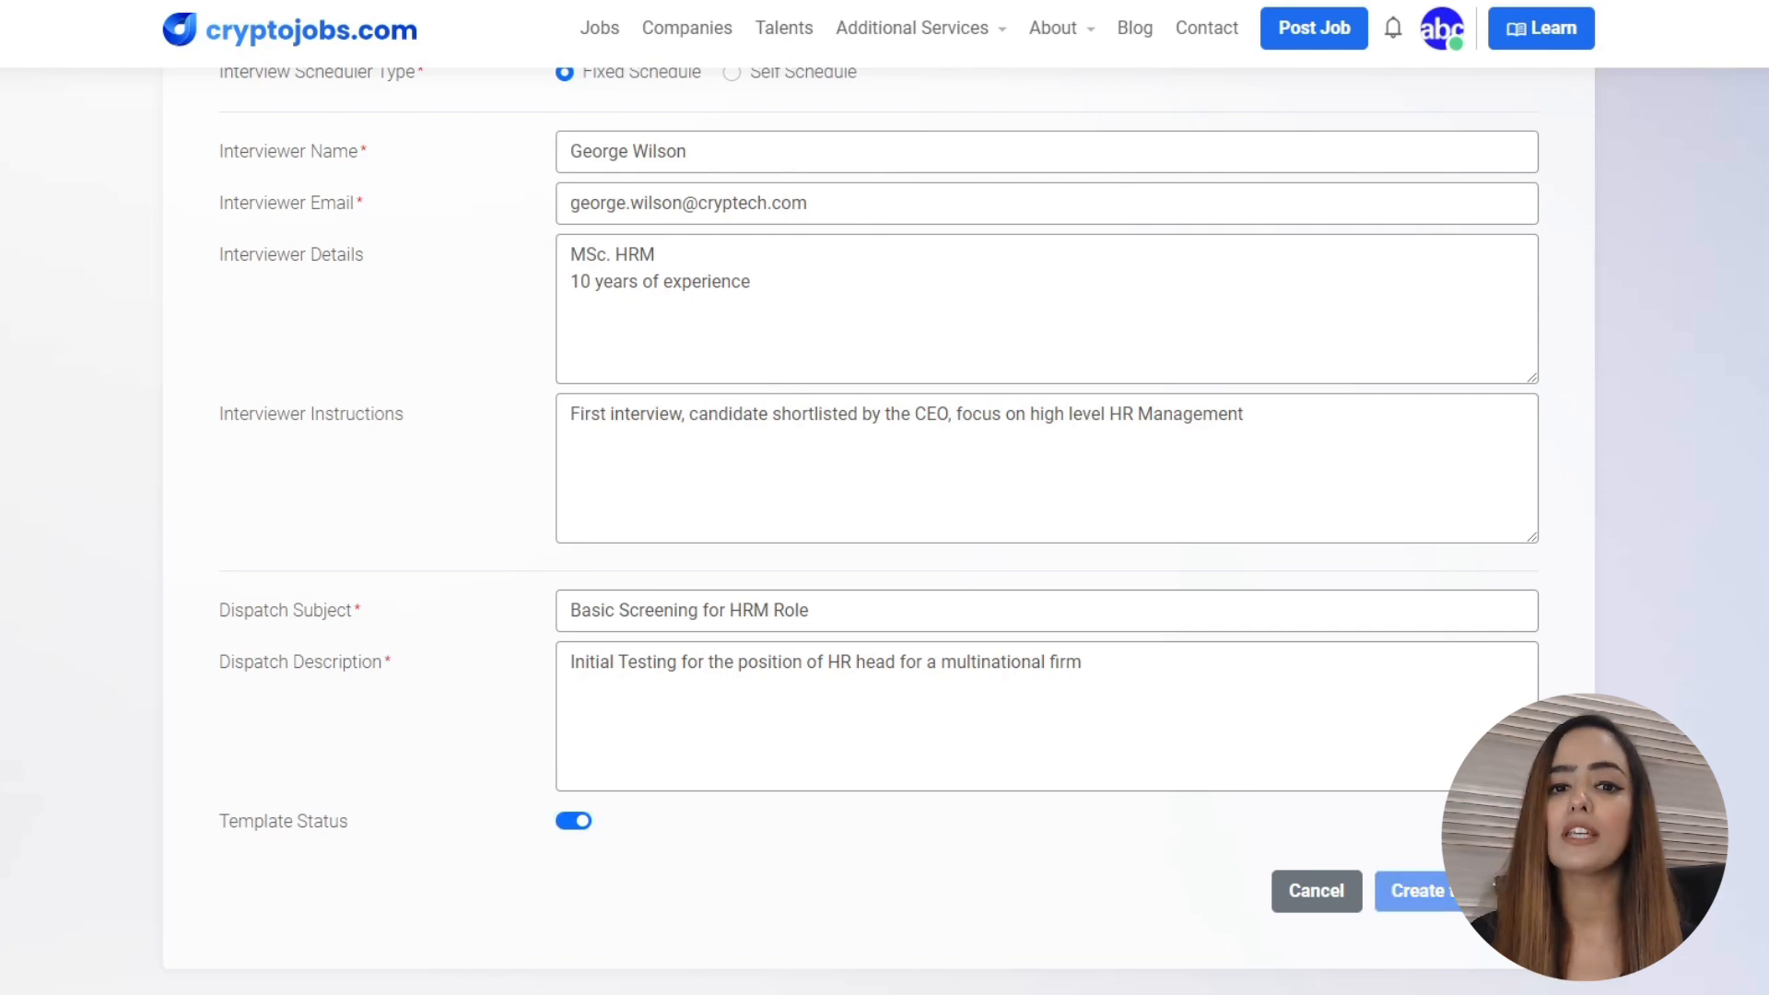
pyautogui.click(1421, 890)
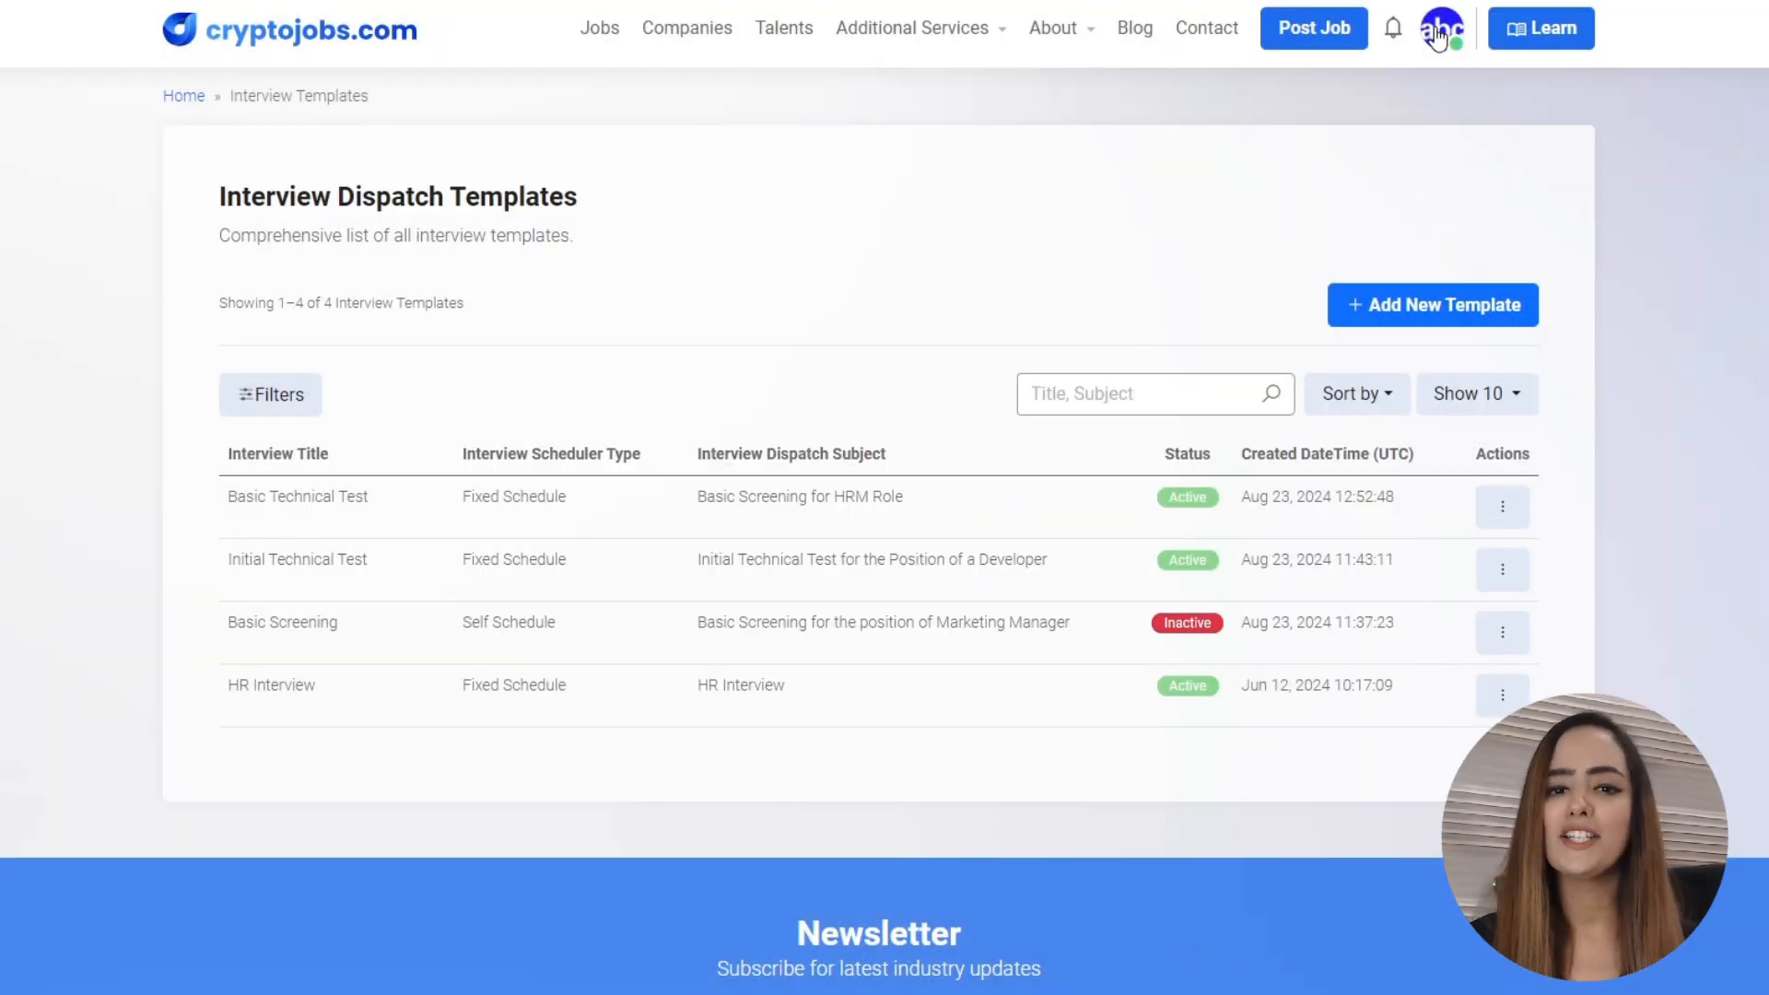
# From Job Applications, start an interview request for the first application.
pyautogui.click(1440, 27)
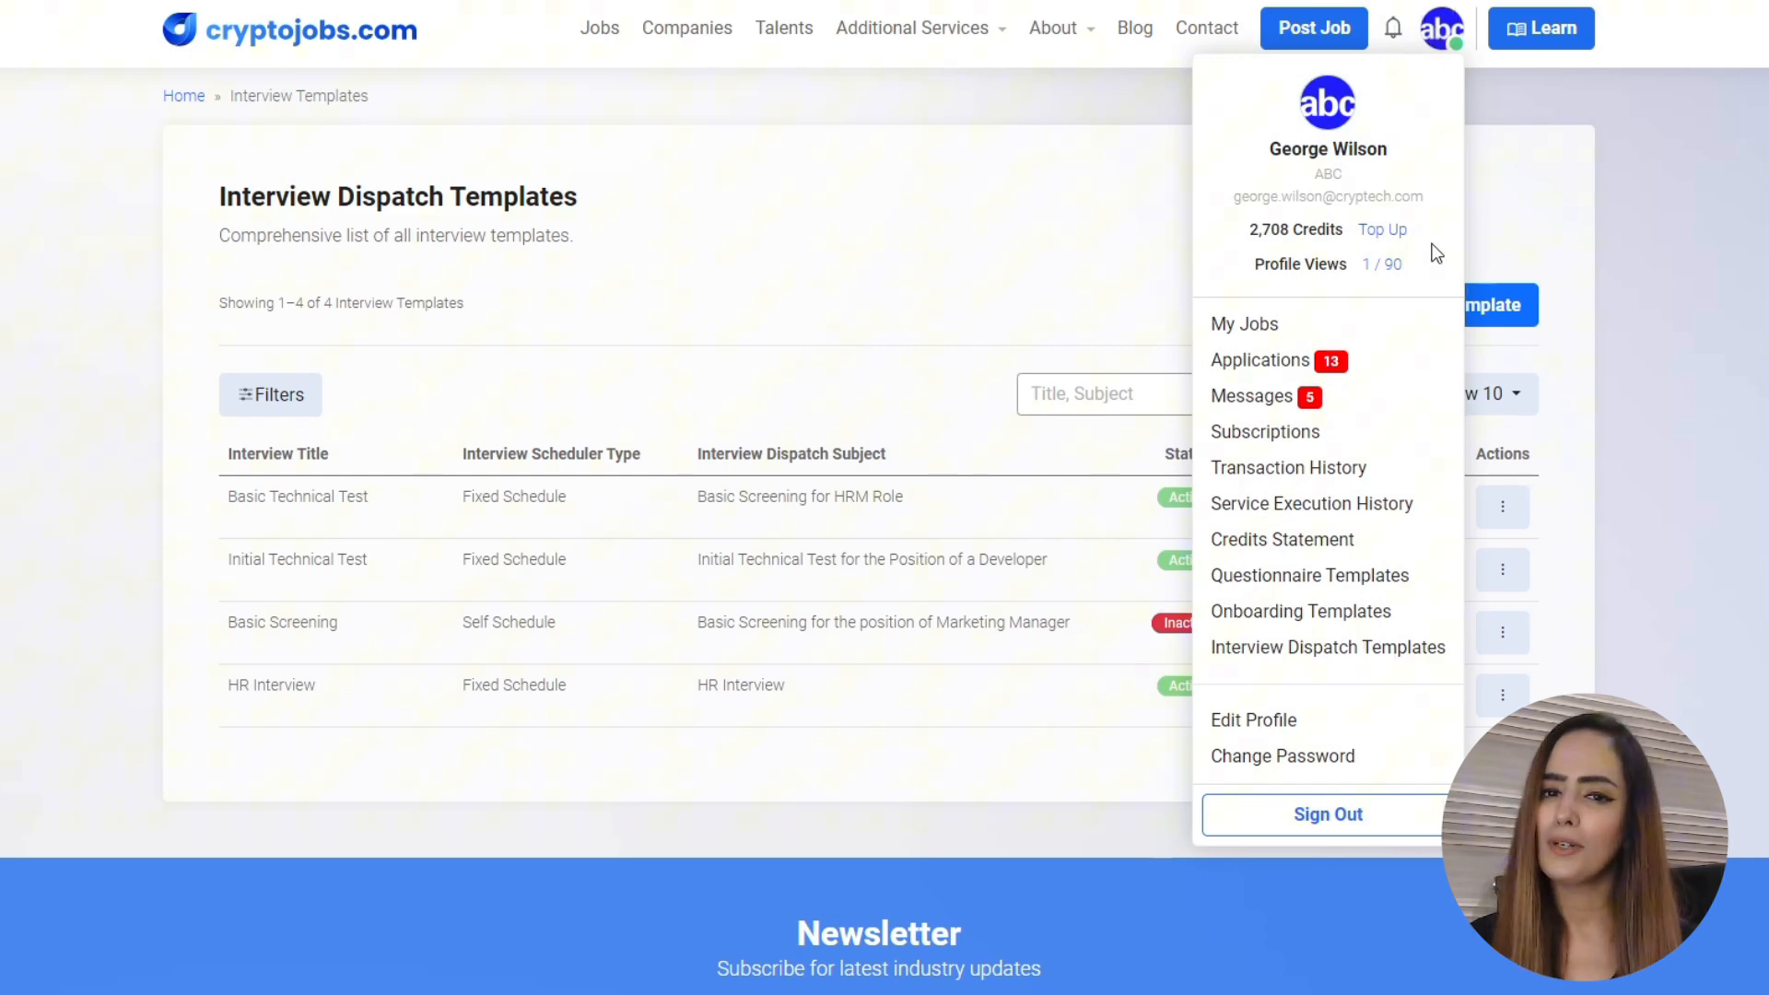
pyautogui.click(1260, 361)
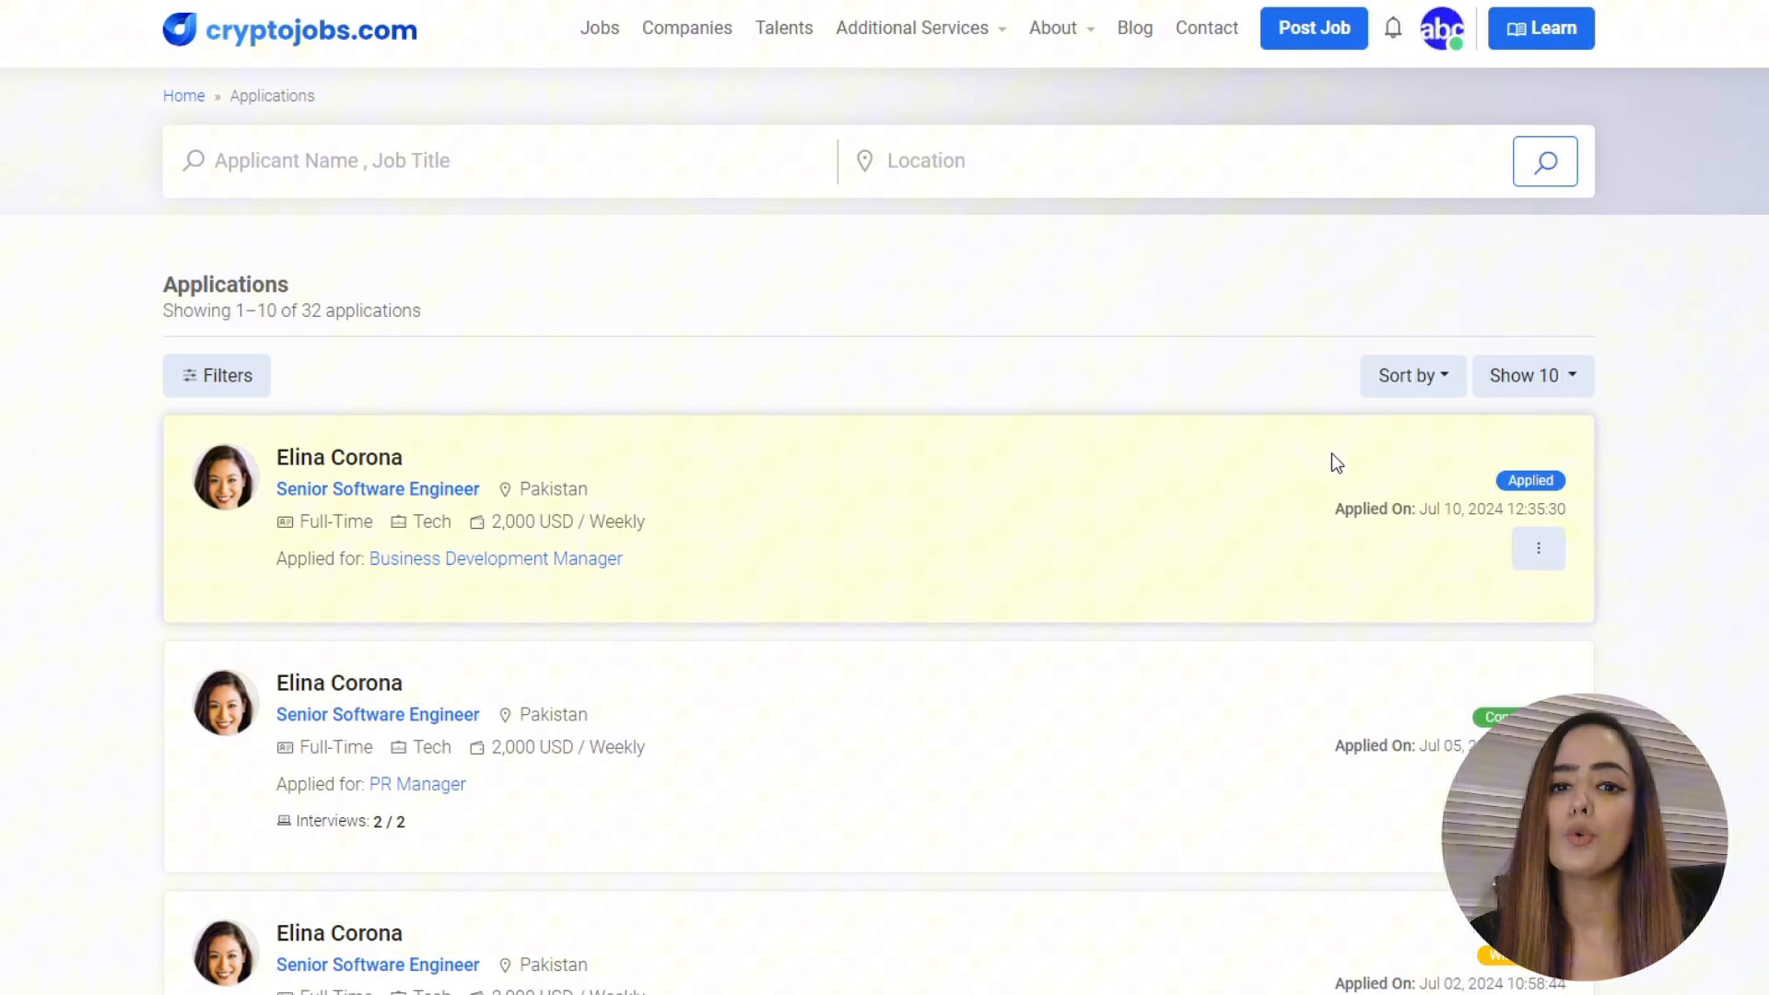
pyautogui.click(1537, 547)
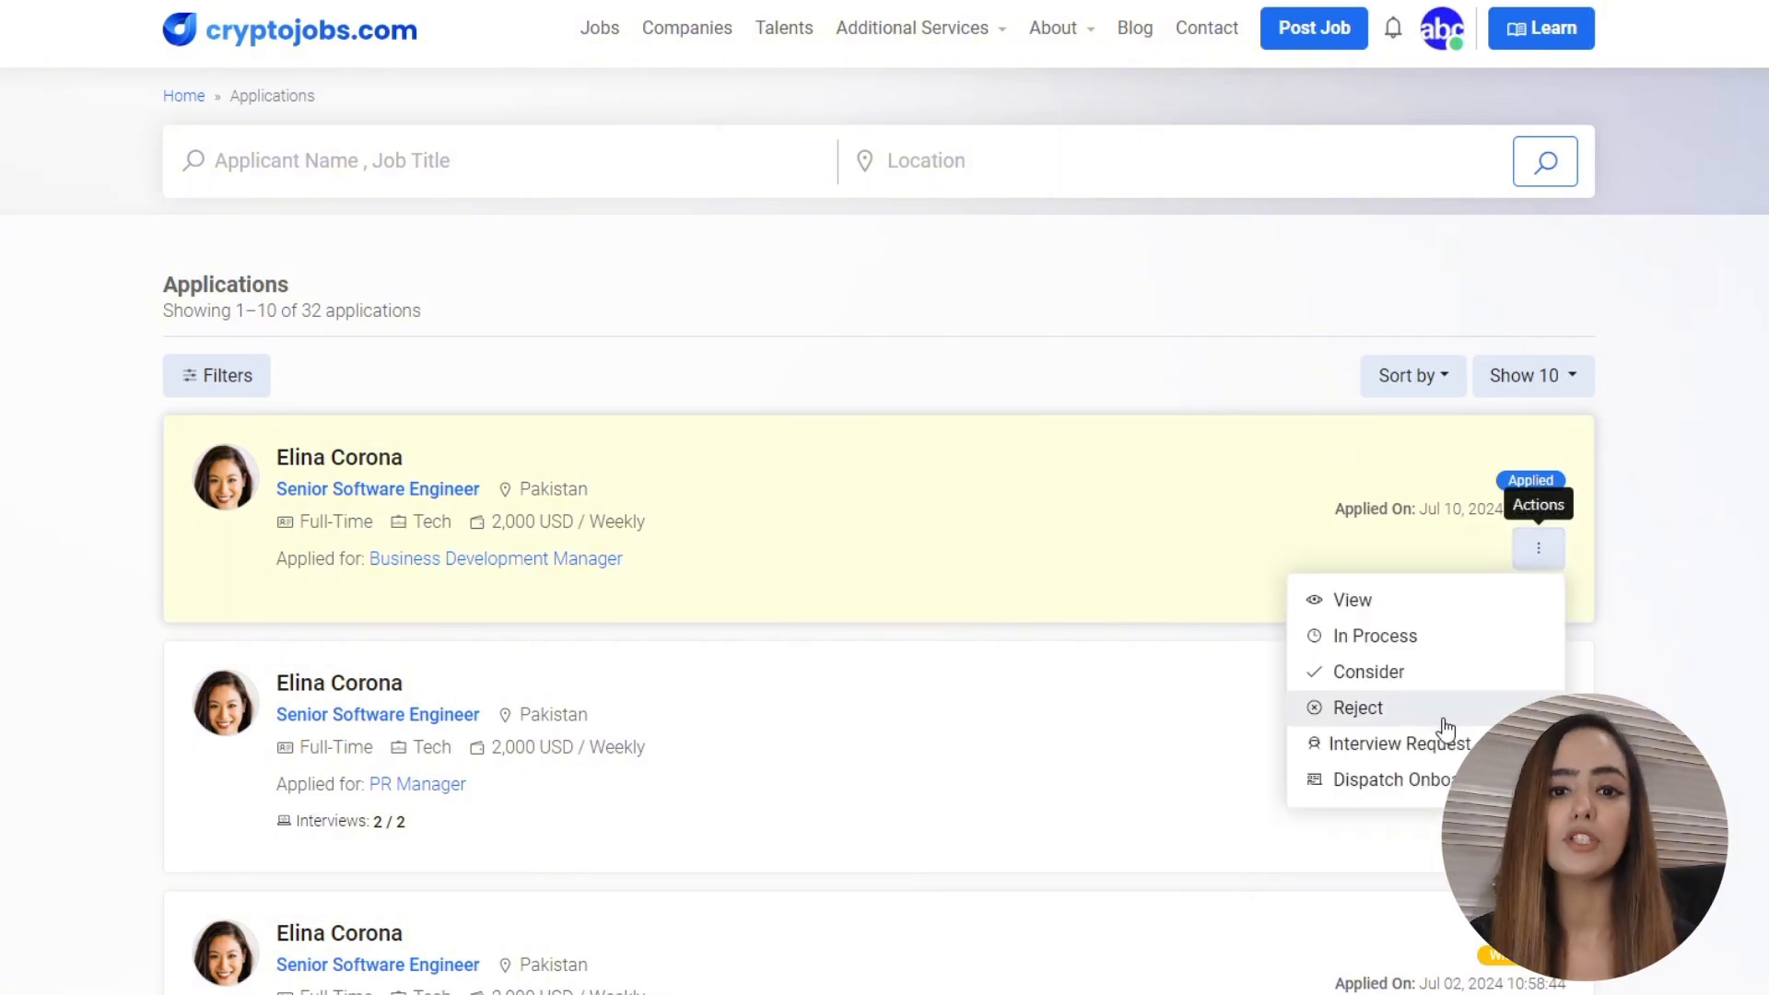
pyautogui.moveTo(1397, 743)
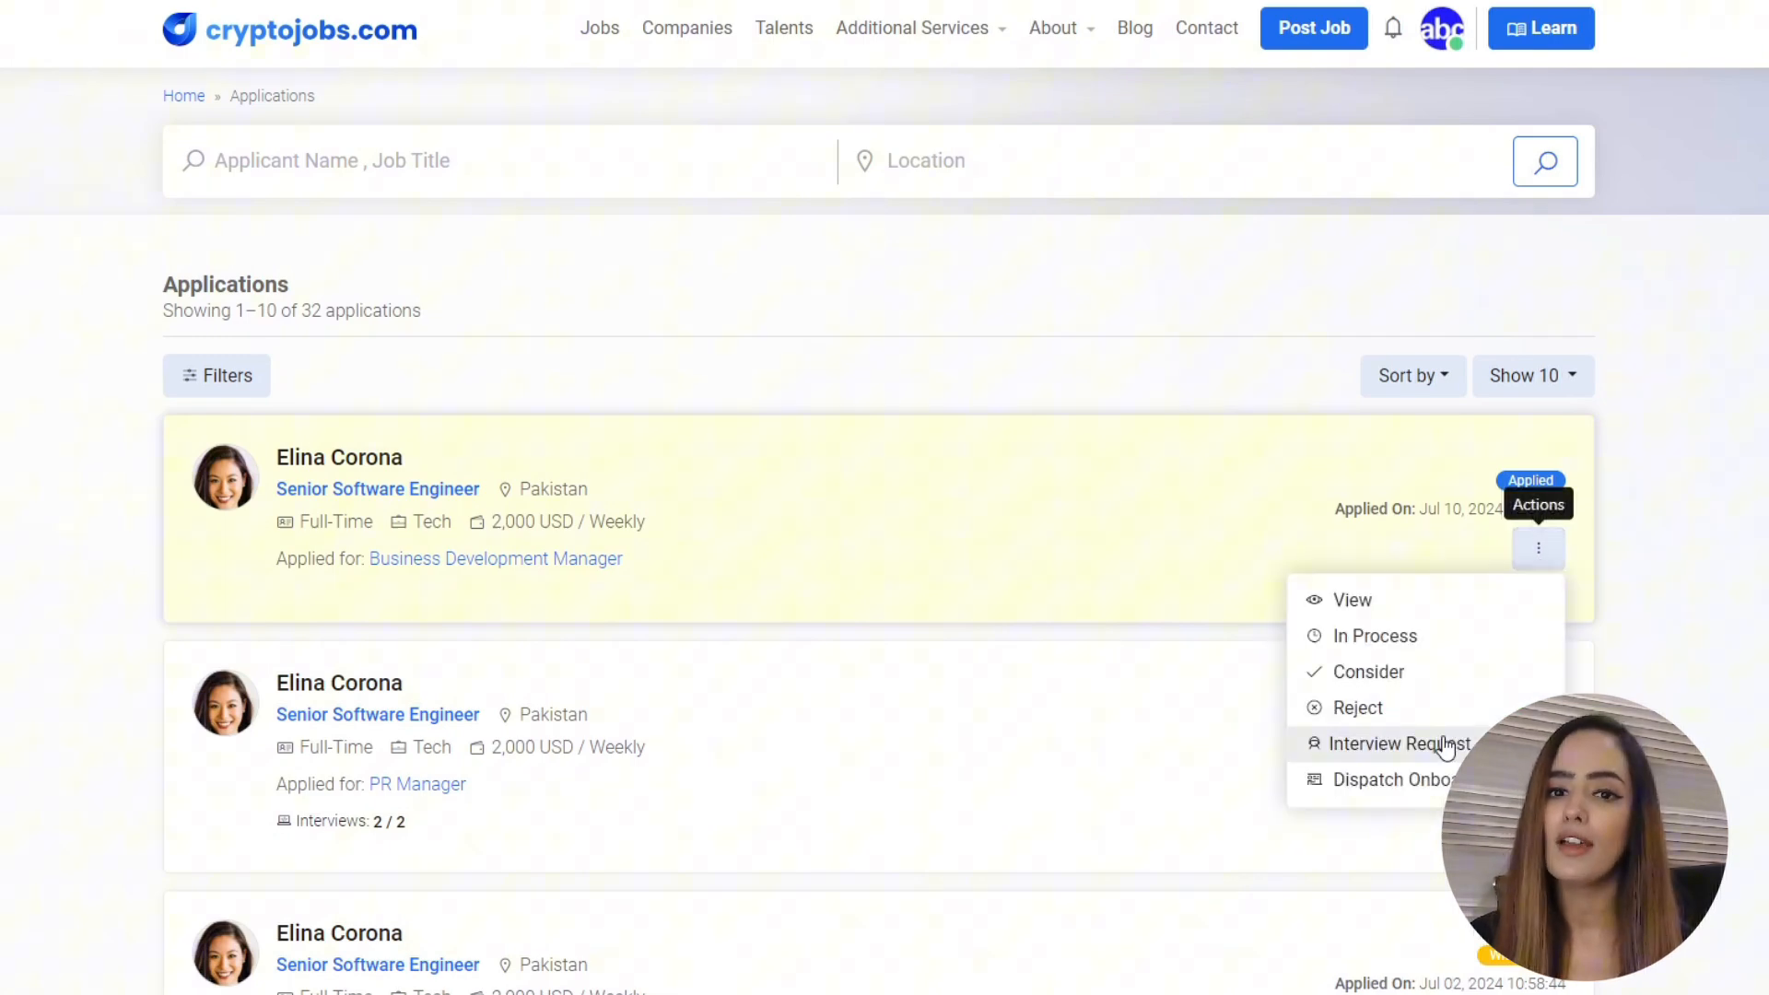
pyautogui.click(1398, 744)
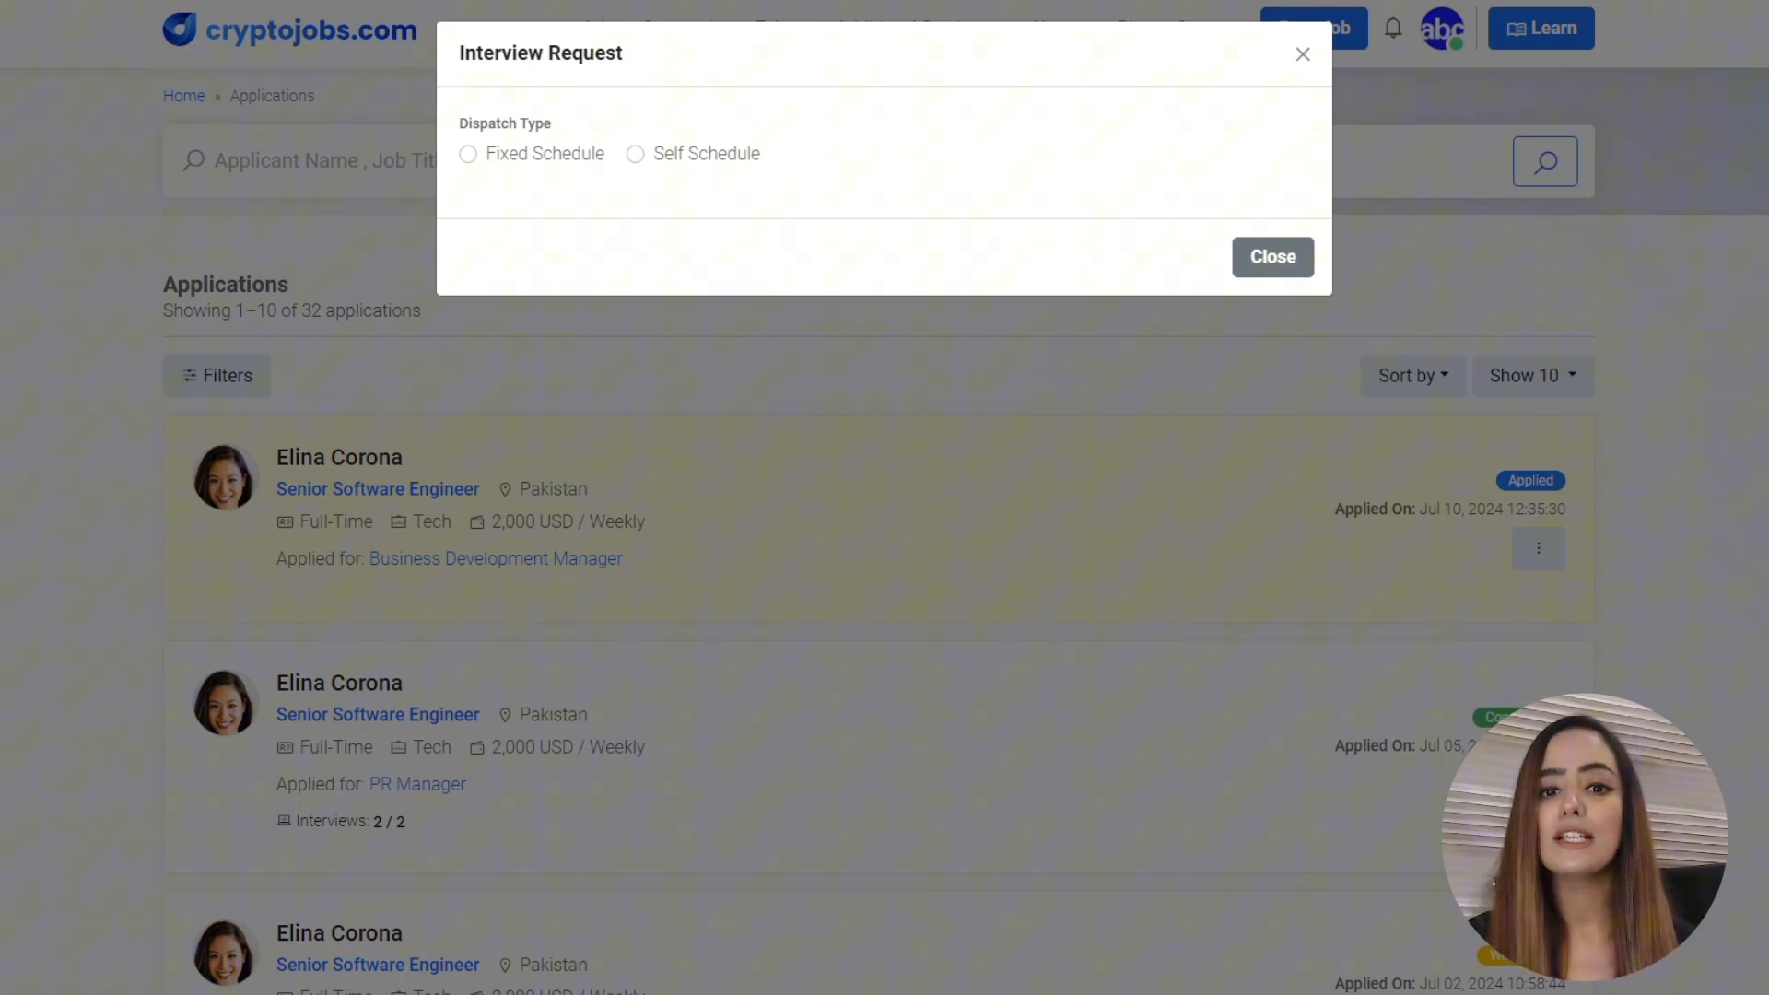
# Choose Fixed Schedule and apply the Basic Technical Test template.
pyautogui.click(467, 154)
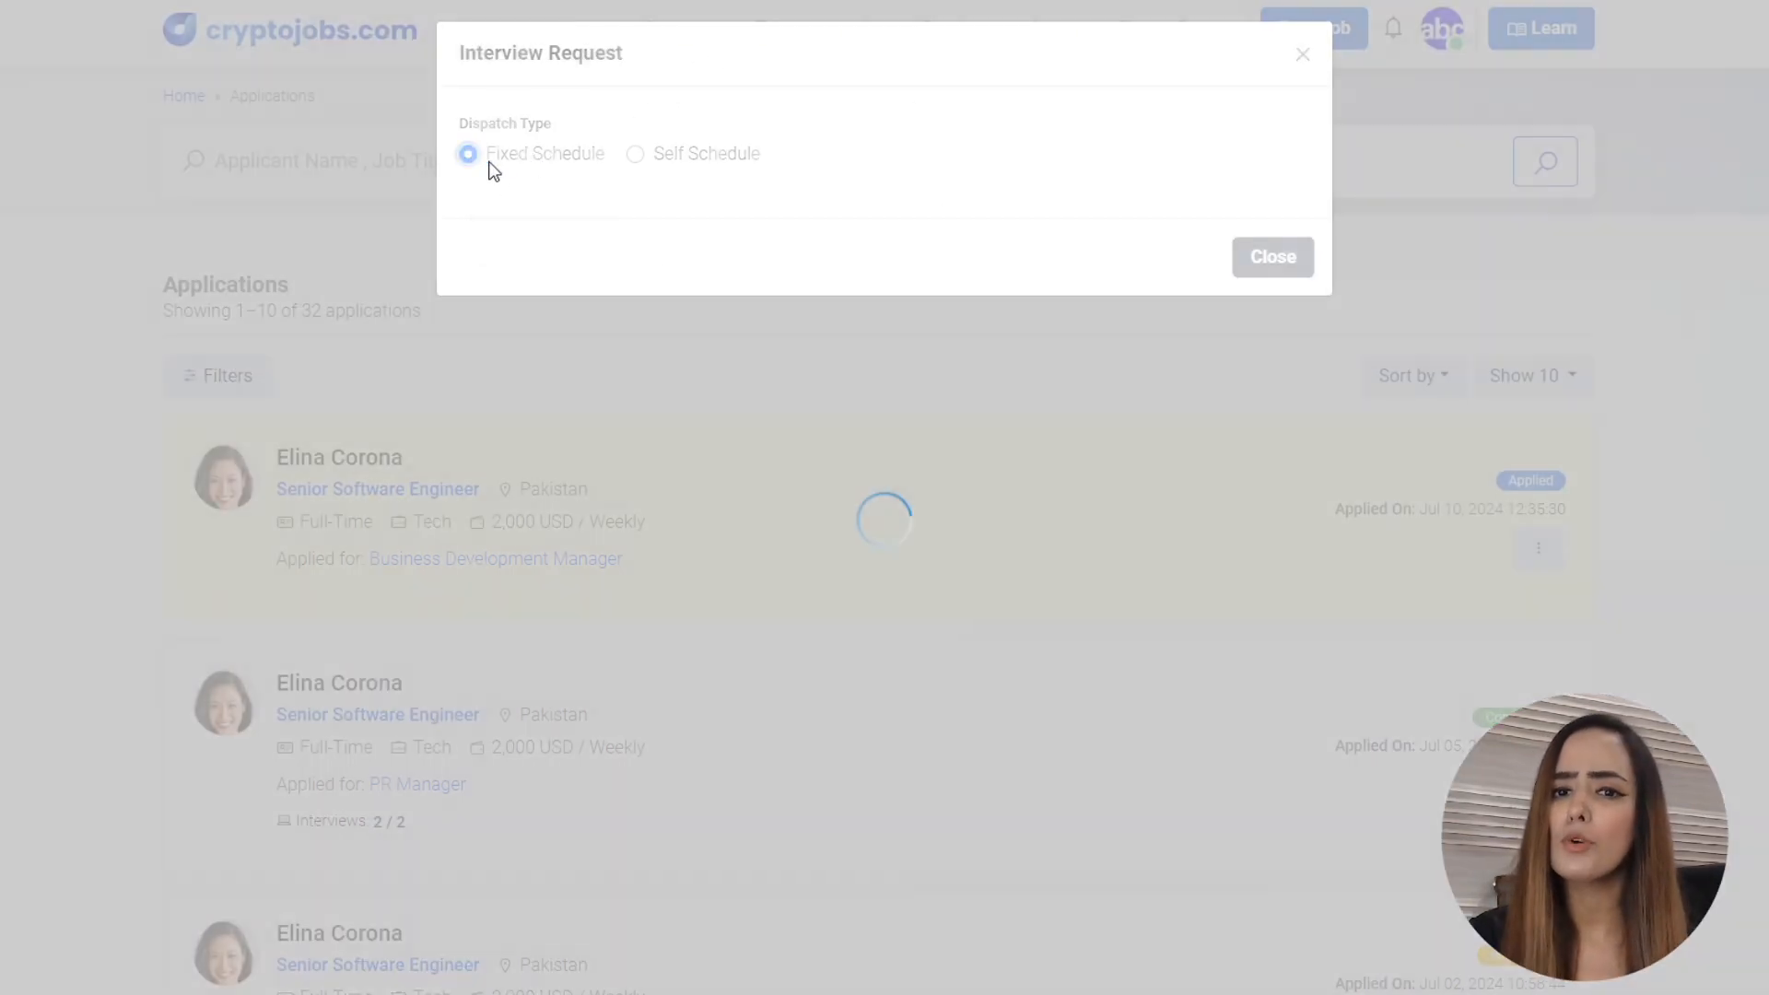
pyautogui.click(467, 154)
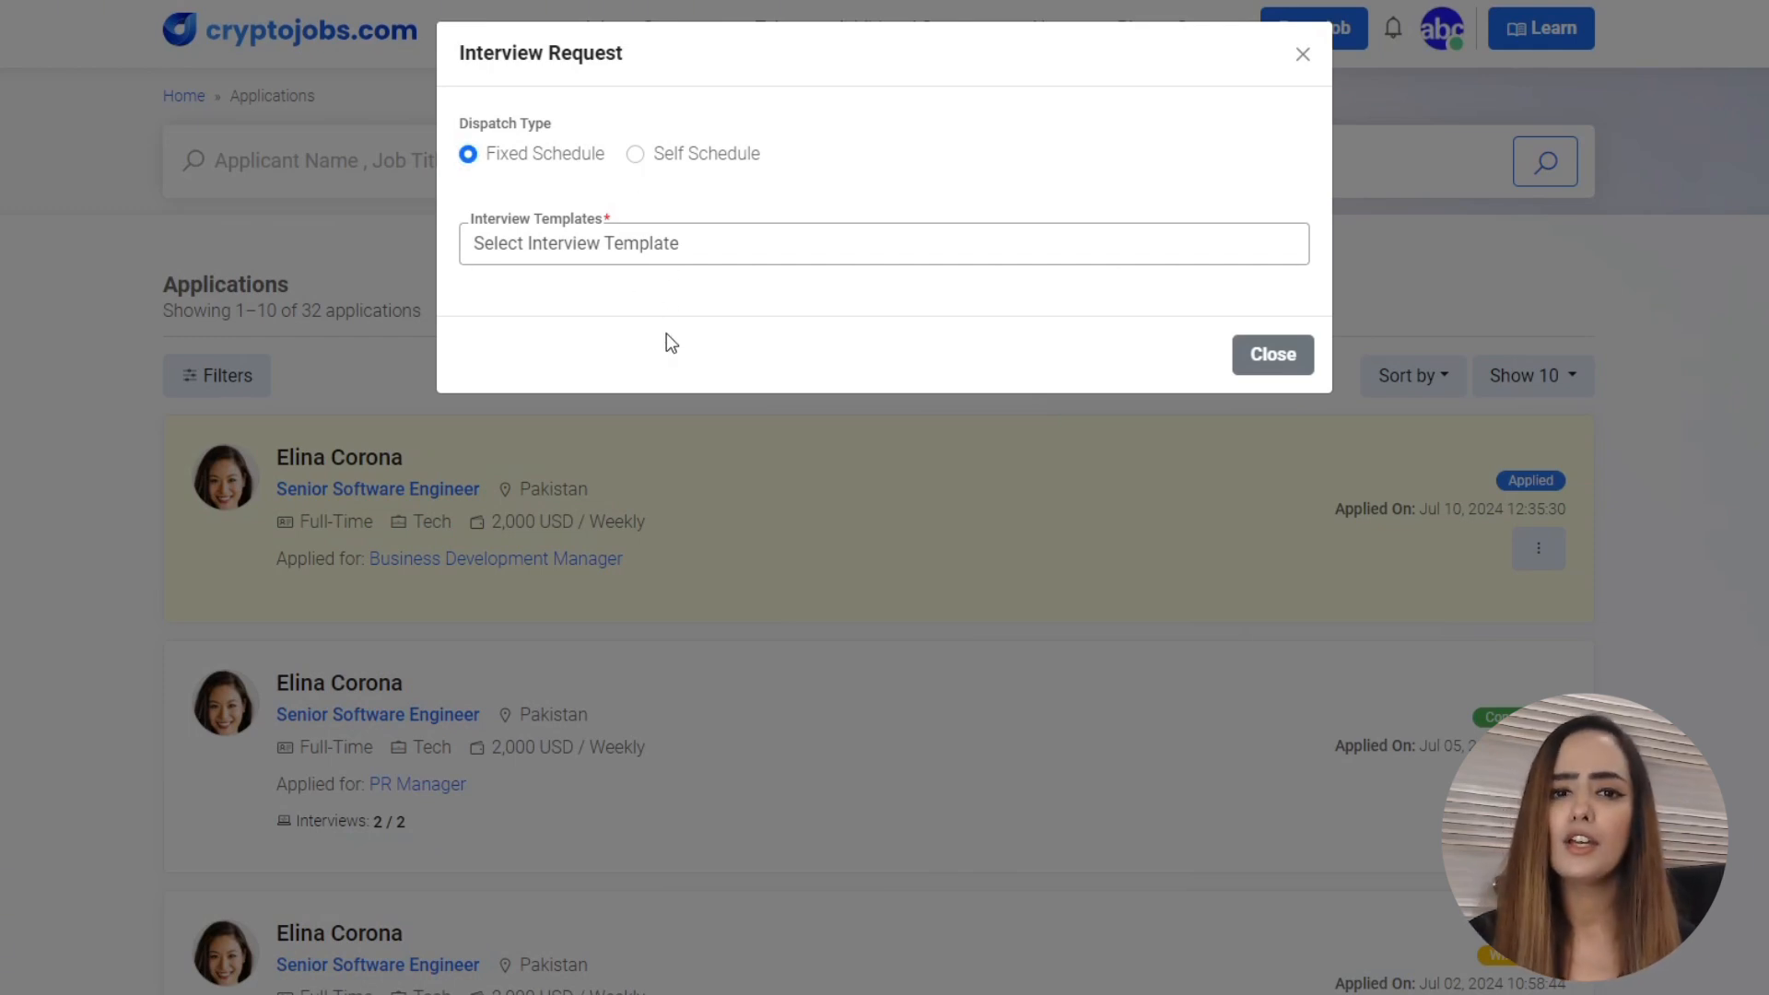
pyautogui.click(884, 242)
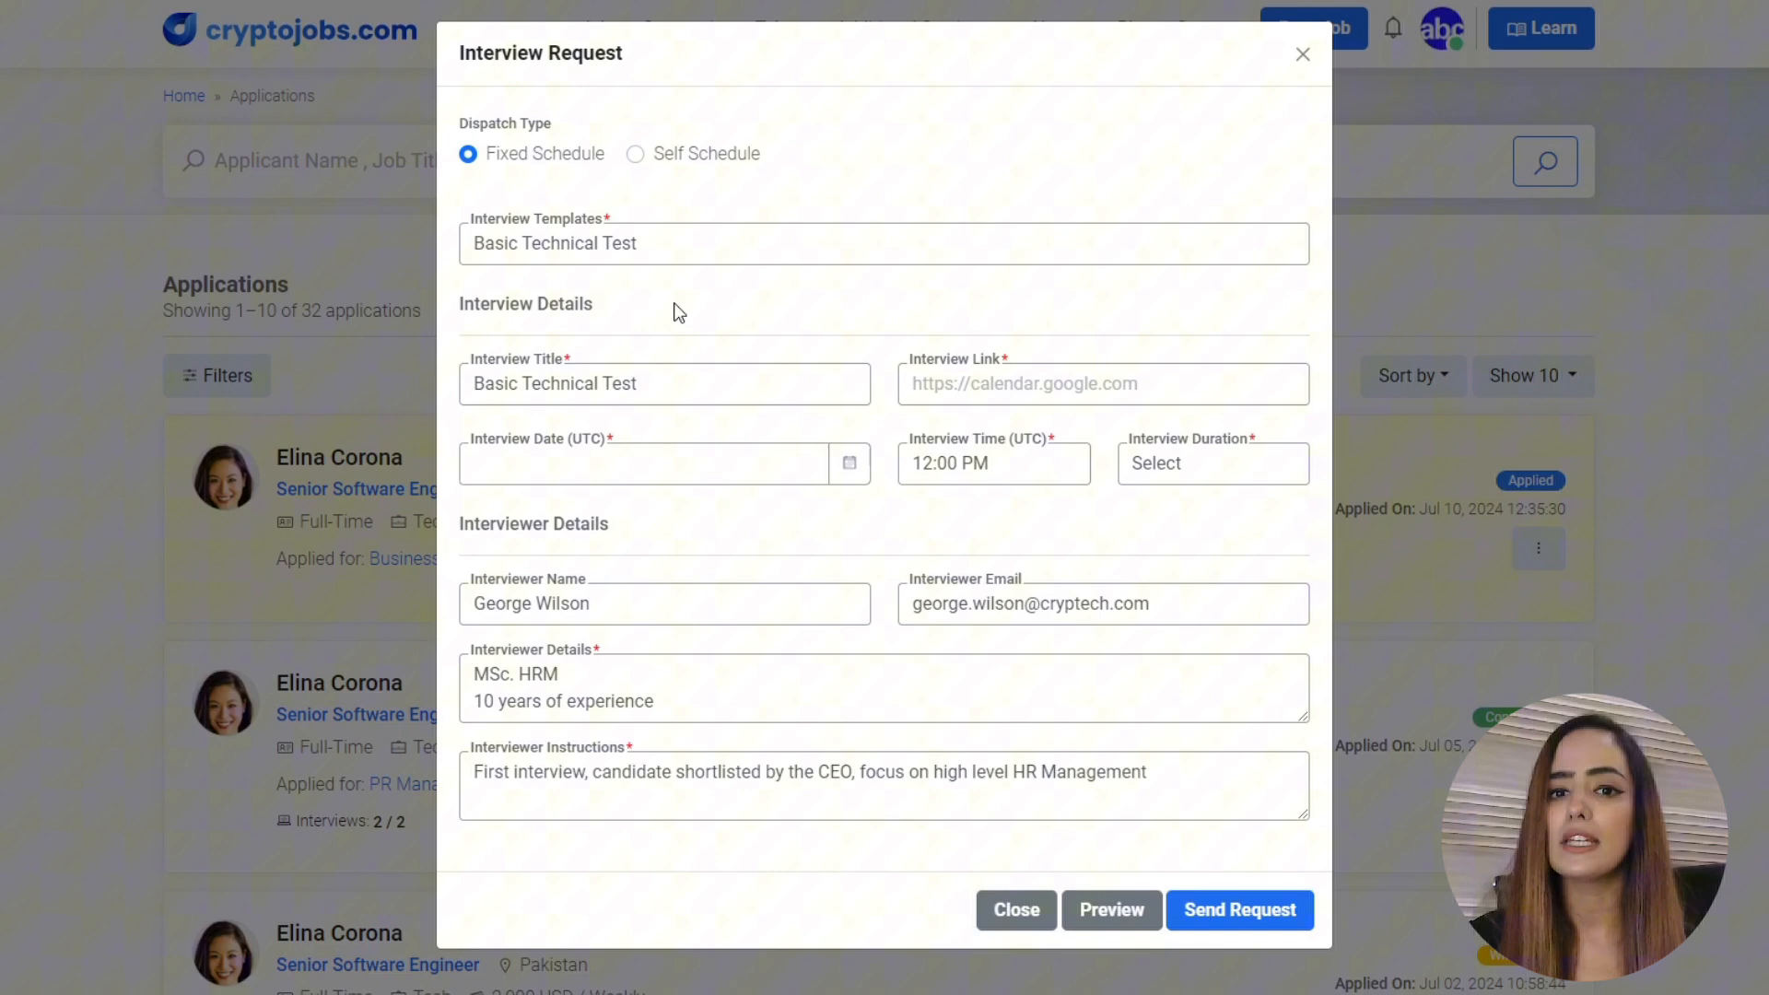
pyautogui.moveTo(684, 370)
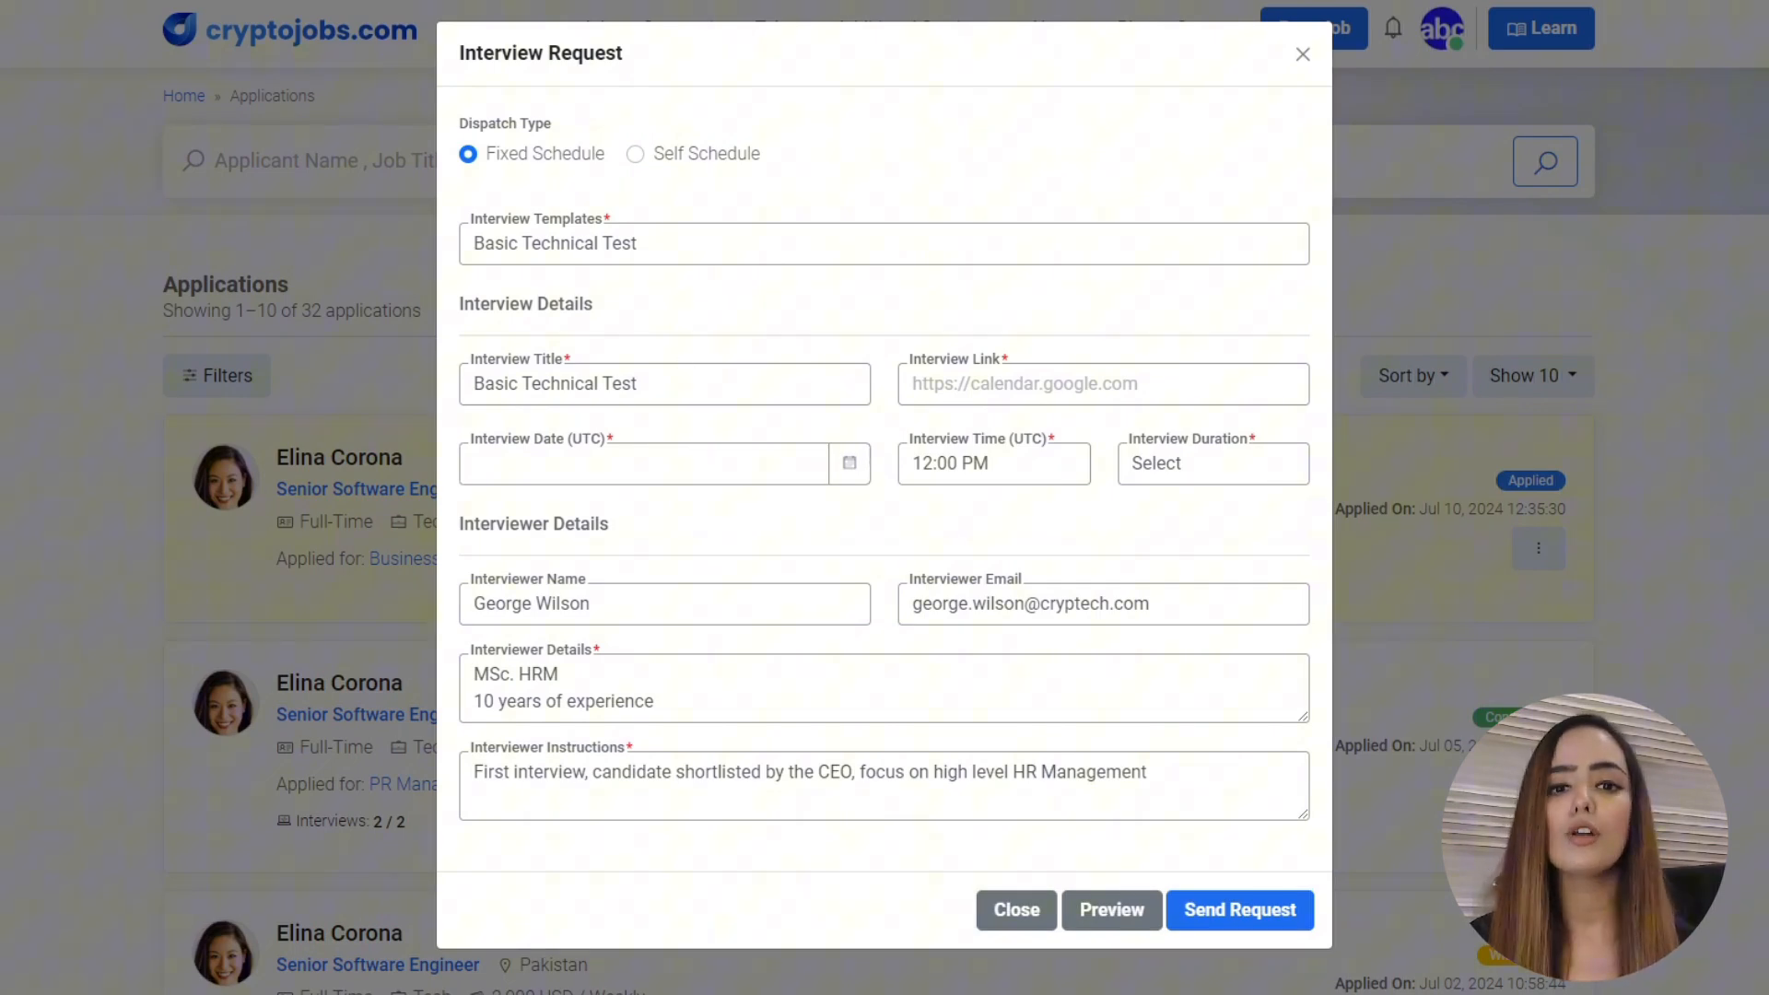
# Set date 28/08/2024 and duration 30 minutes, then send the request.
pyautogui.click(643, 463)
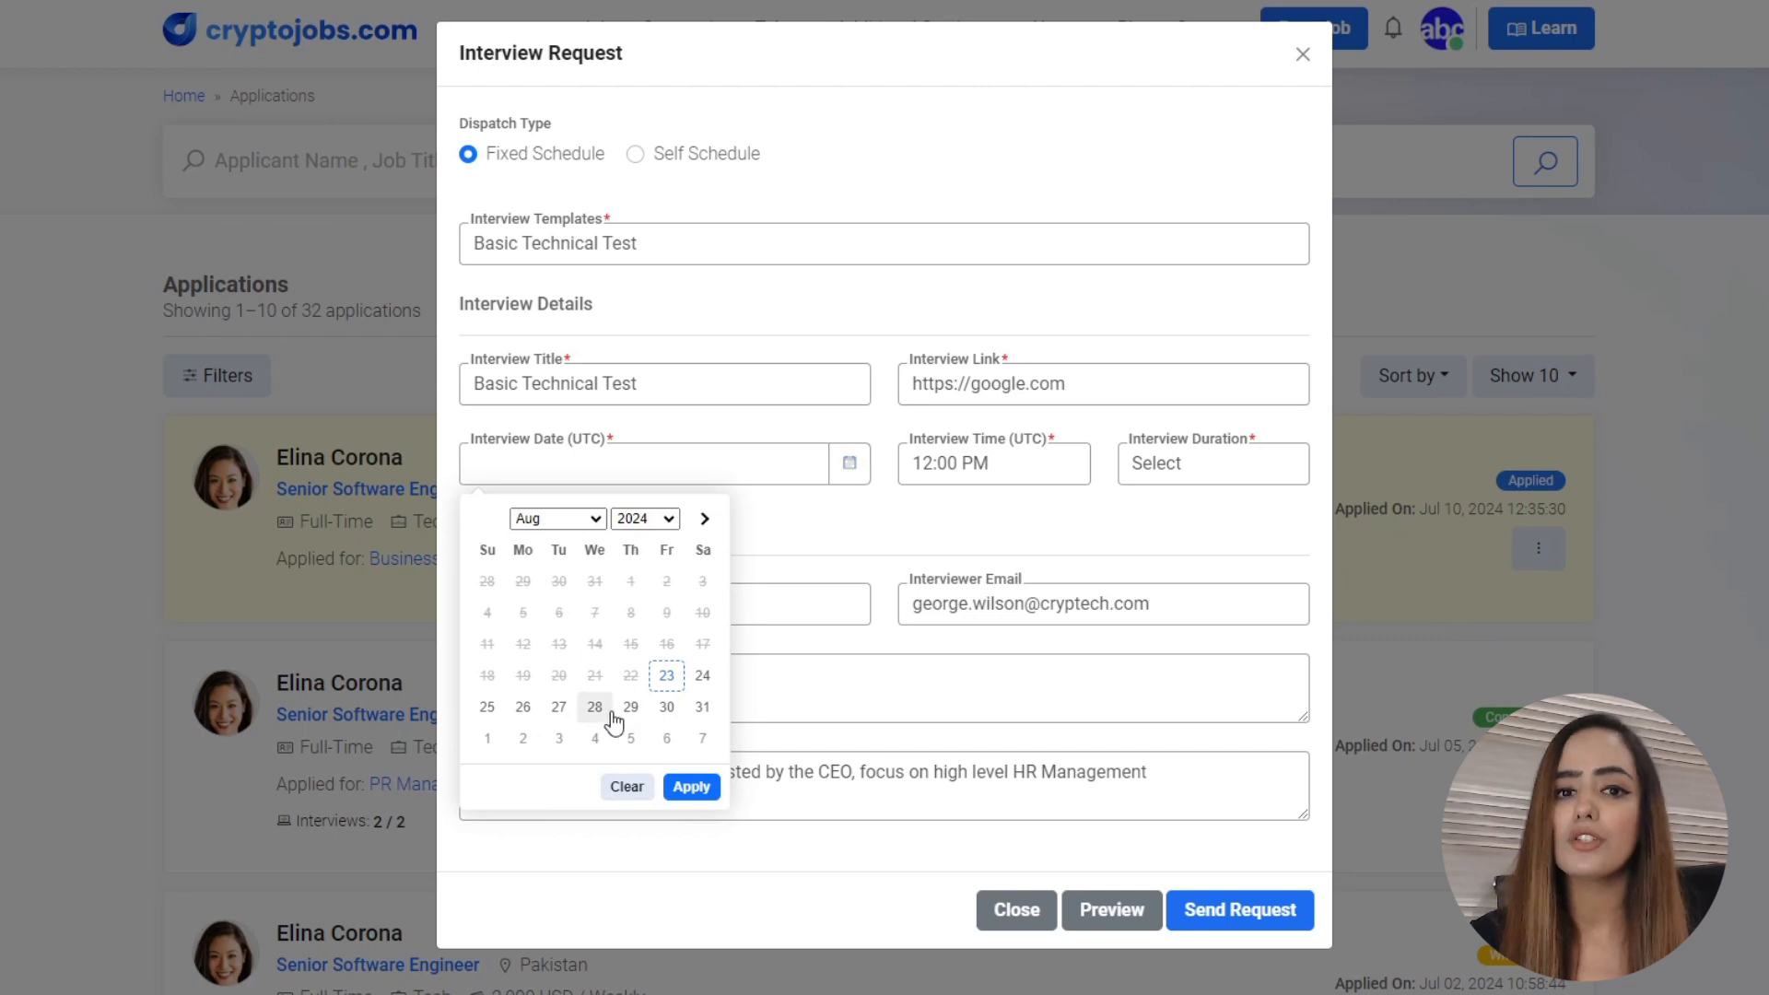
pyautogui.click(594, 707)
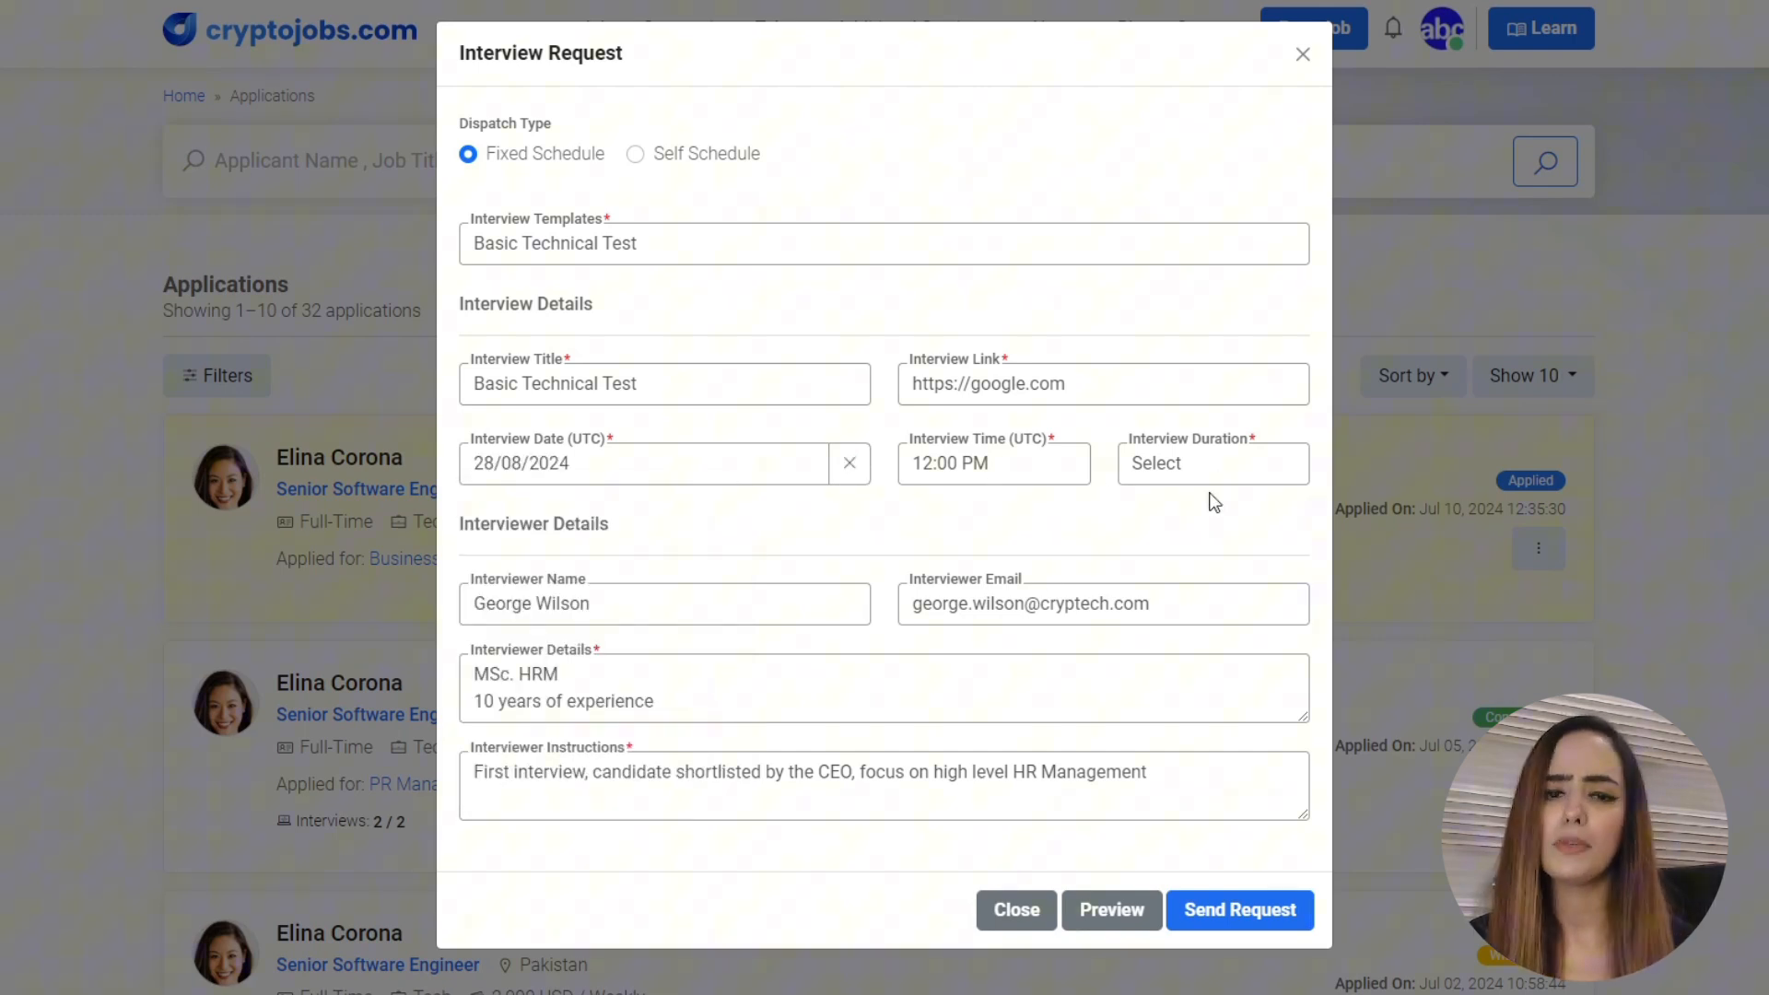
pyautogui.click(1211, 462)
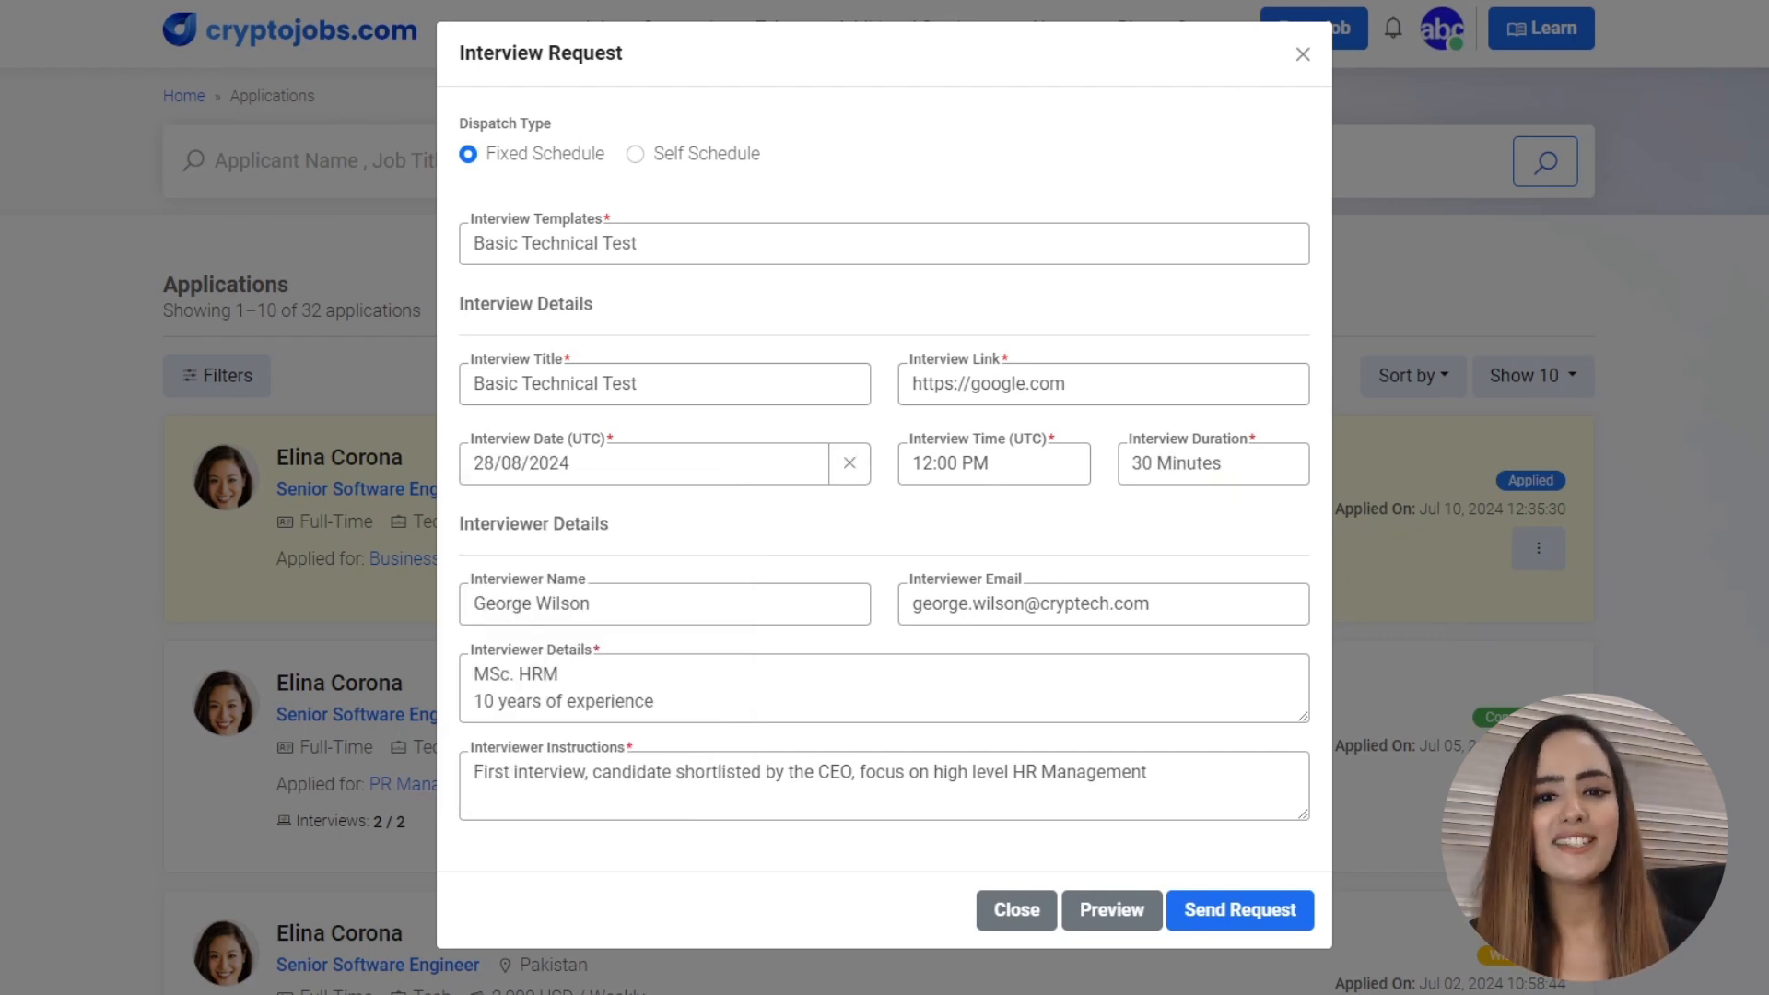
pyautogui.click(1110, 909)
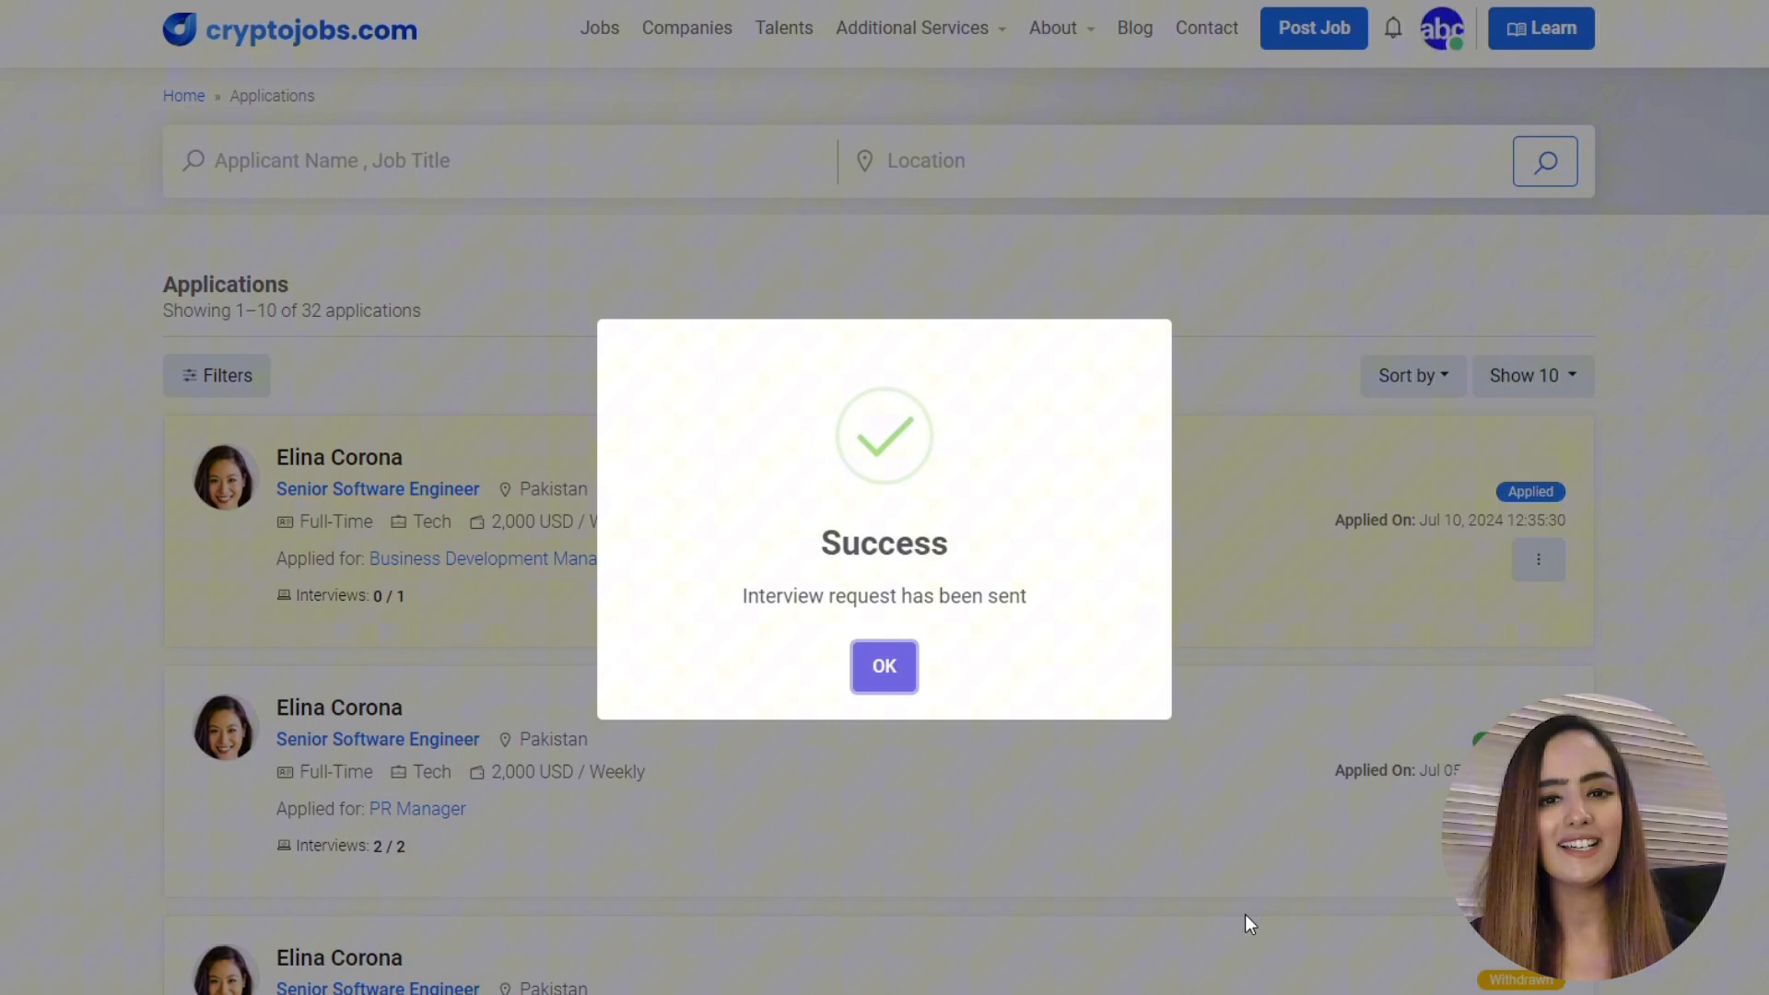
pyautogui.click(883, 665)
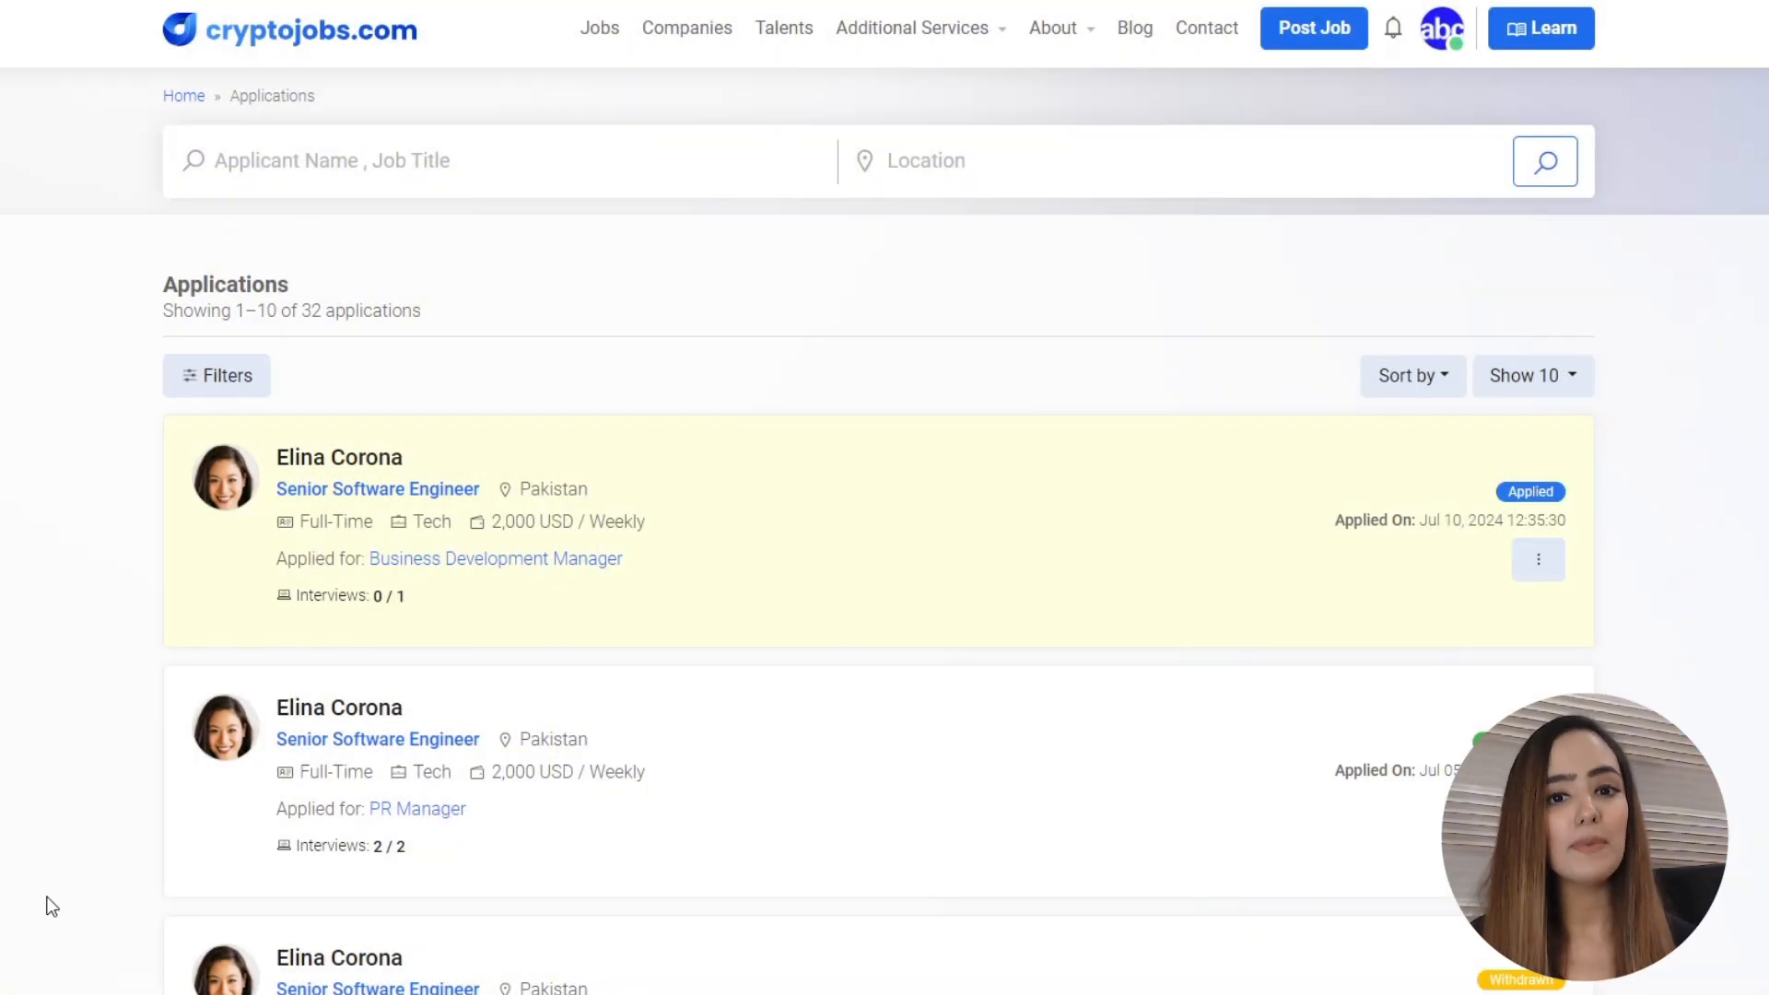
pyautogui.moveTo(391, 596)
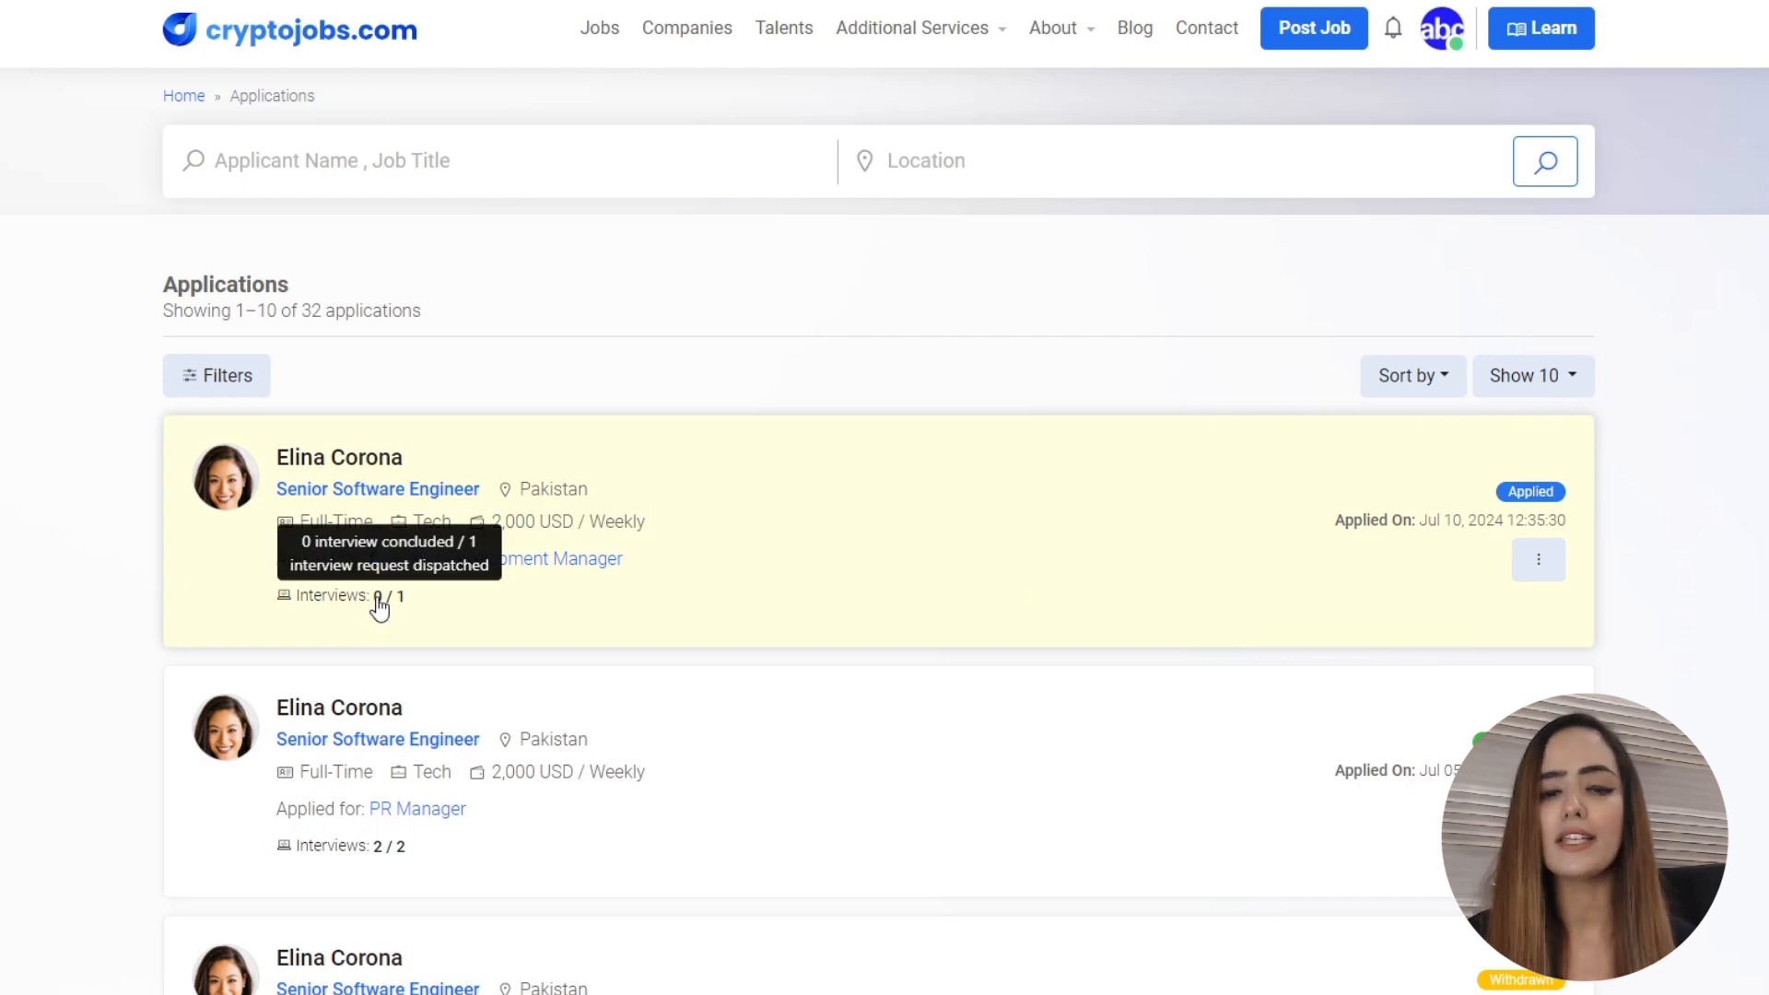
# Open Update Interview Status for the application and tick Interview Conducted.
pyautogui.click(1537, 559)
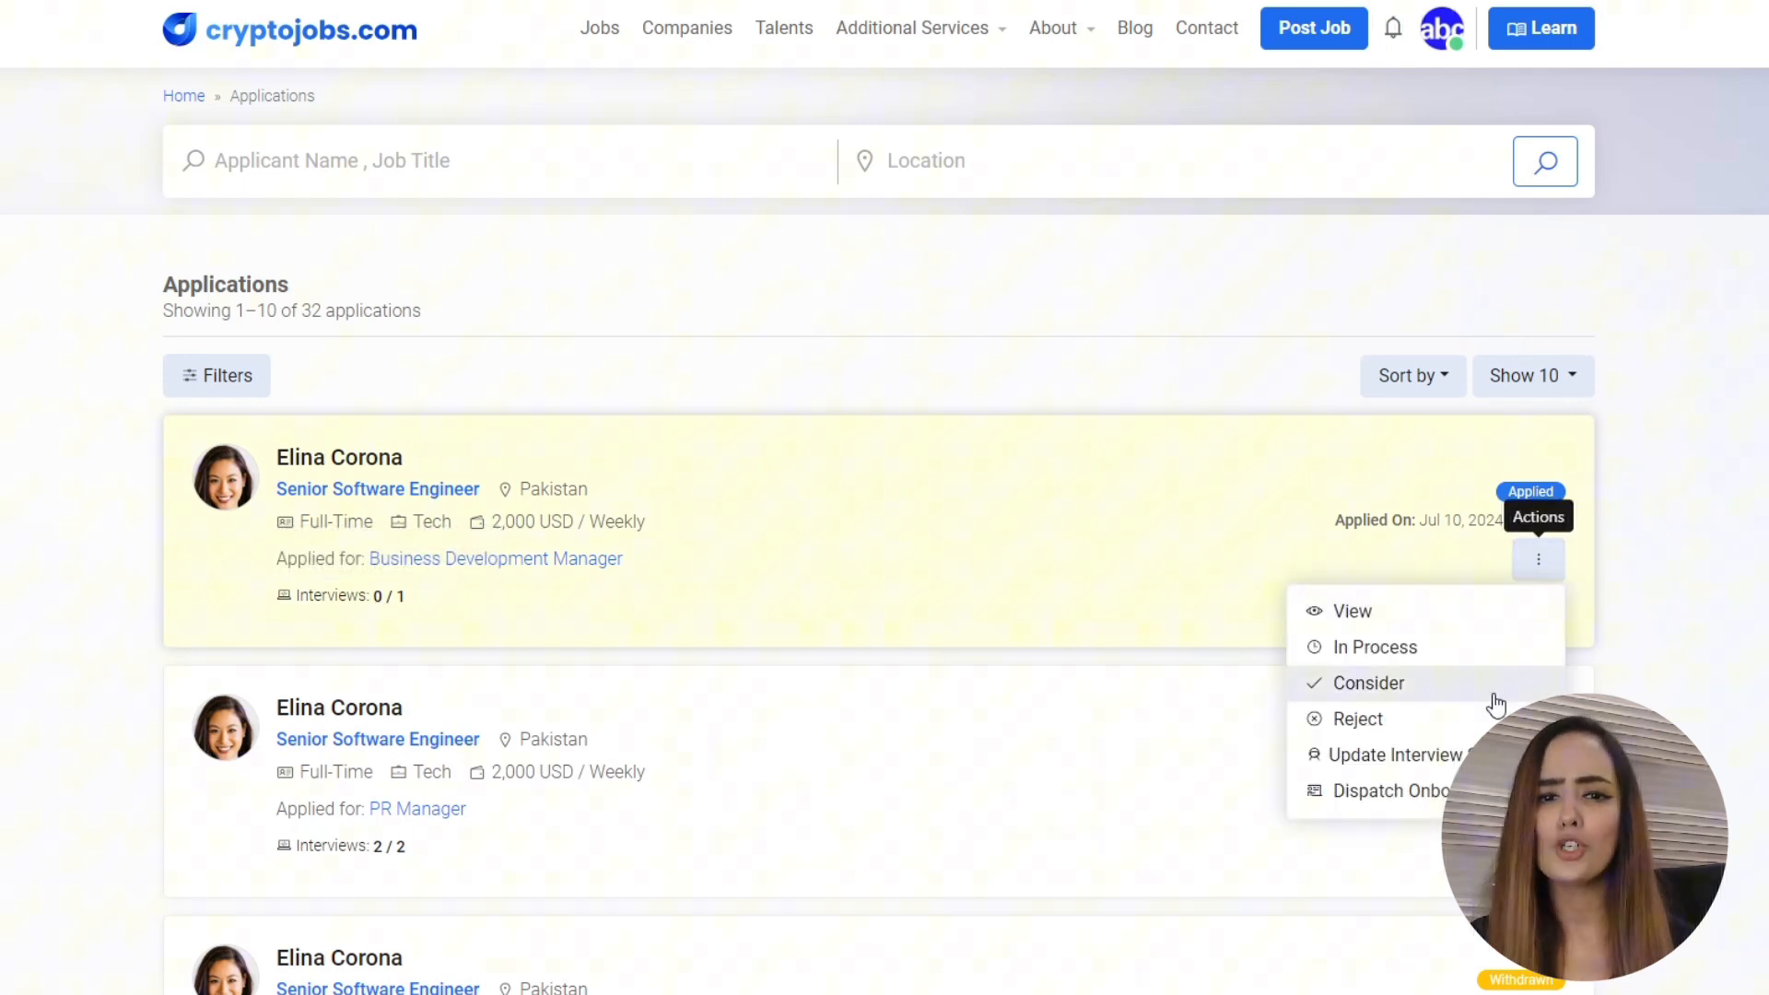
pyautogui.click(1382, 754)
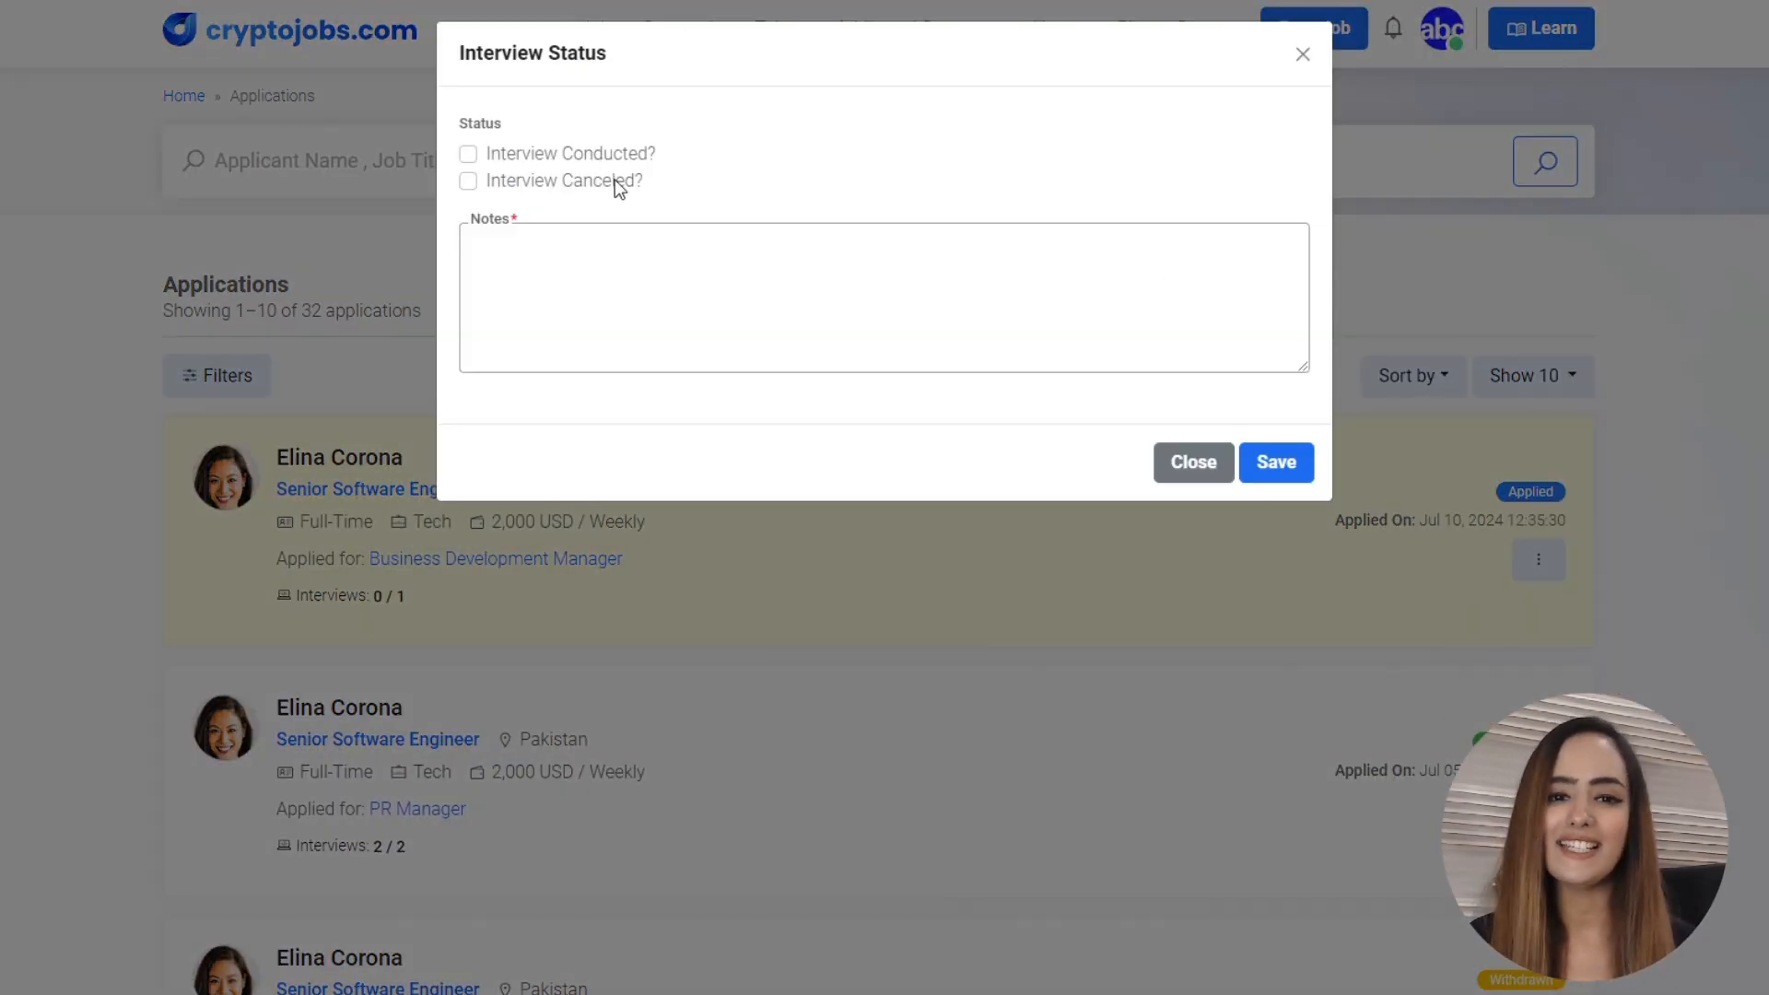
pyautogui.click(467, 154)
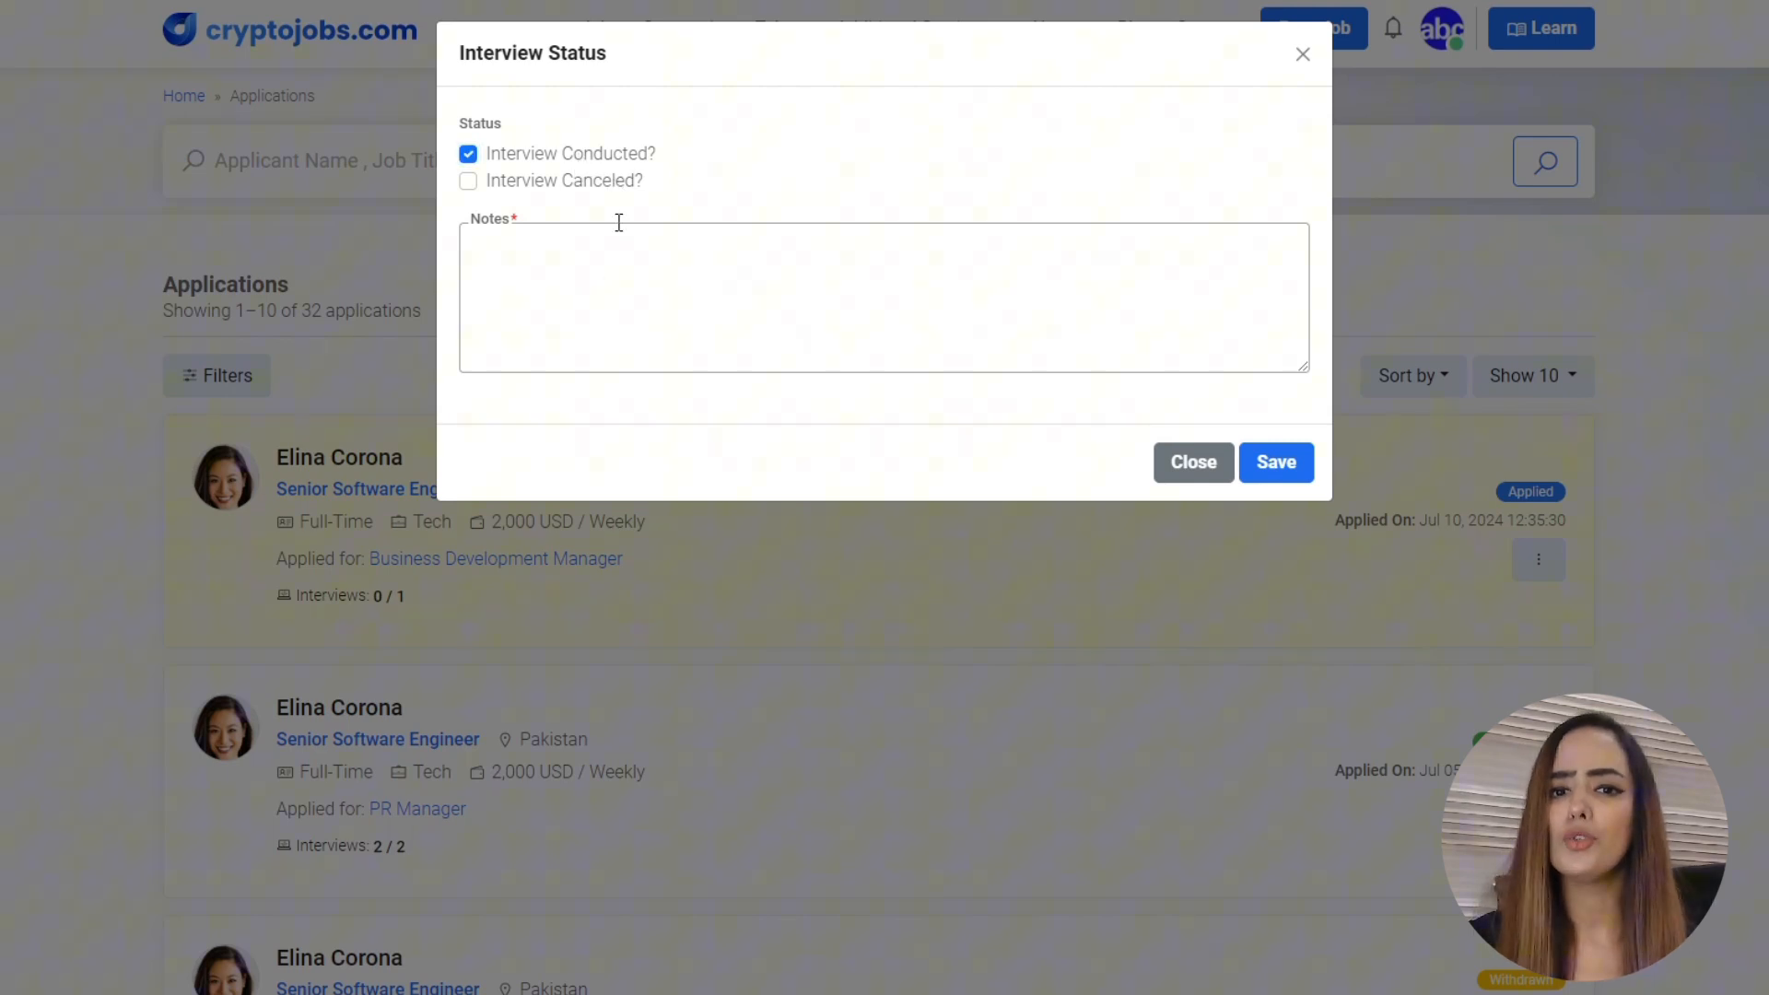
# Note that the interview succeeded and the candidate is selected, then save.
pyautogui.write('Successful interview conducted. C')
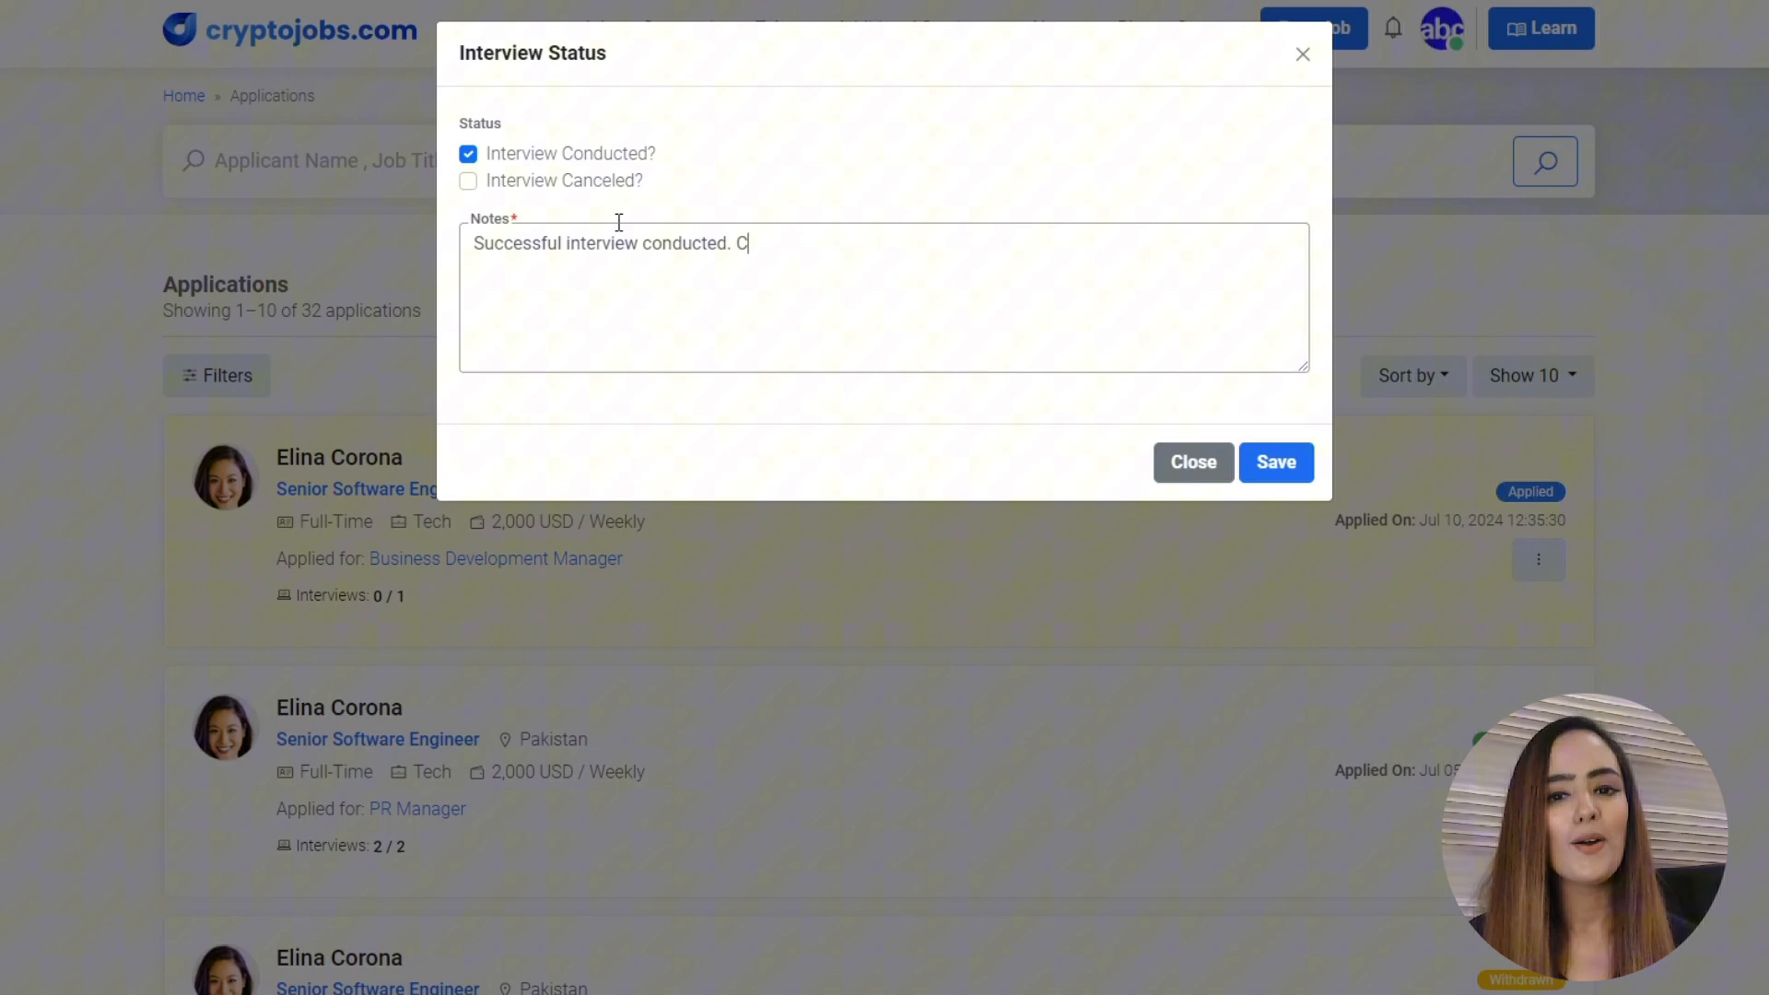
pyautogui.write('andidate is selected.')
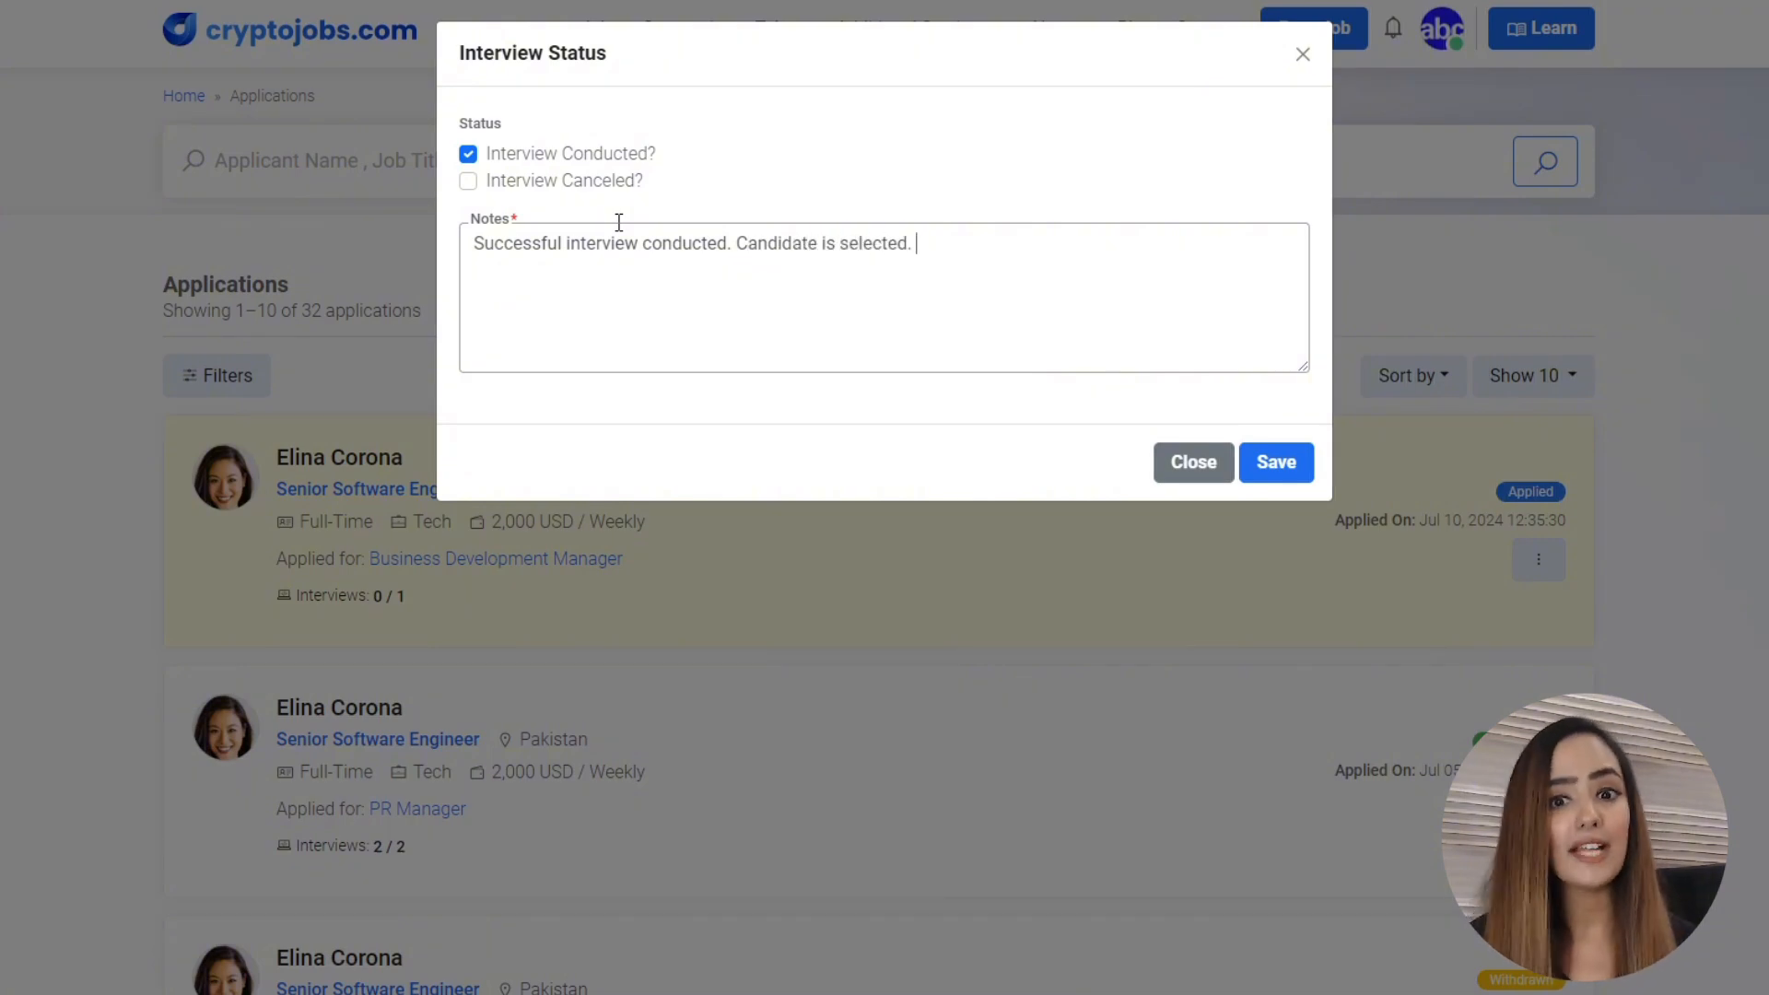
pyautogui.click(1274, 462)
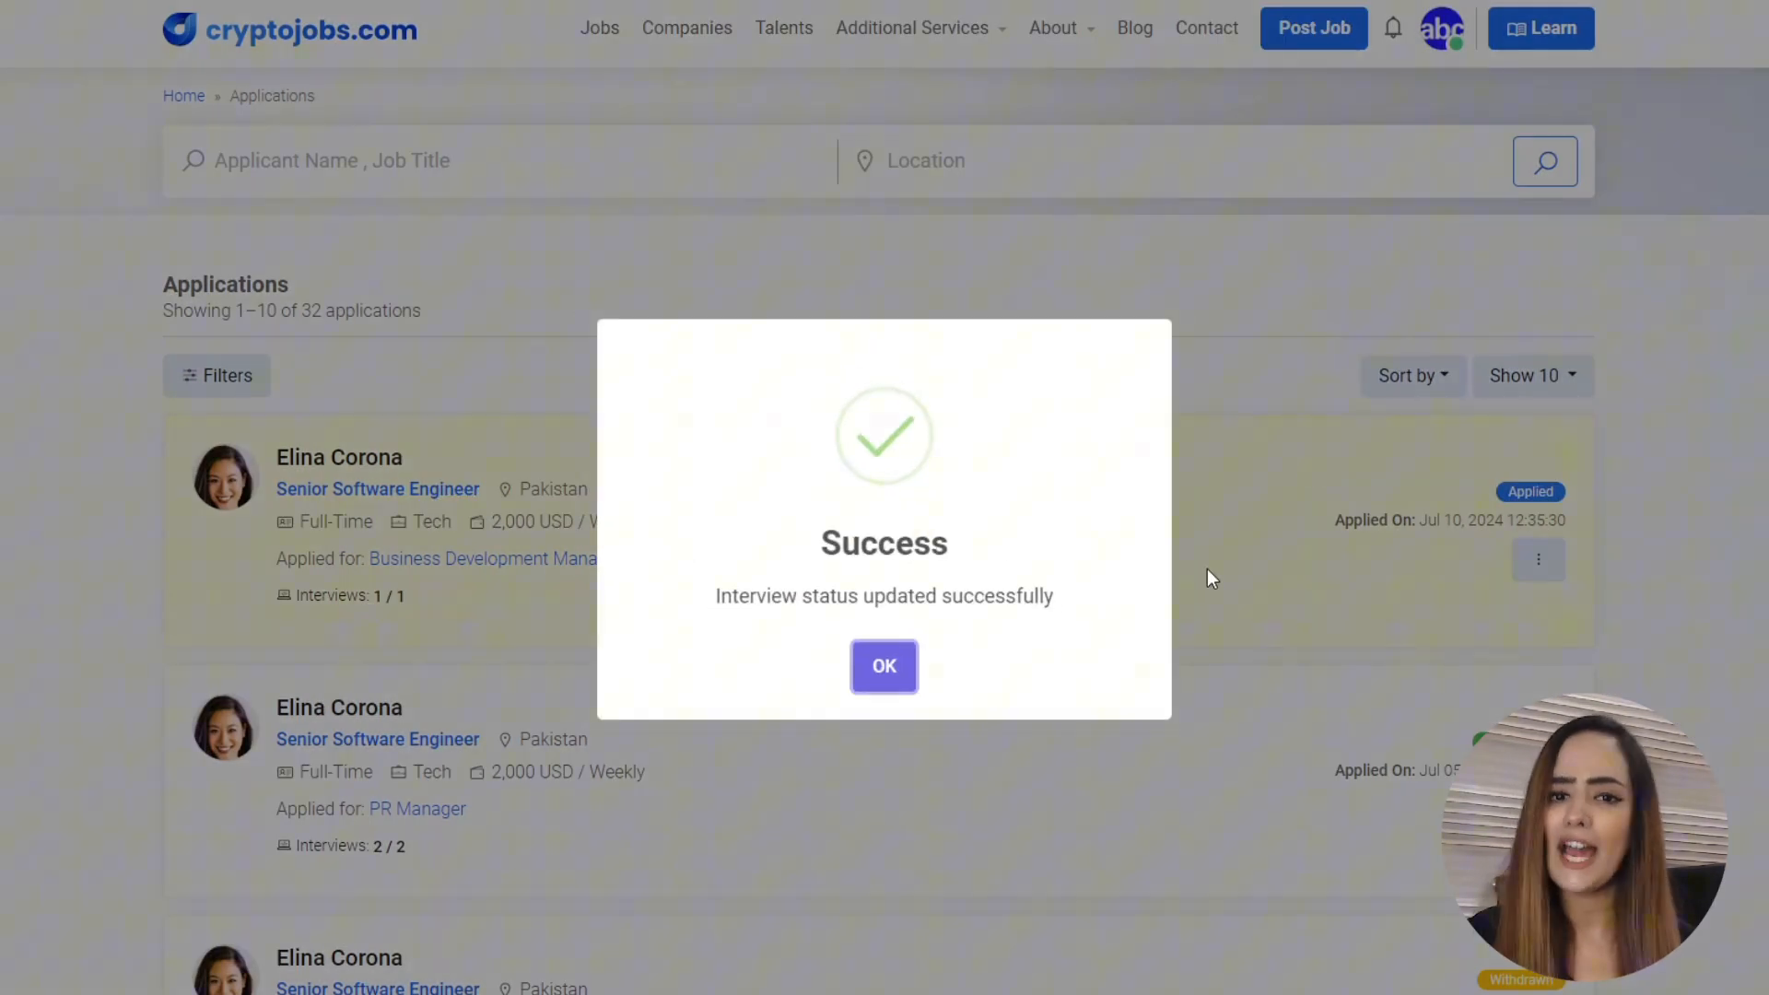
pyautogui.click(884, 665)
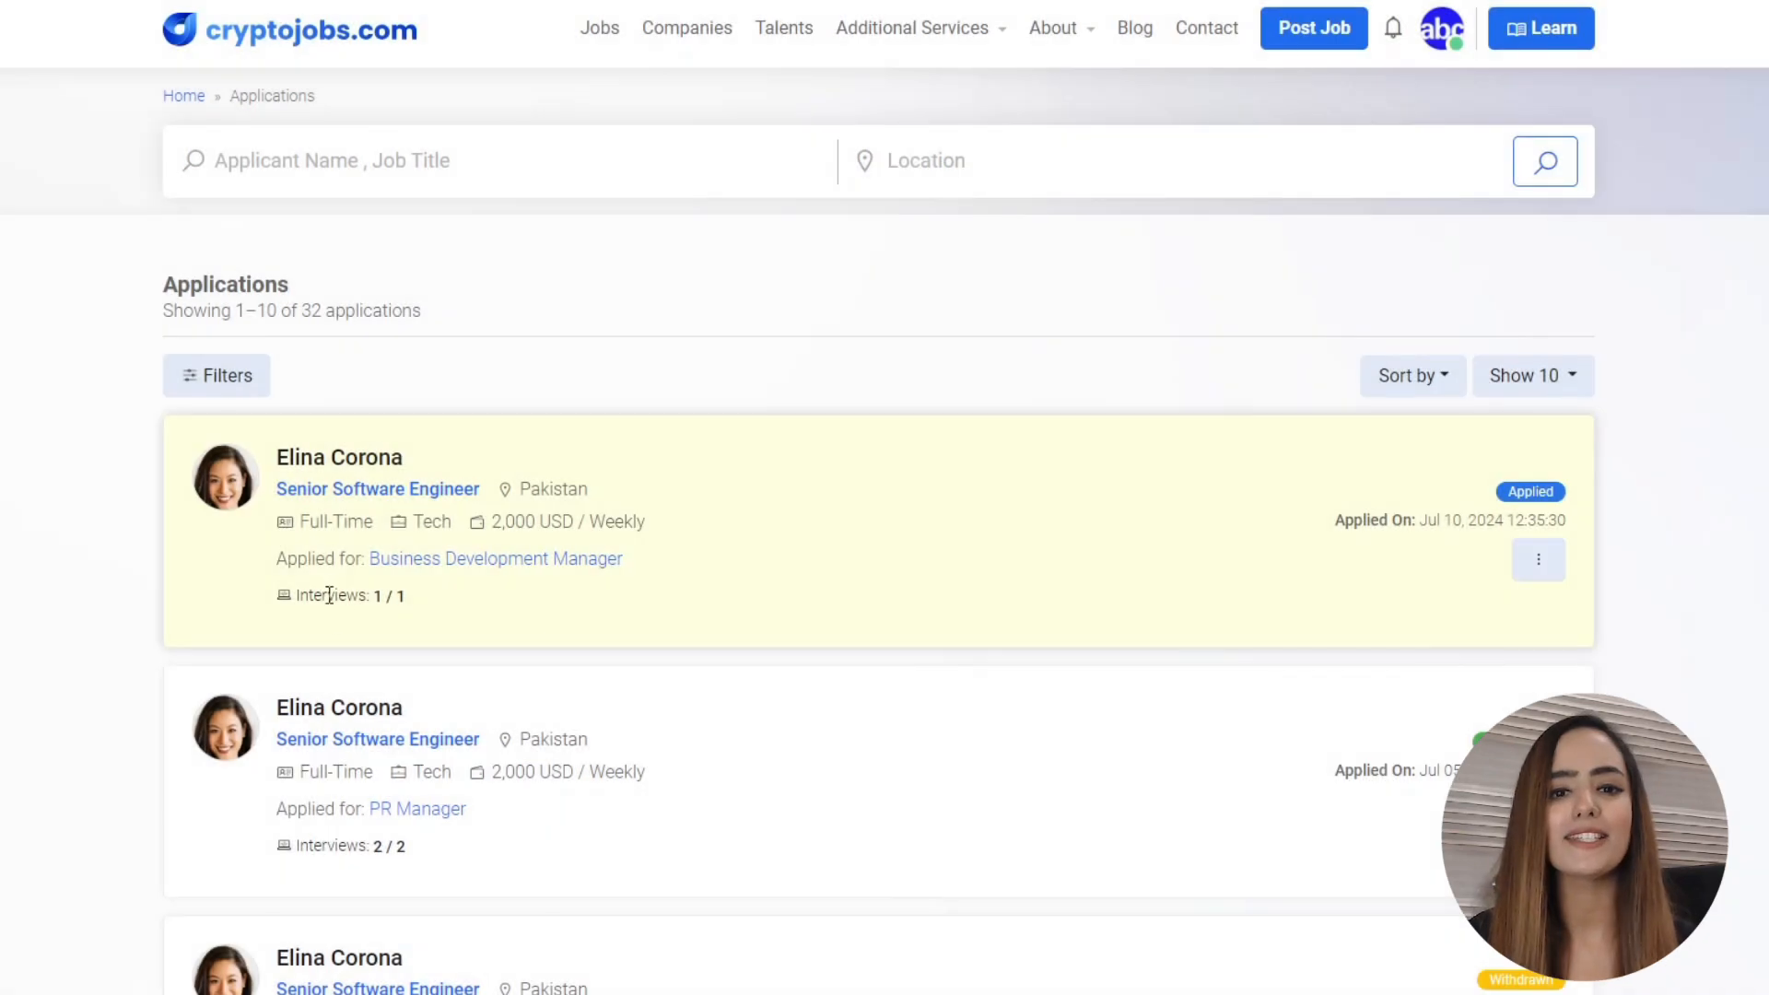
pyautogui.moveTo(395, 609)
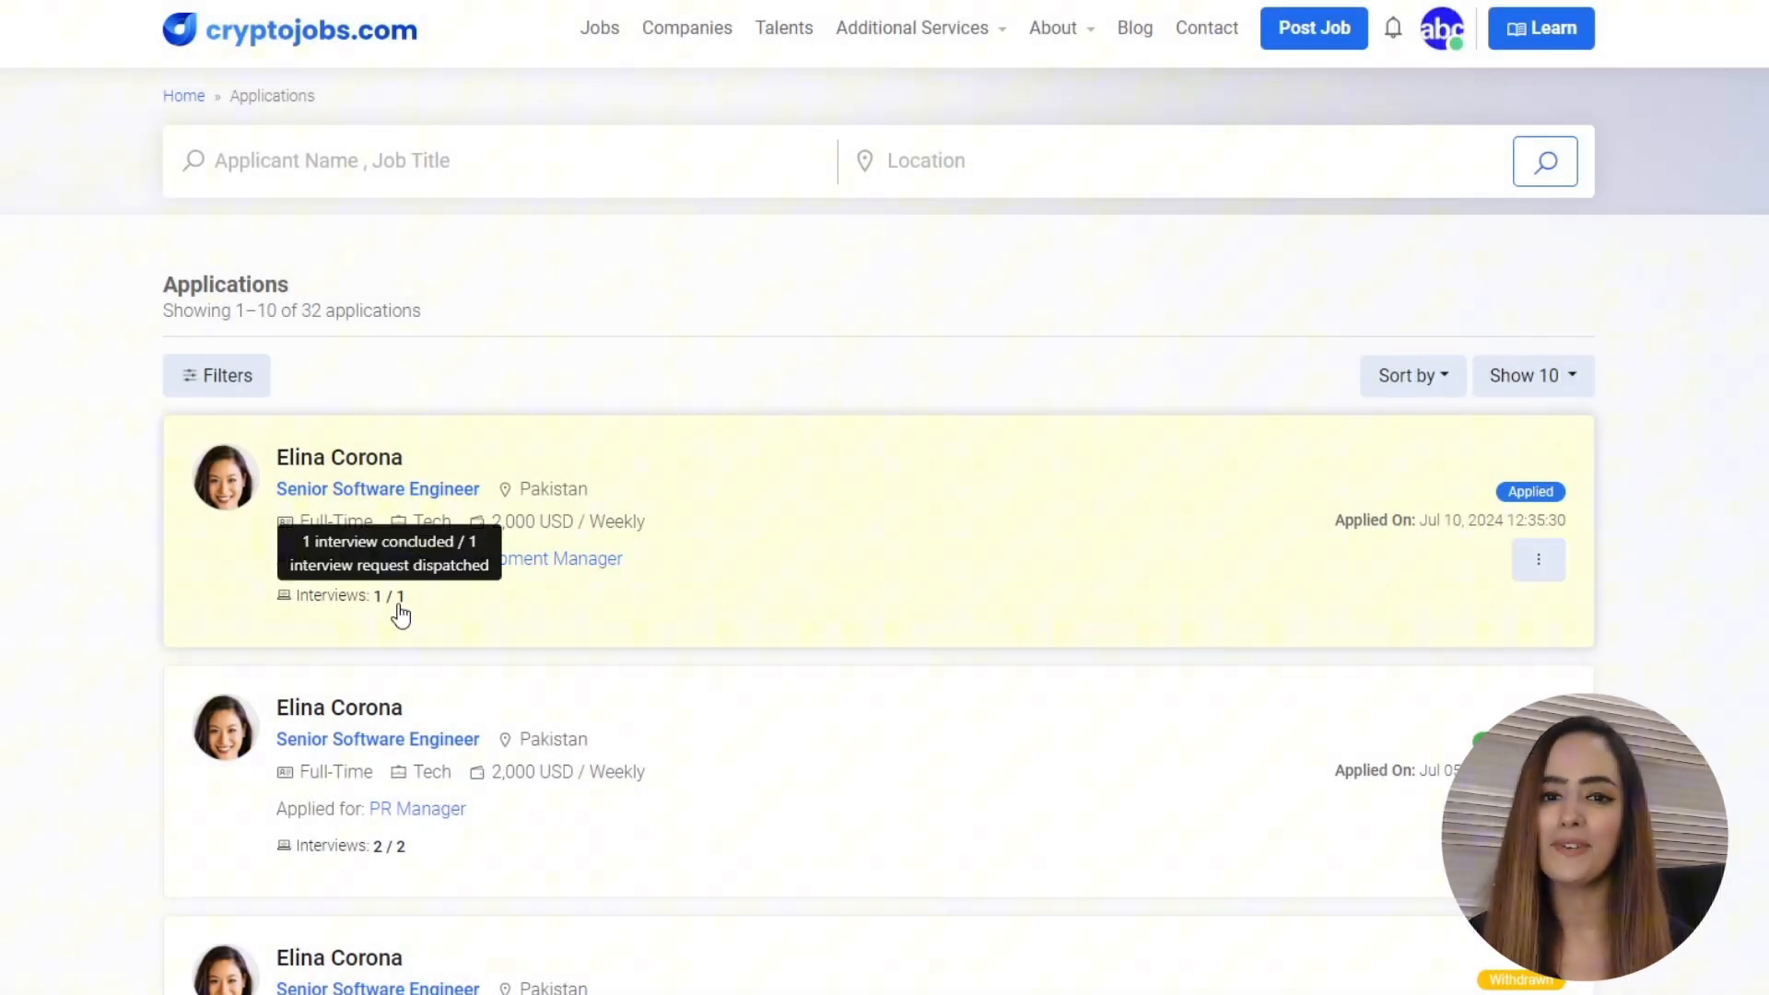